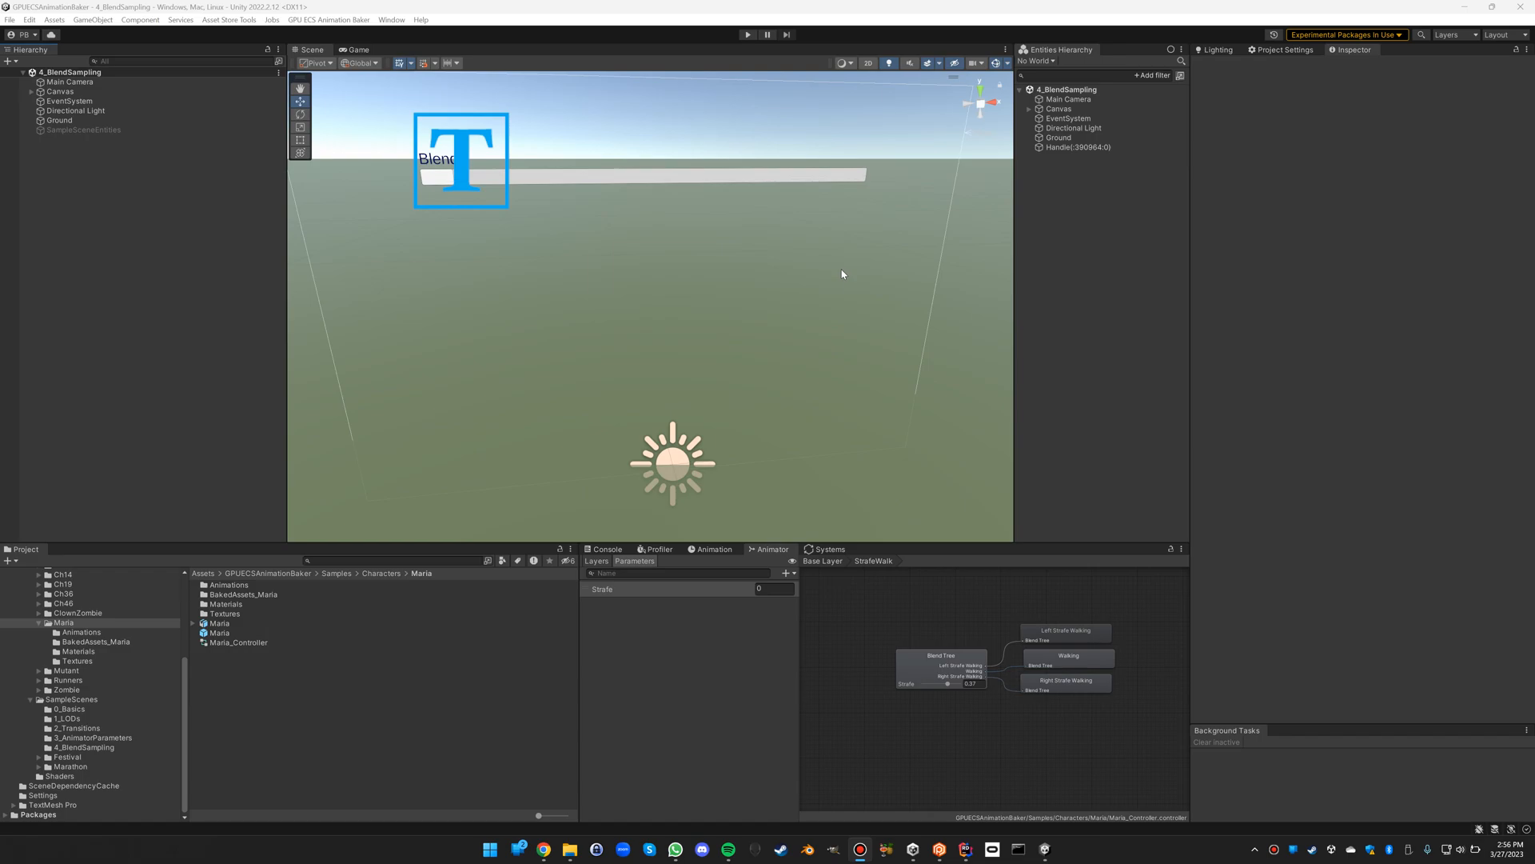
mouse_move(507, 396)
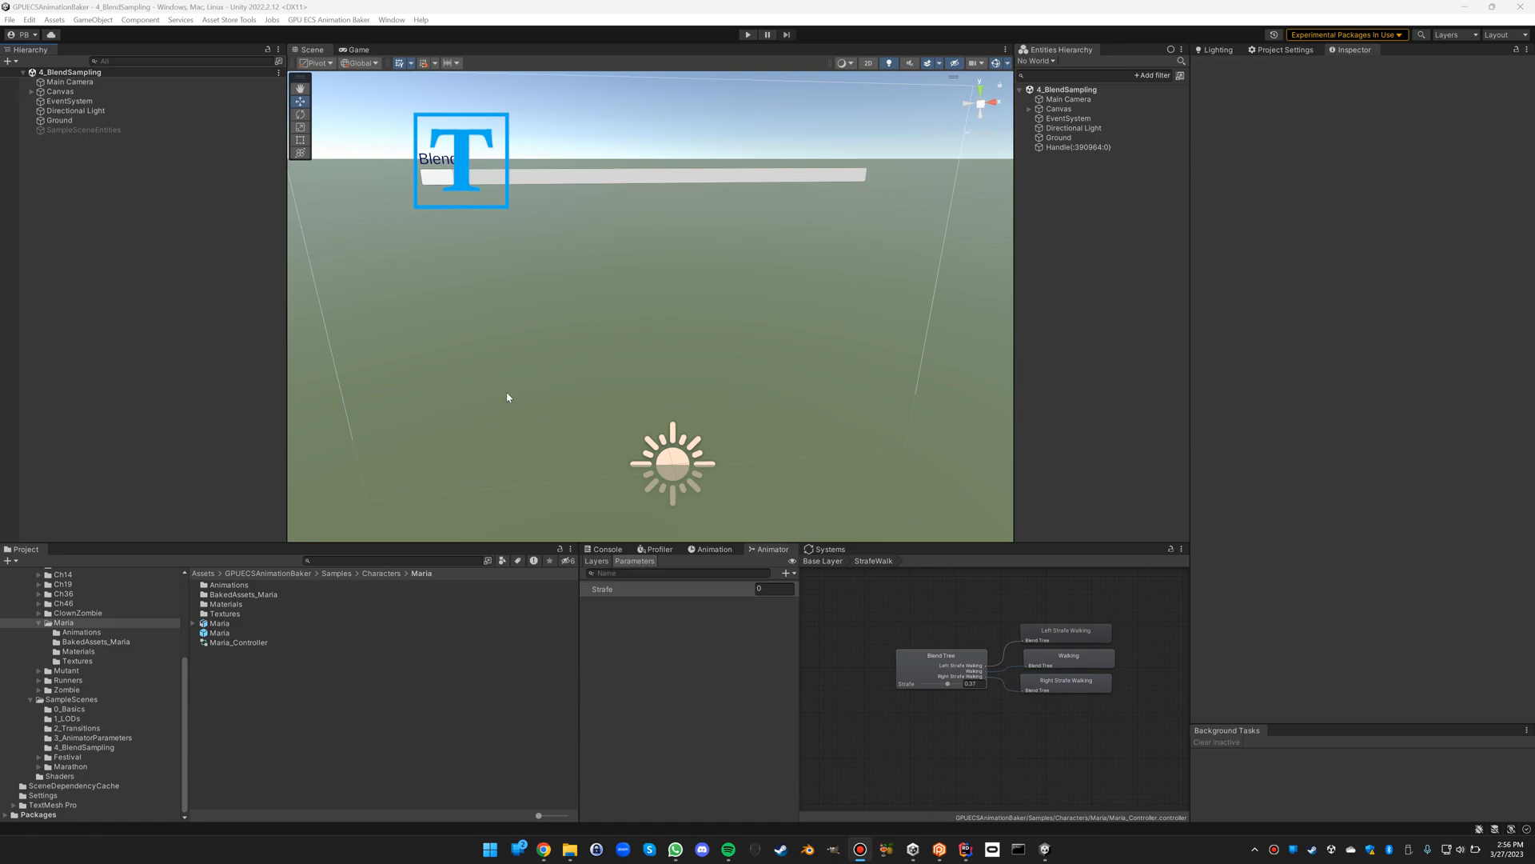
mouse_move(214, 705)
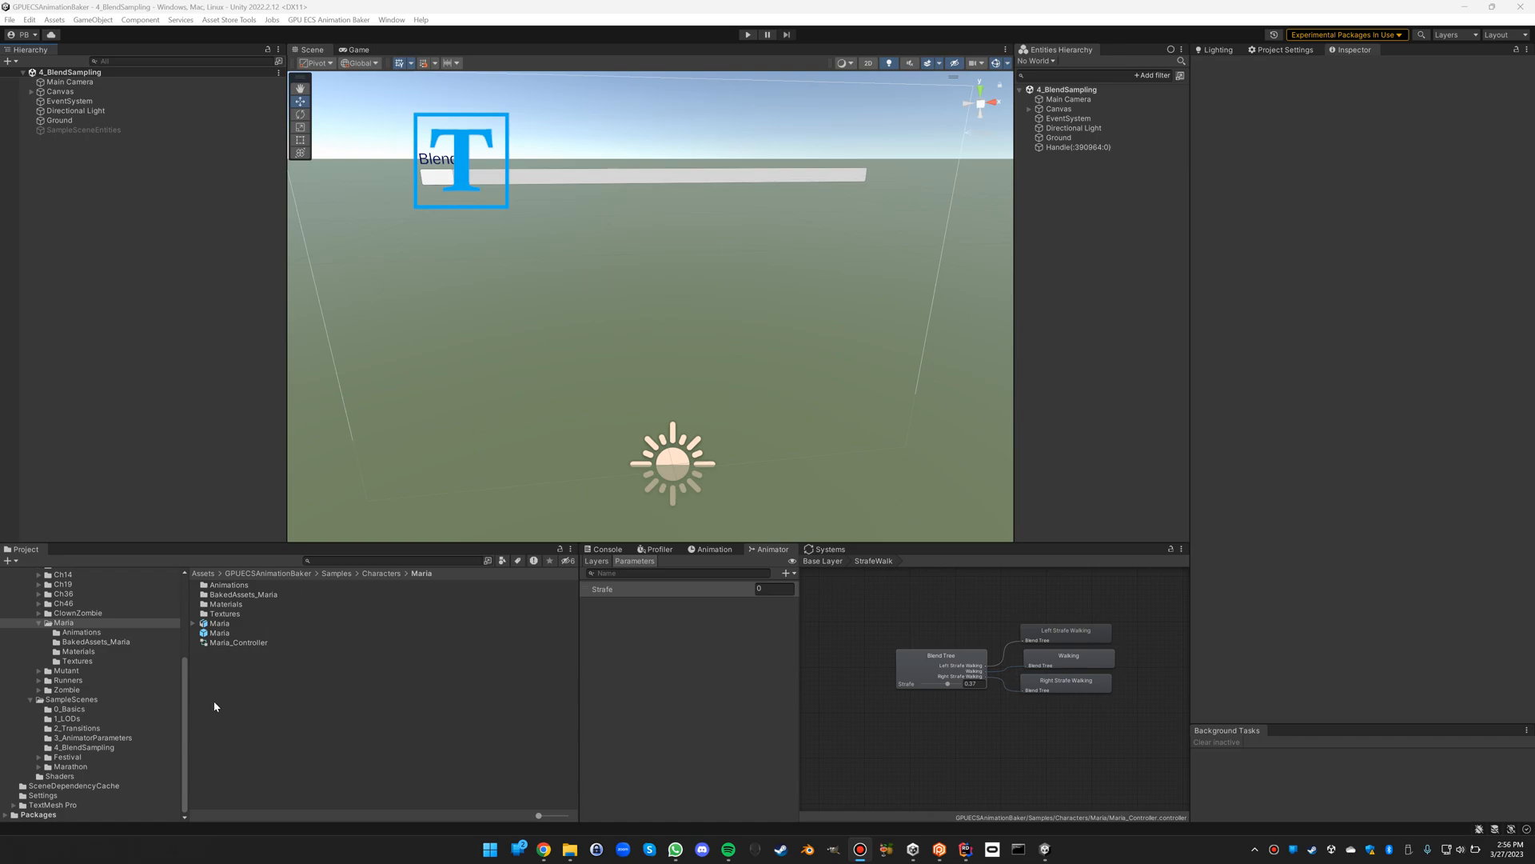
mouse_move(212, 707)
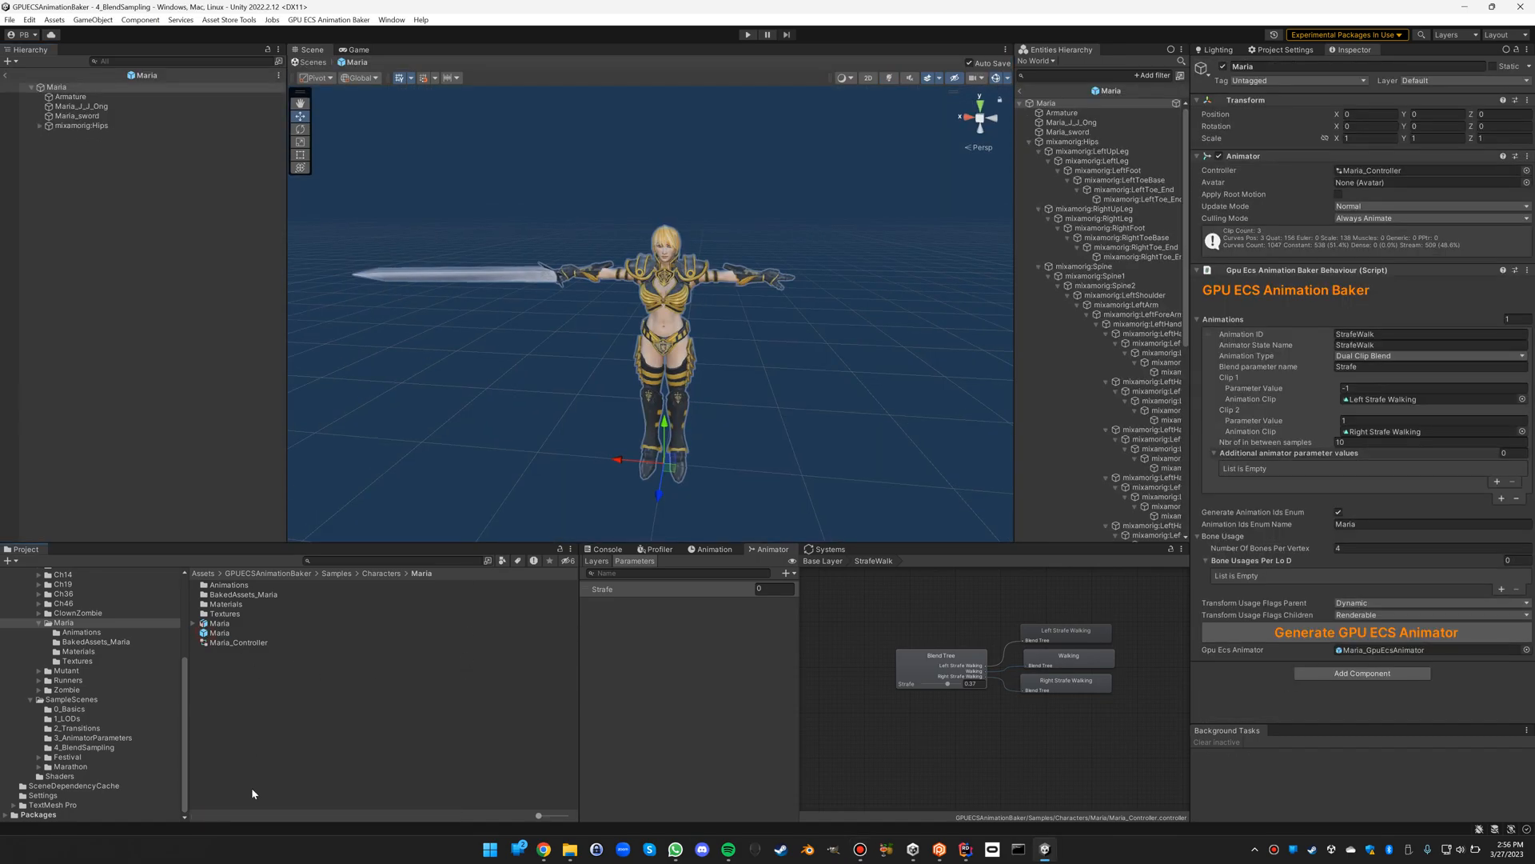
mouse_move(448, 297)
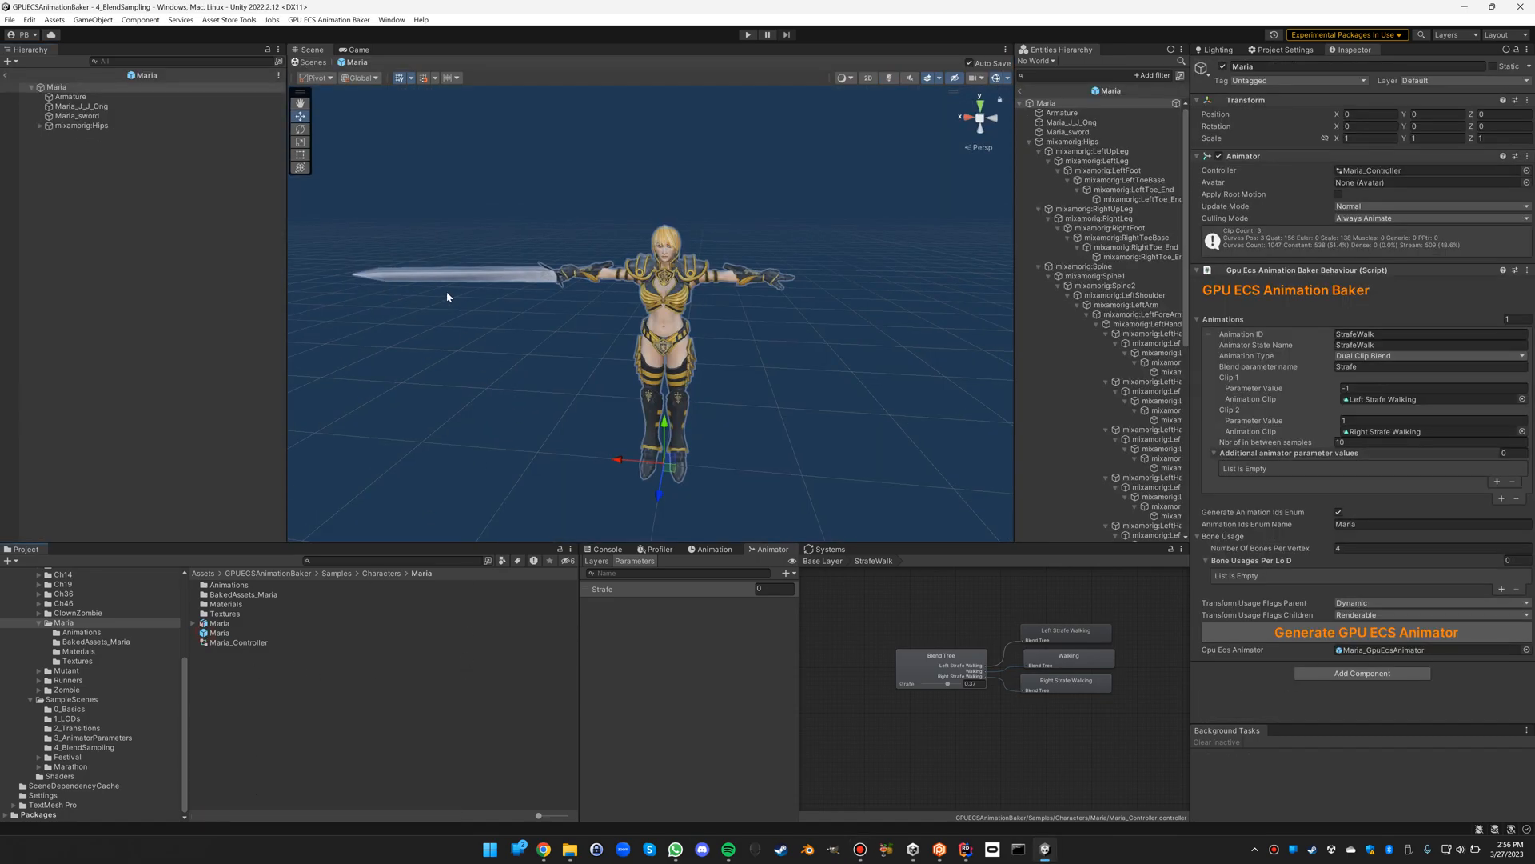
mouse_move(509, 456)
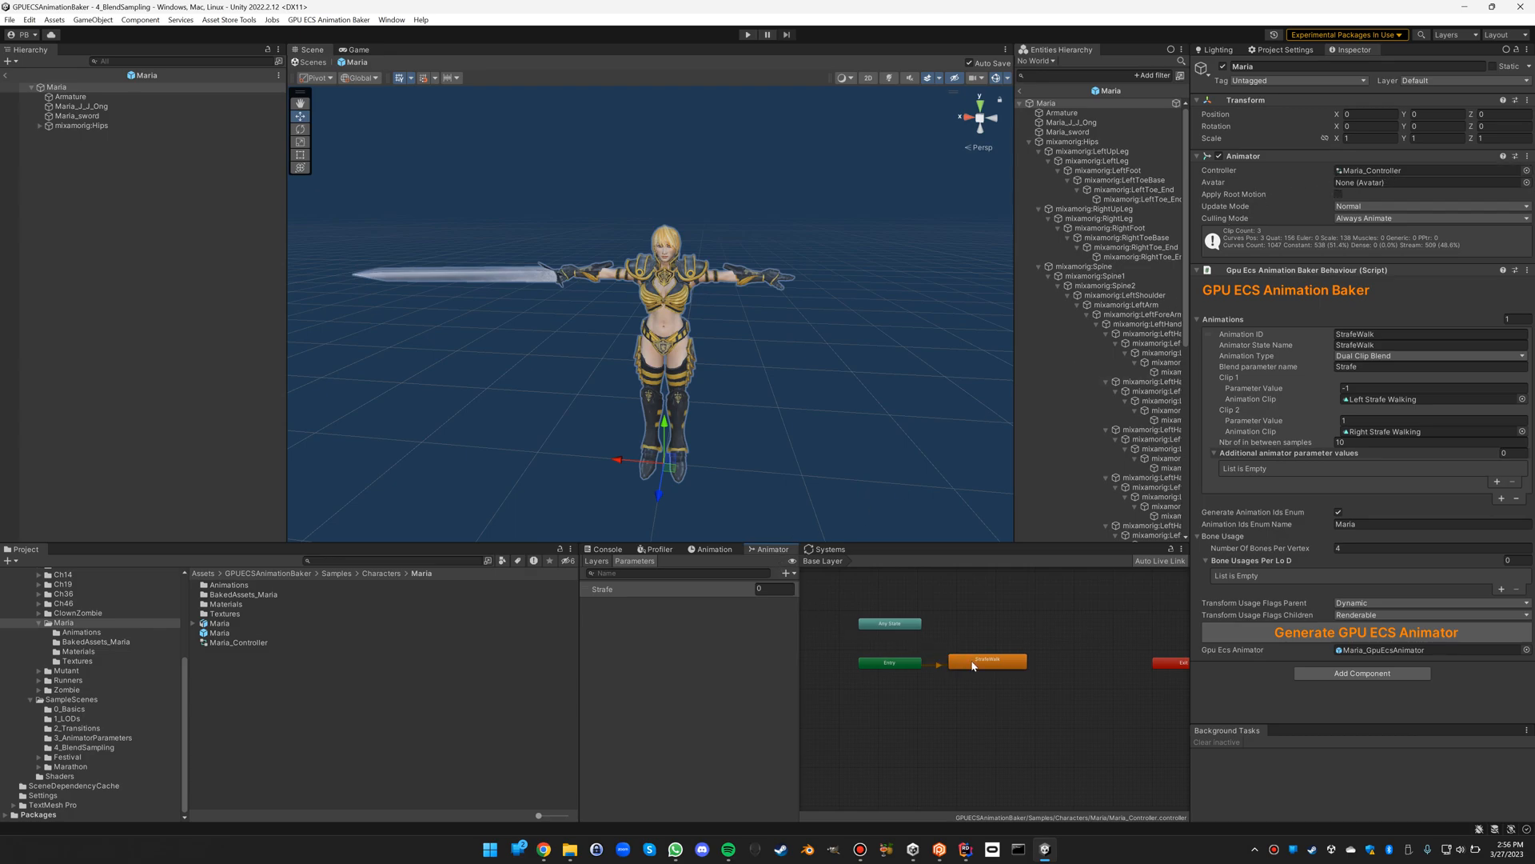
- Inspect the StrafeWalk state's 1D blend tree with left-strafe, walking and right-strafe clips at -1, 0, 1
click(987, 660)
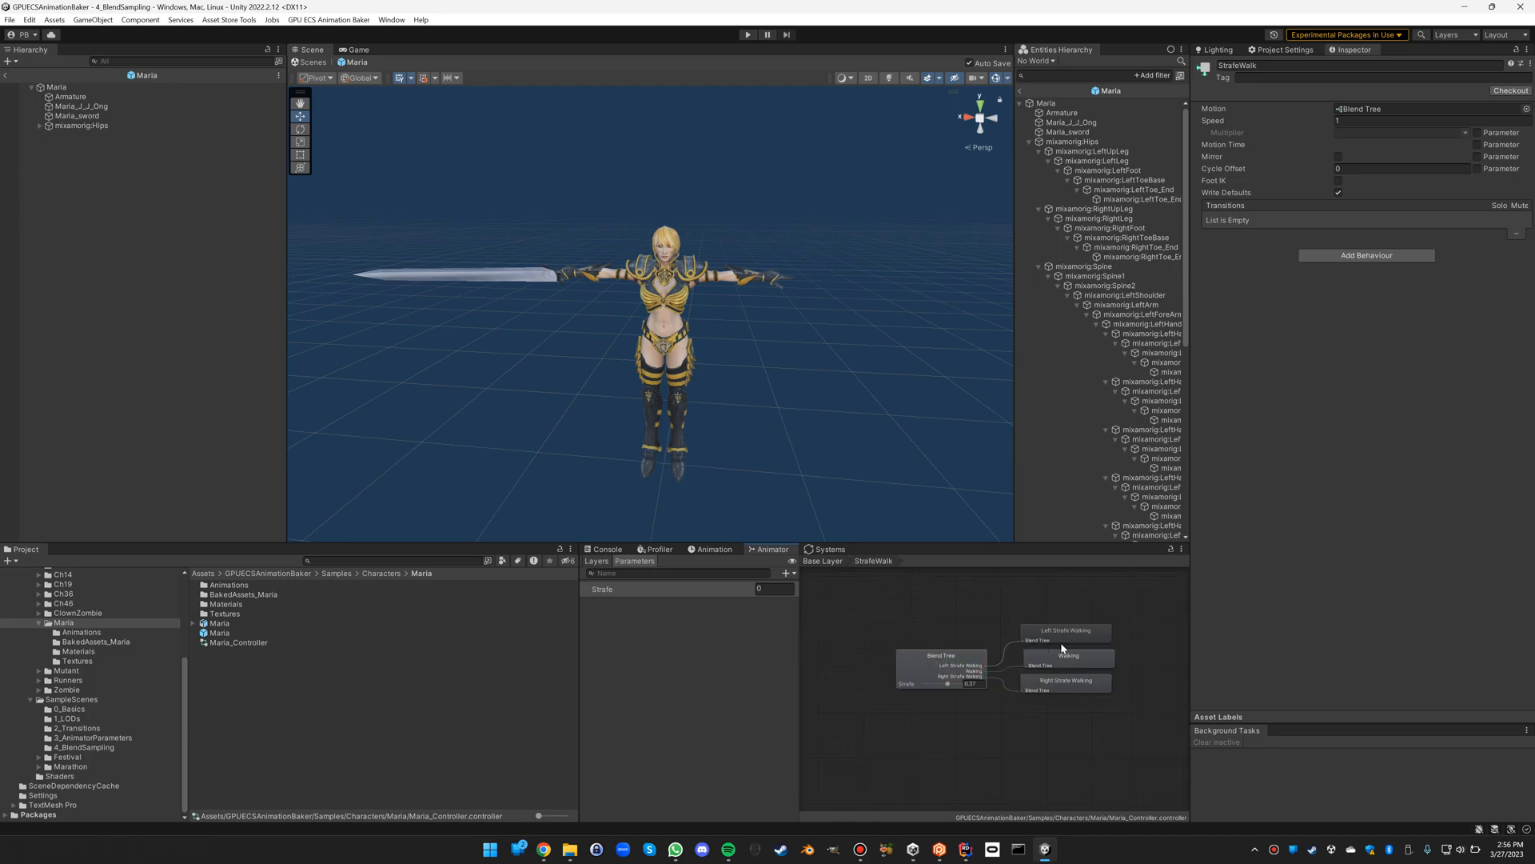
click(940, 655)
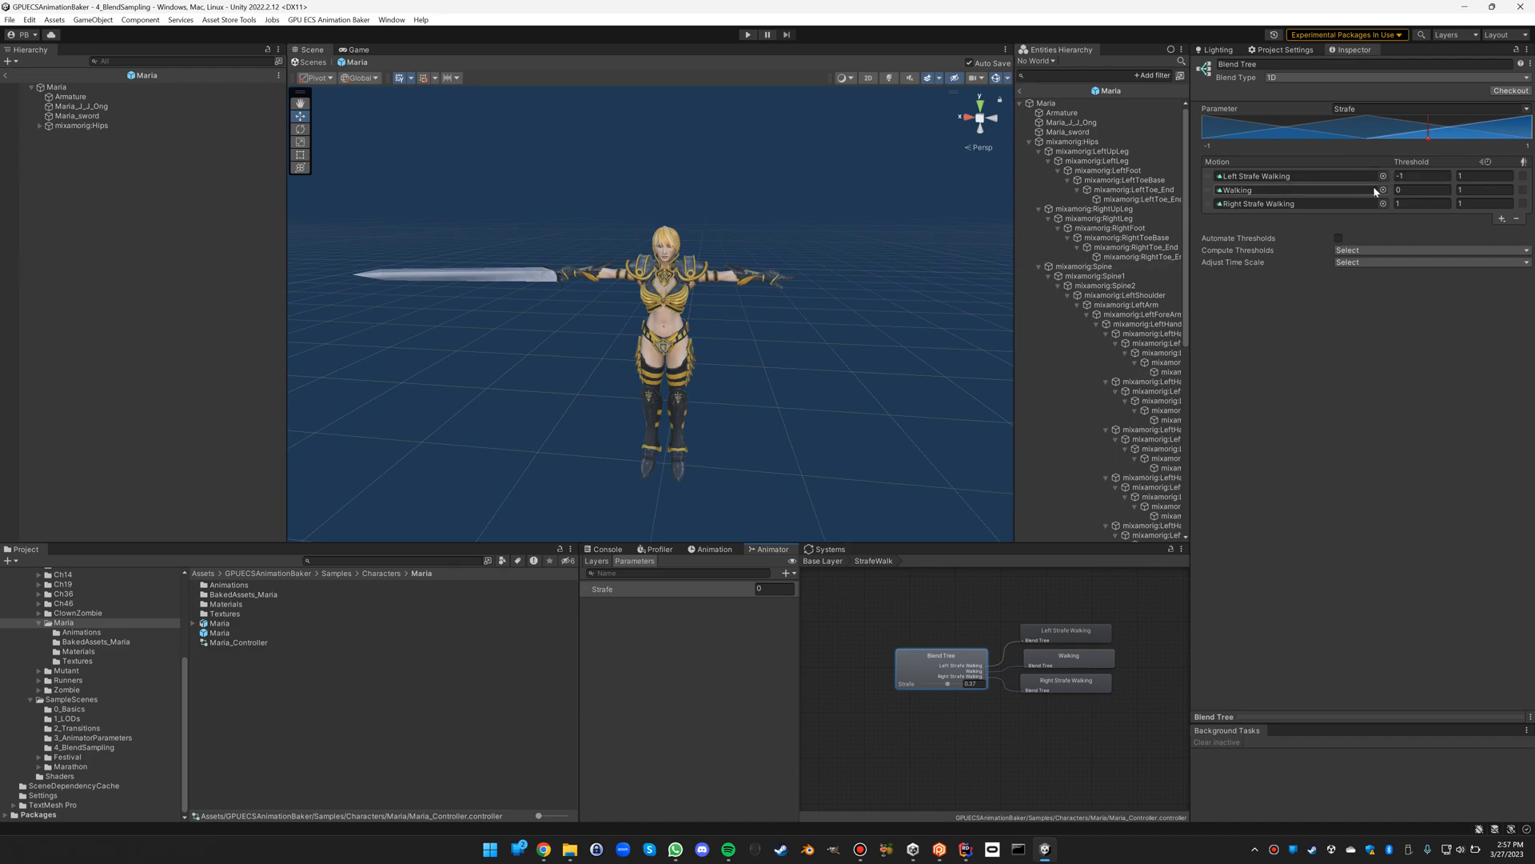
mouse_move(864, 653)
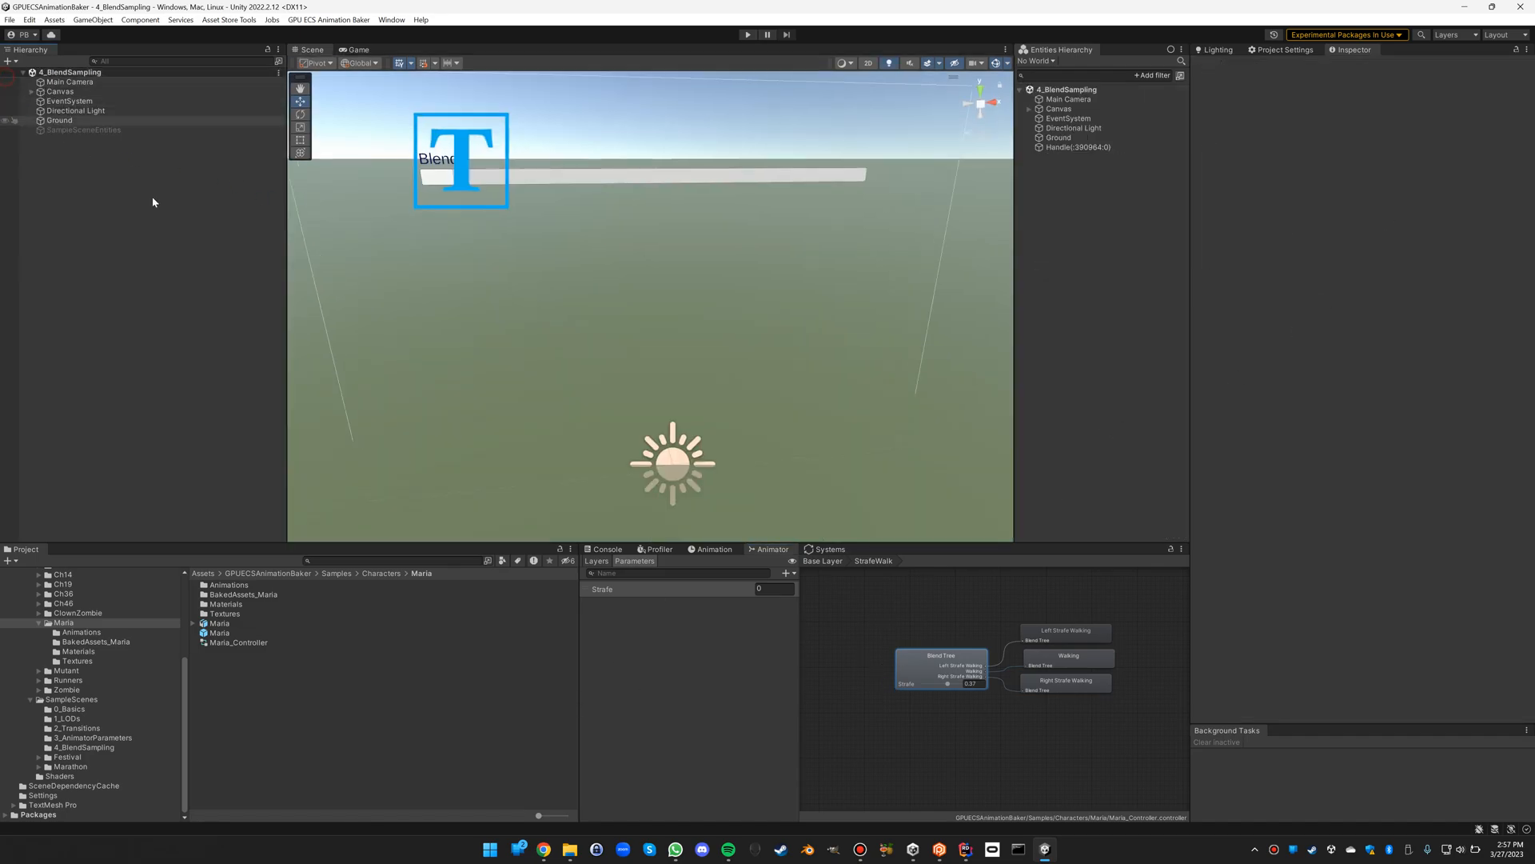
- Enter Play Mode so the baked Maria character spawns in the 4_BlendSampling scene
click(219, 633)
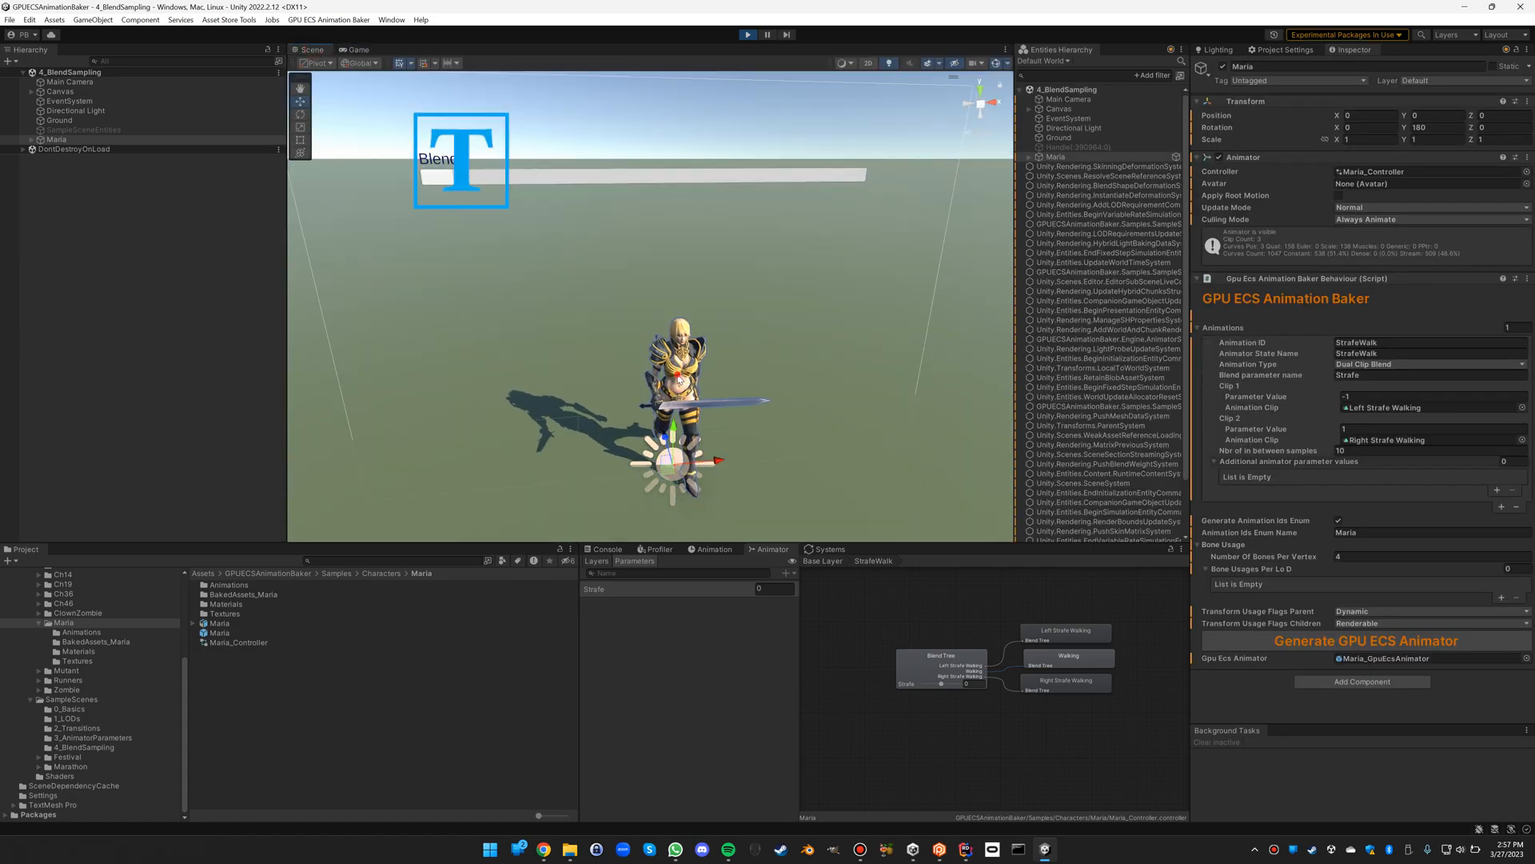
- Sweep Maria's live Strafe blend value back and forth while the scene runs, ending at 1
click(24, 139)
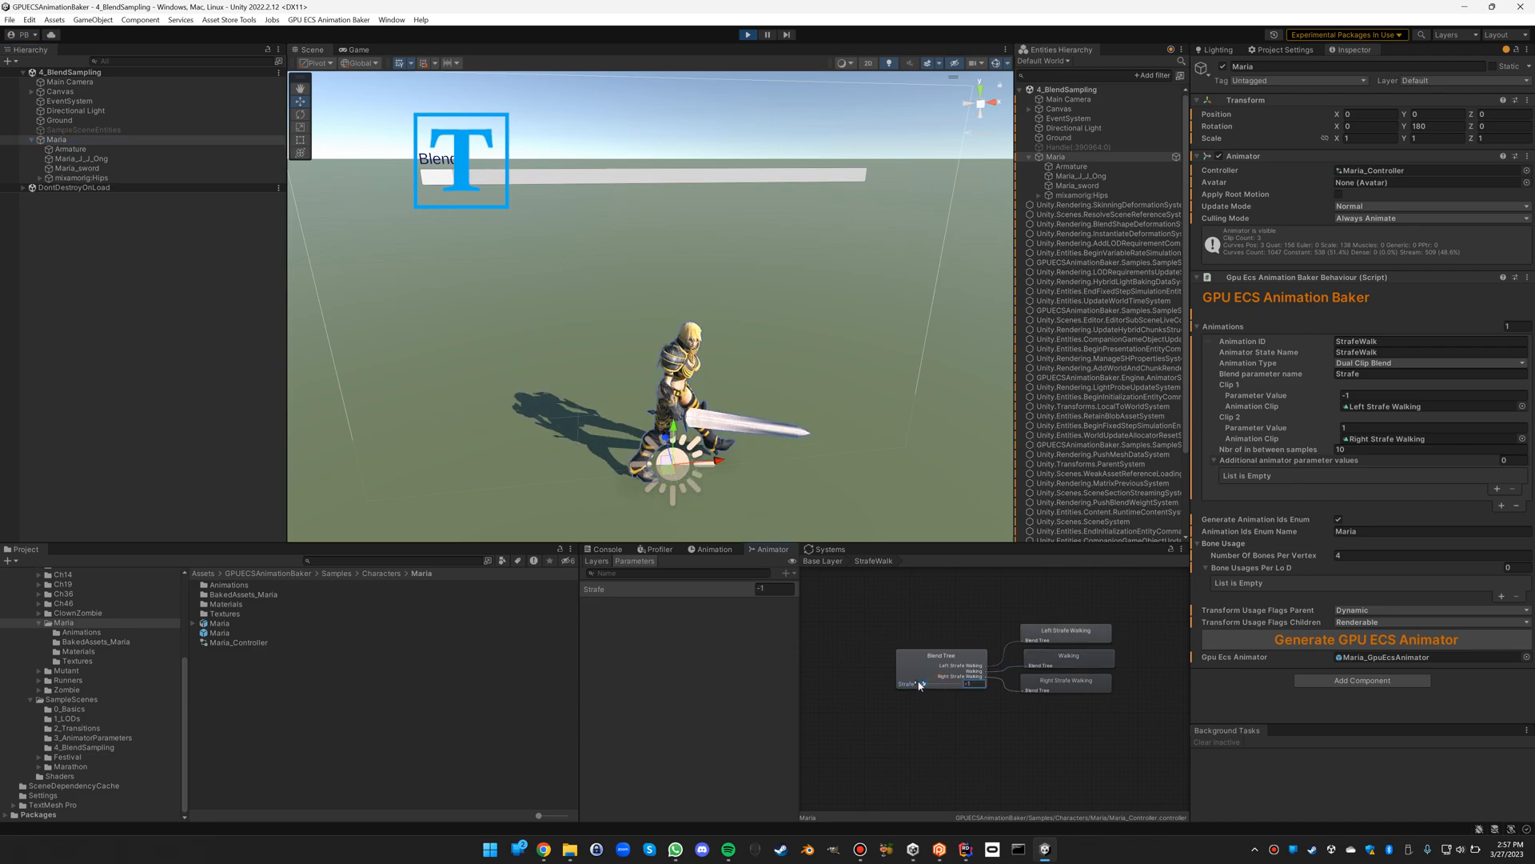
drag(915, 683, 931, 683)
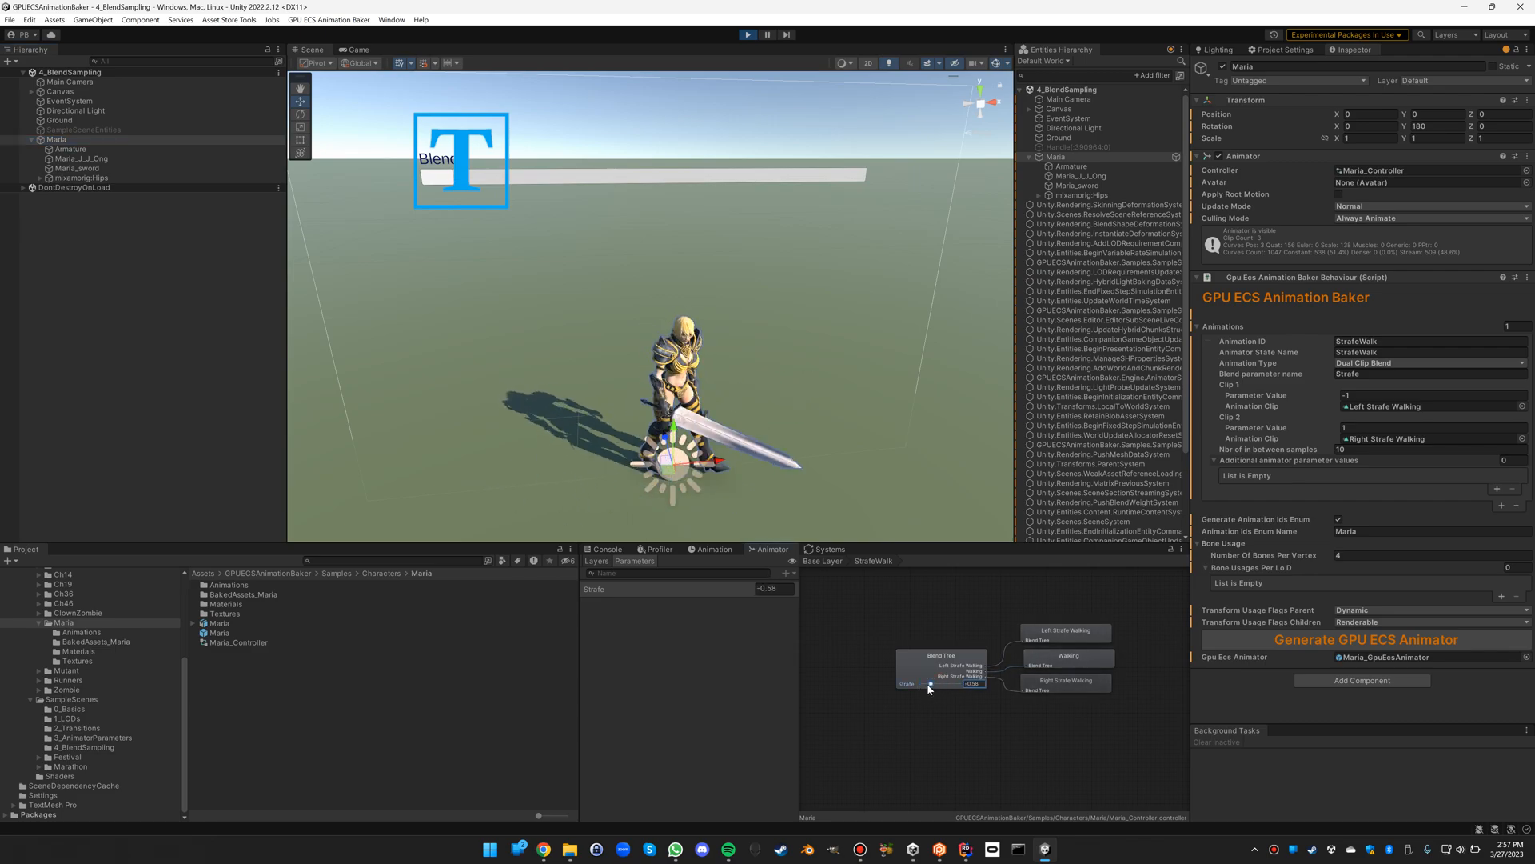
drag(930, 683, 963, 683)
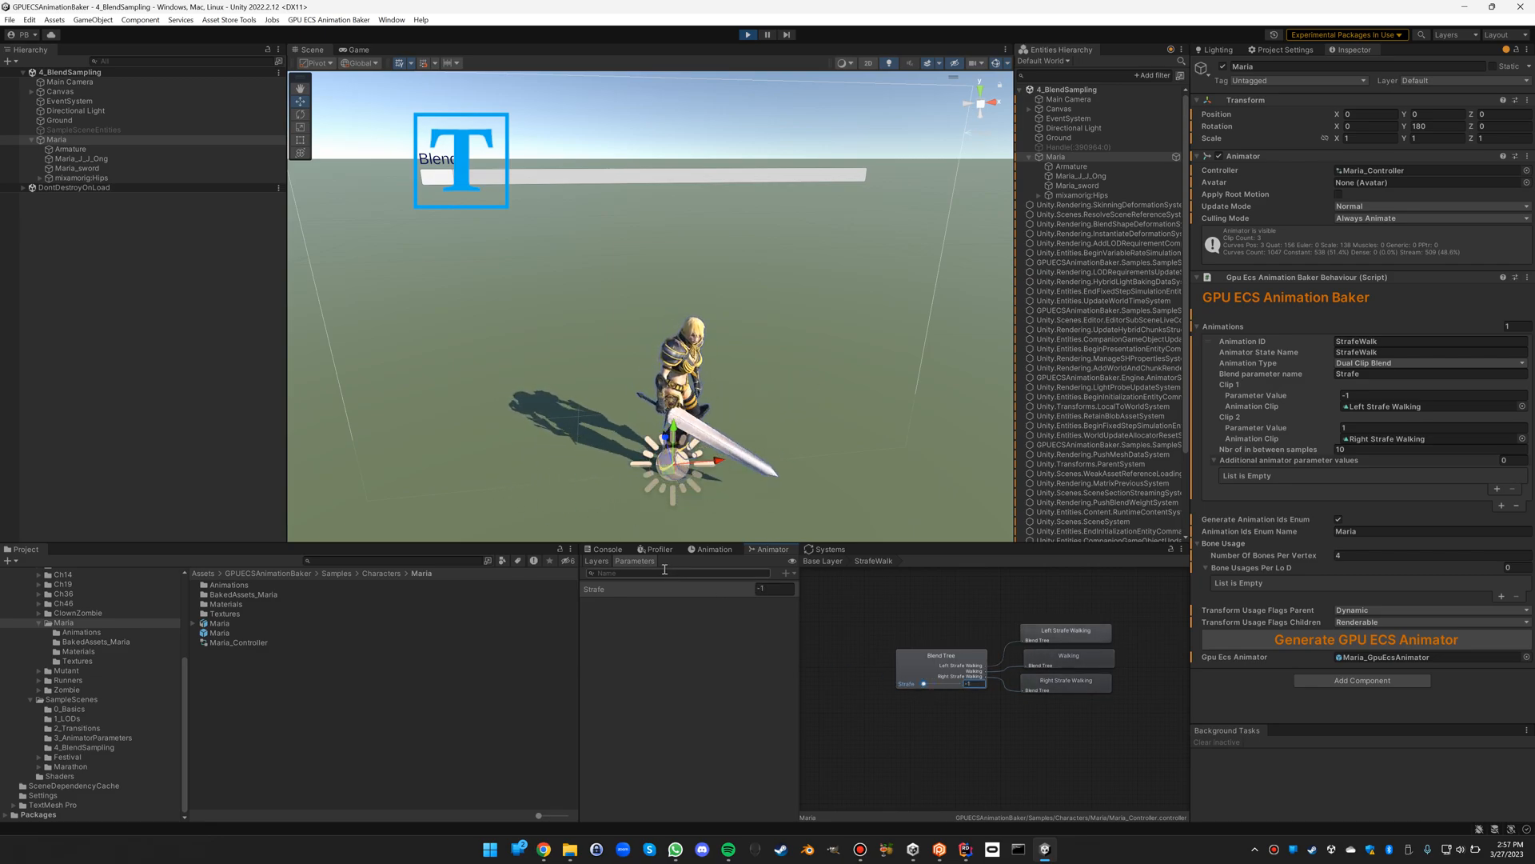
click(747, 34)
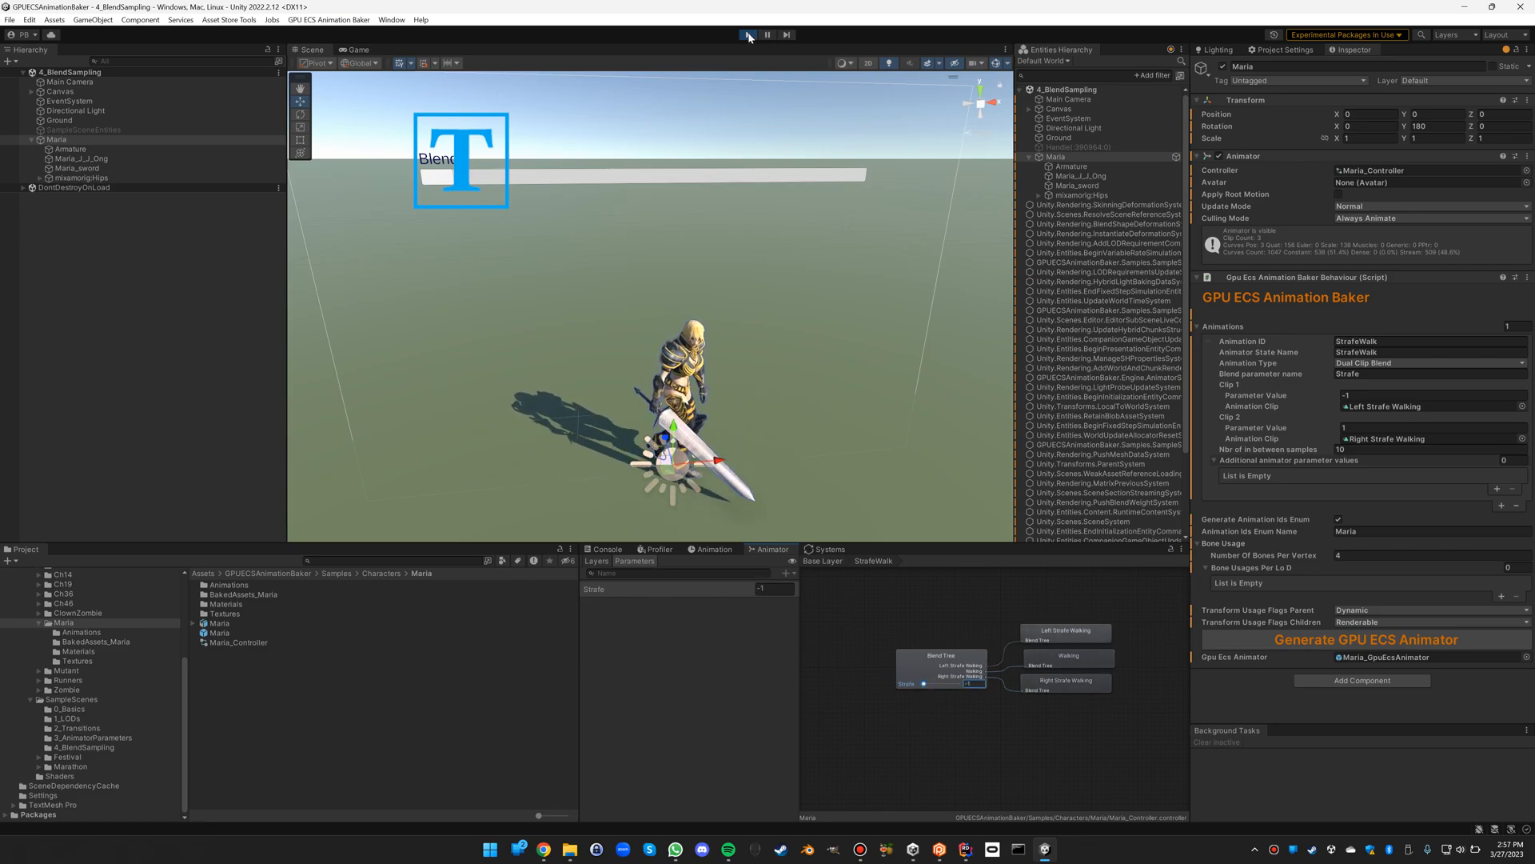
click(940, 665)
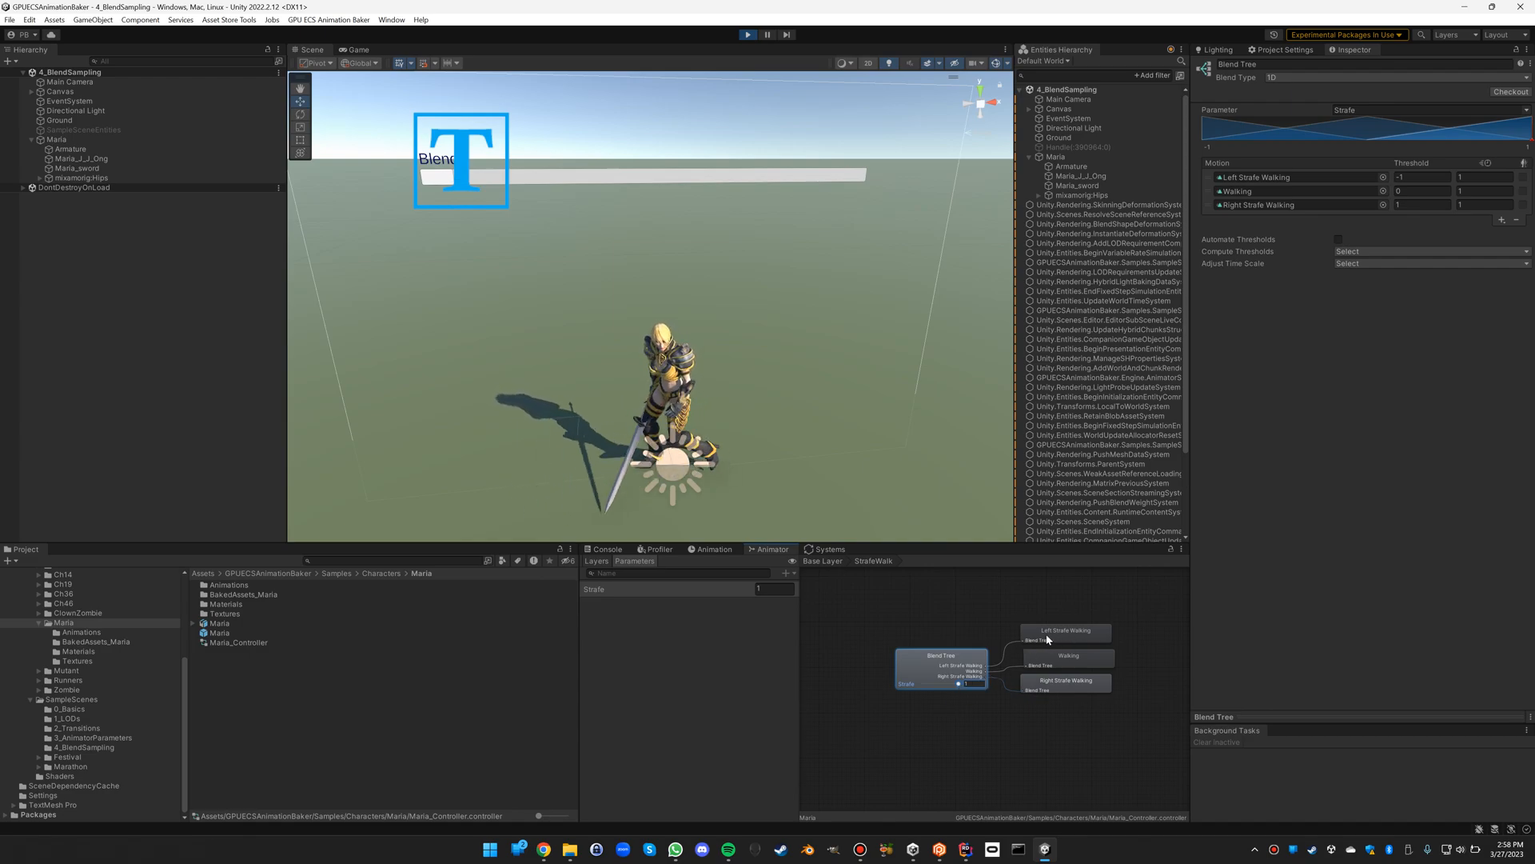
- Inspect the Walking clip and sweep the Strafe blend near zero, then leave Play Mode
click(1068, 656)
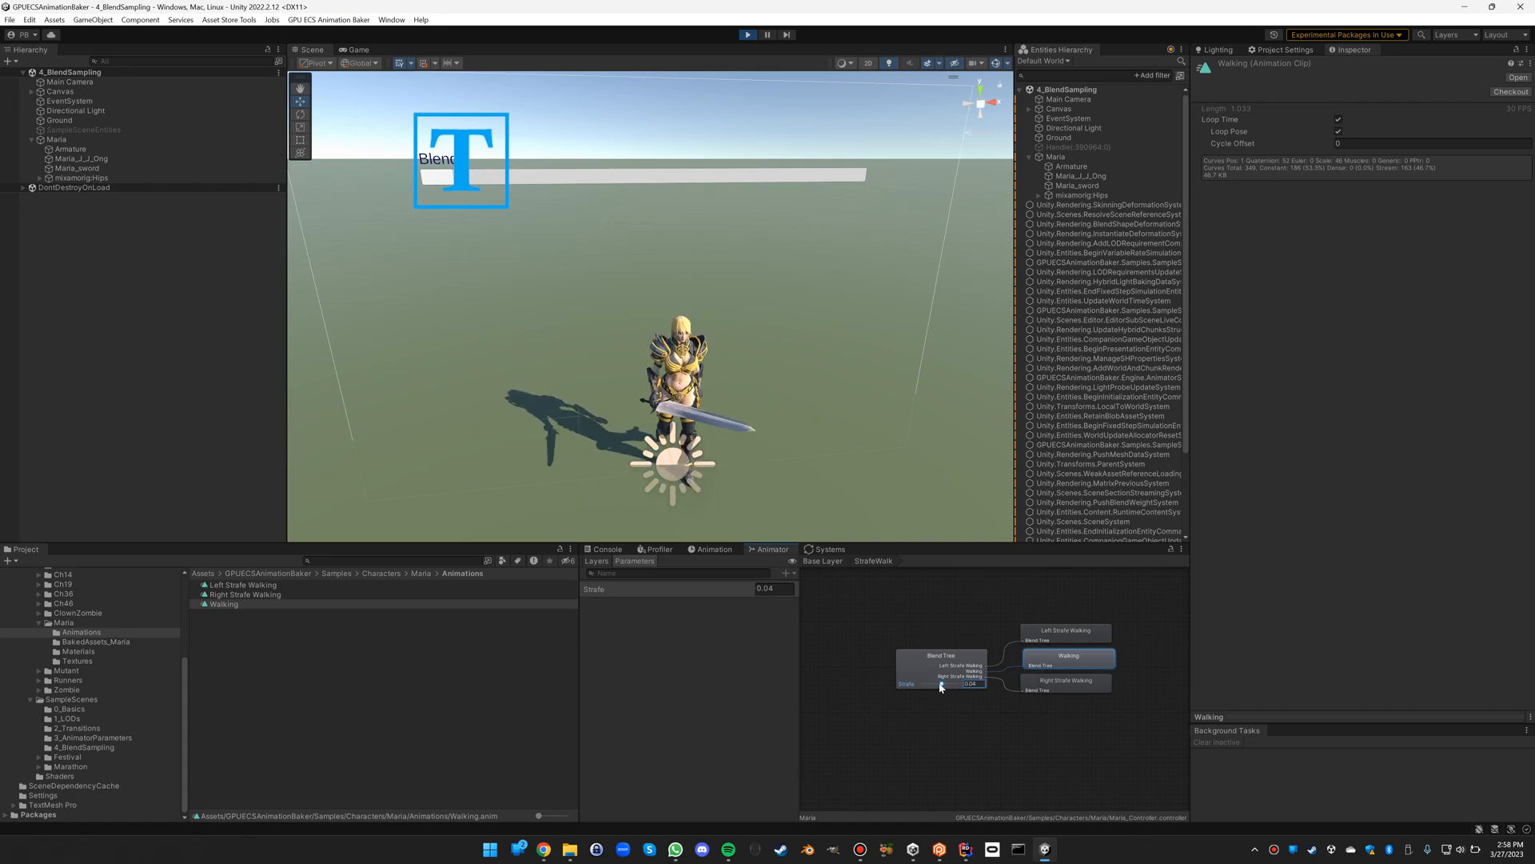
drag(965, 683, 927, 683)
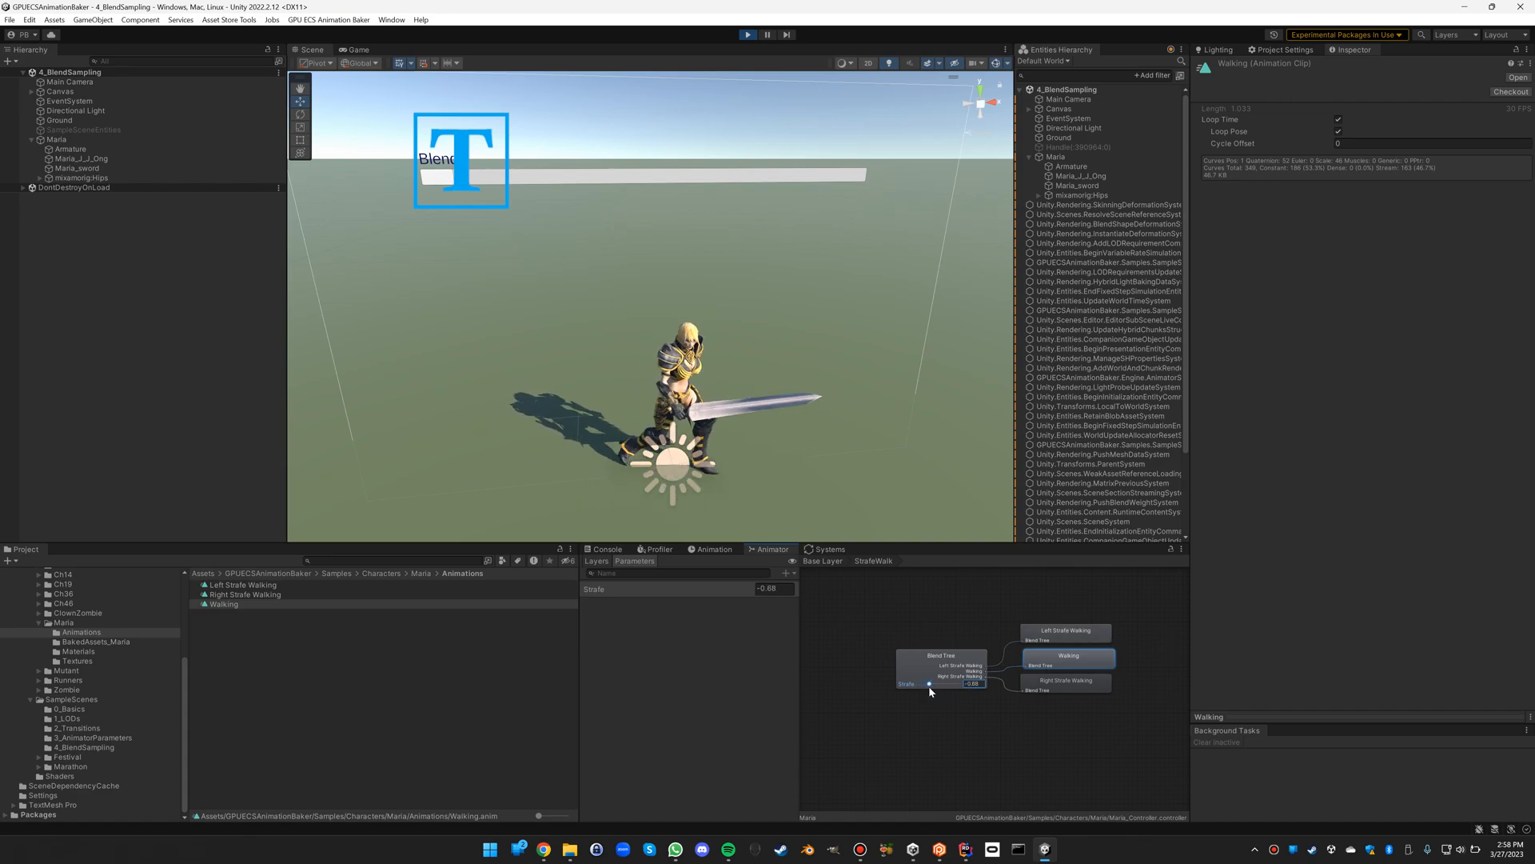
drag(929, 683, 941, 683)
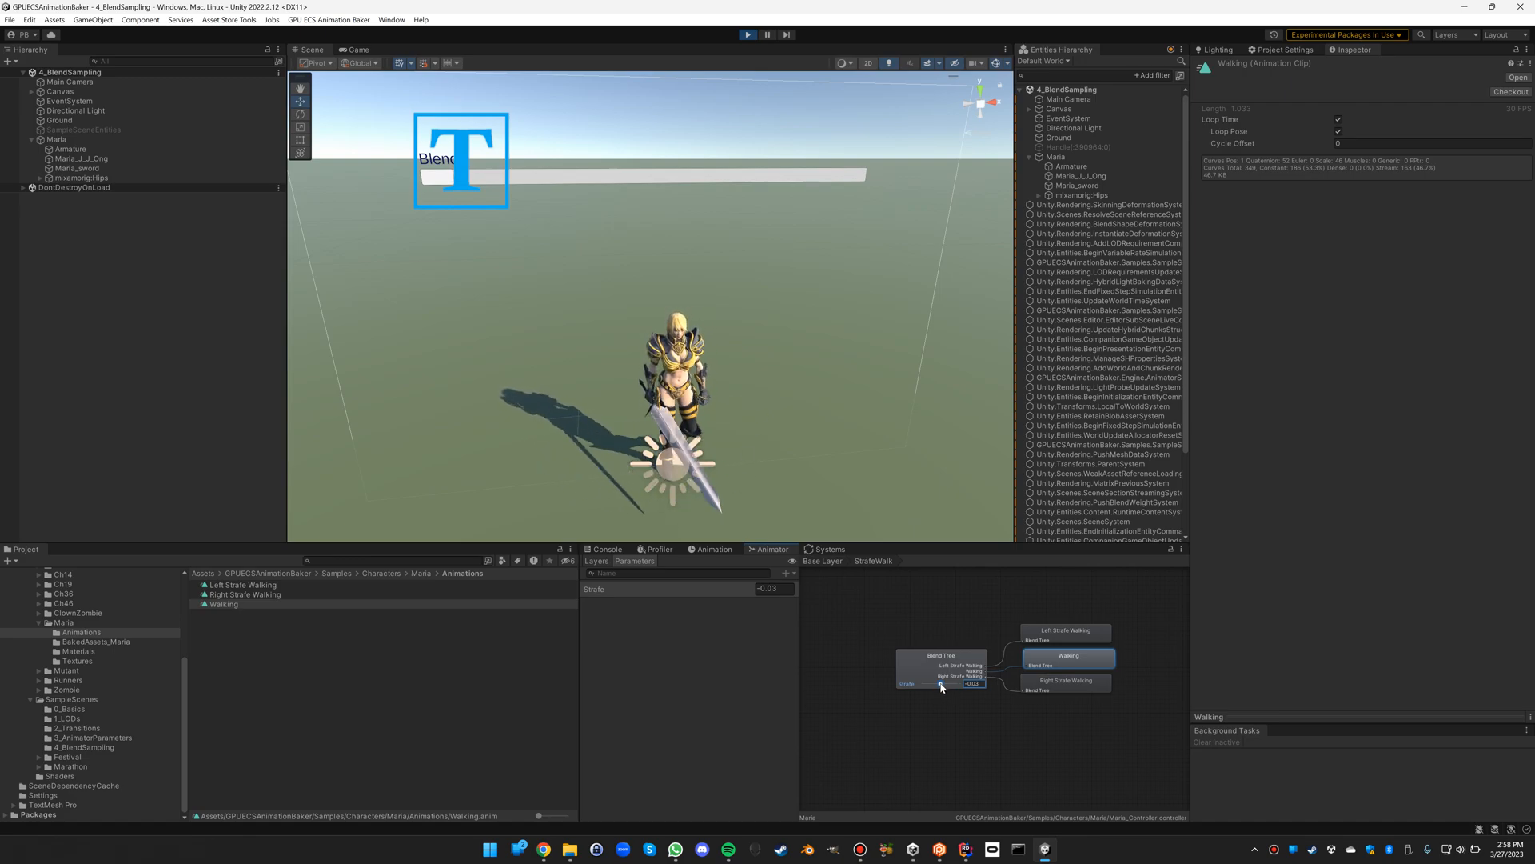
drag(940, 683, 961, 683)
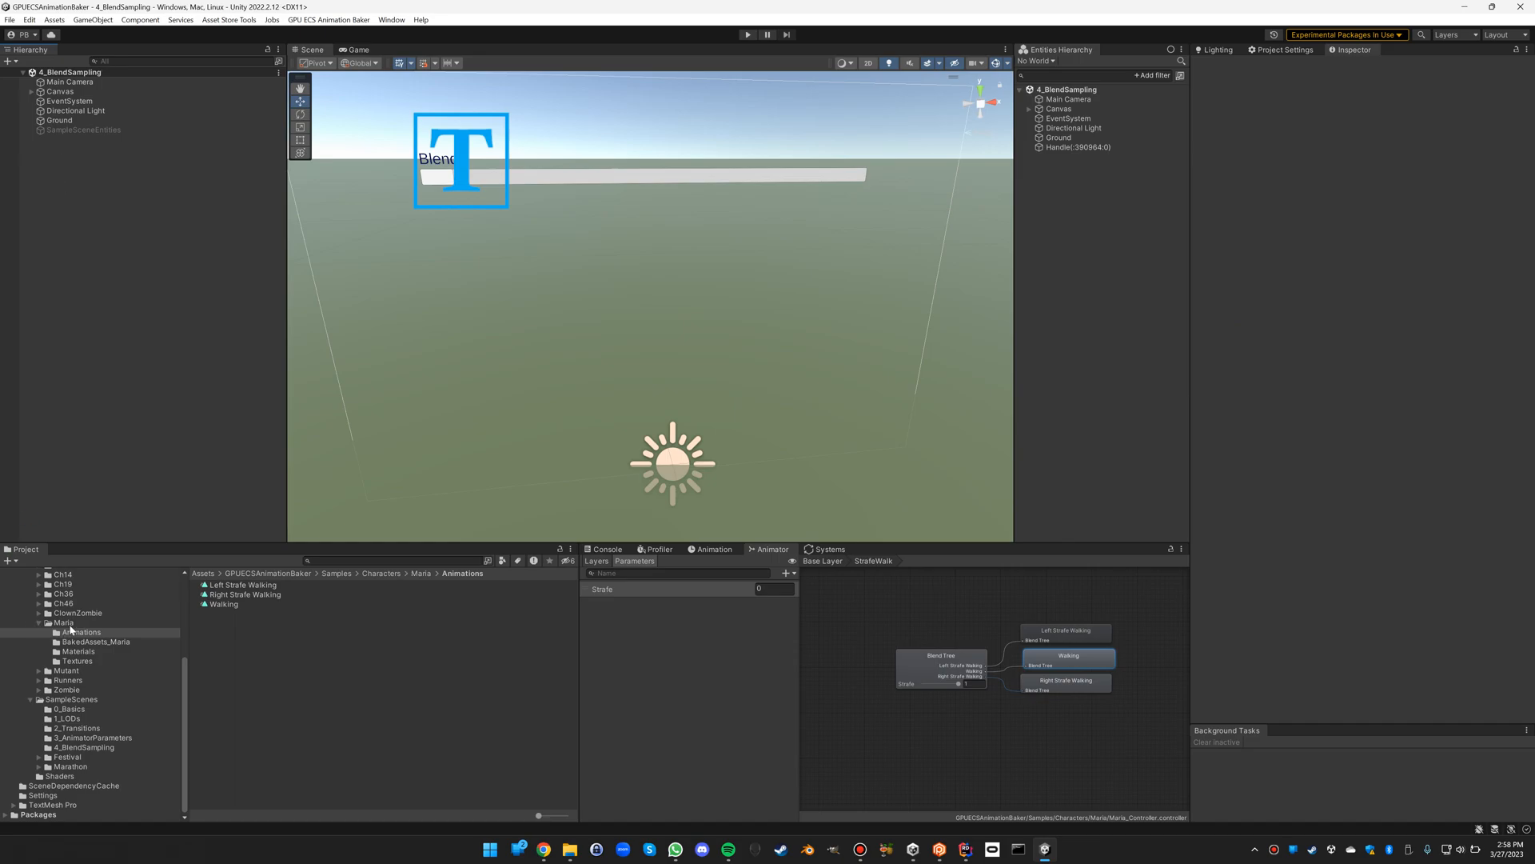
- Review the Maria prefab's baker settings with the StrafeWalk dual-clip blend on Strafe from -1 to 1
click(219, 633)
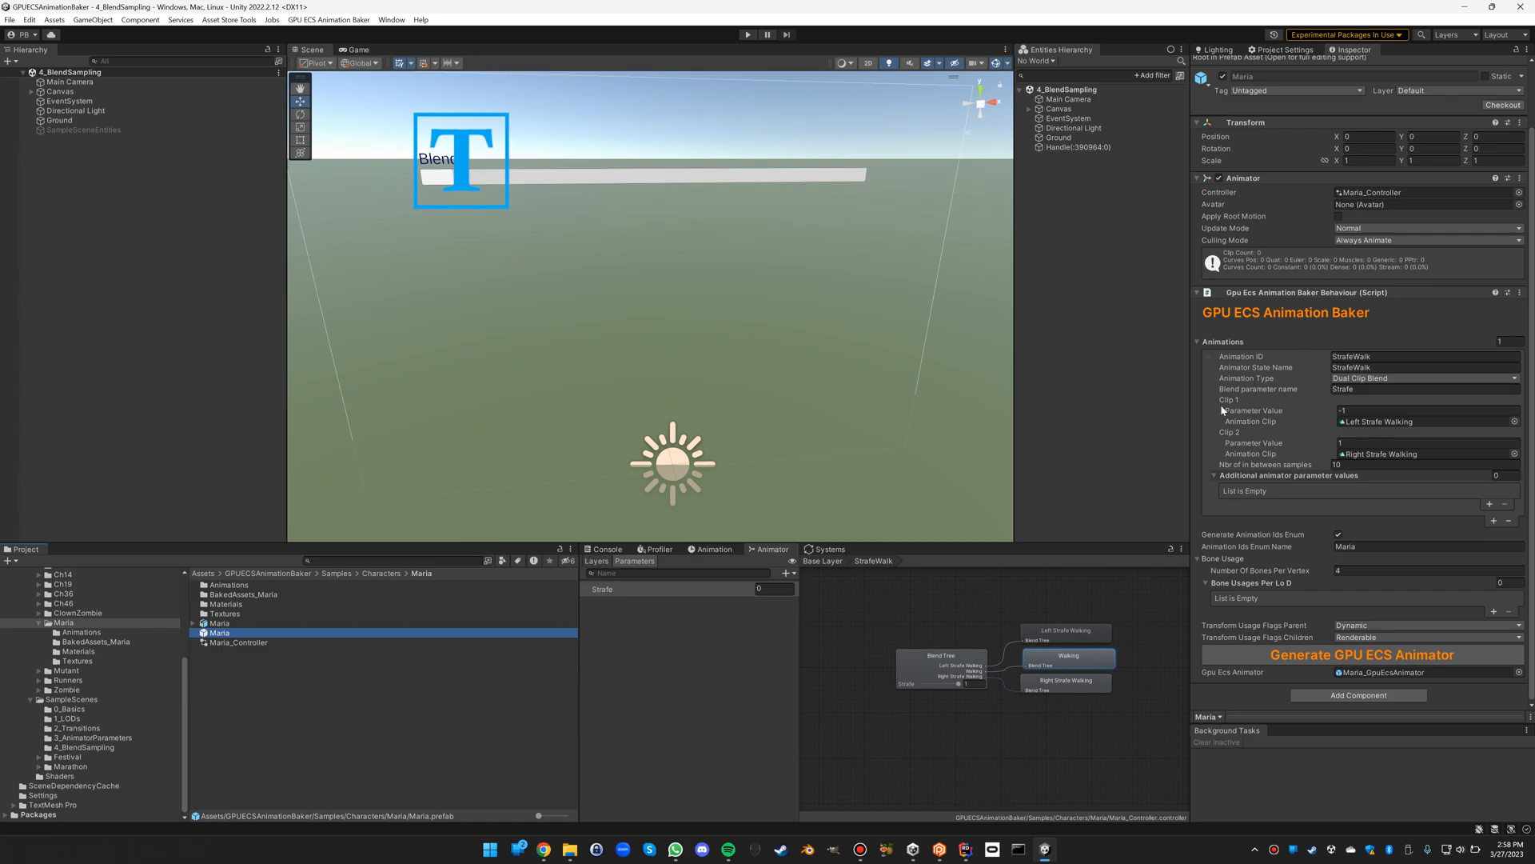
mouse_move(1294, 327)
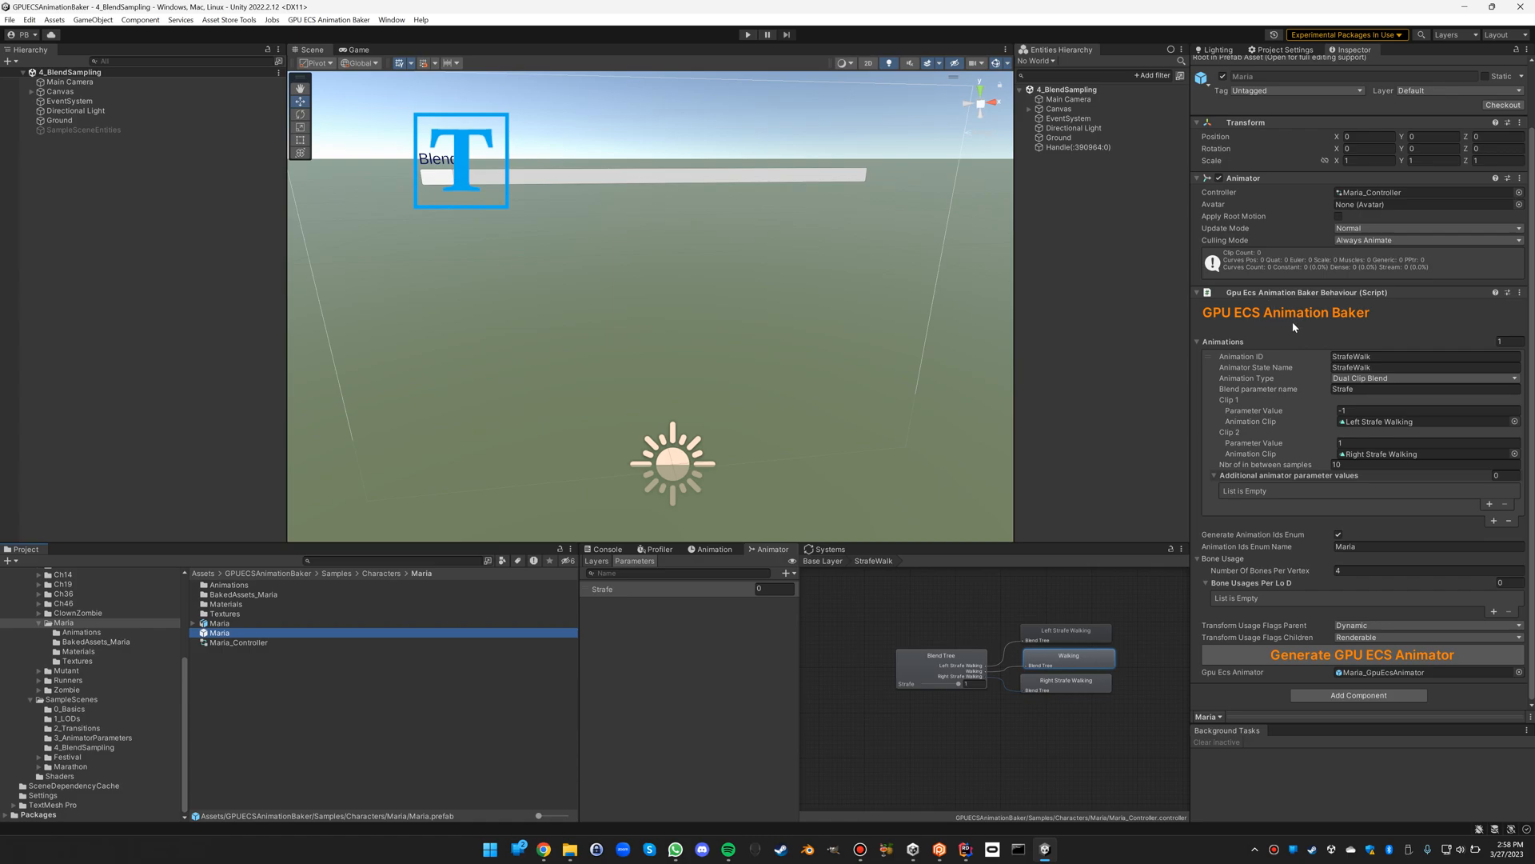
click(1425, 355)
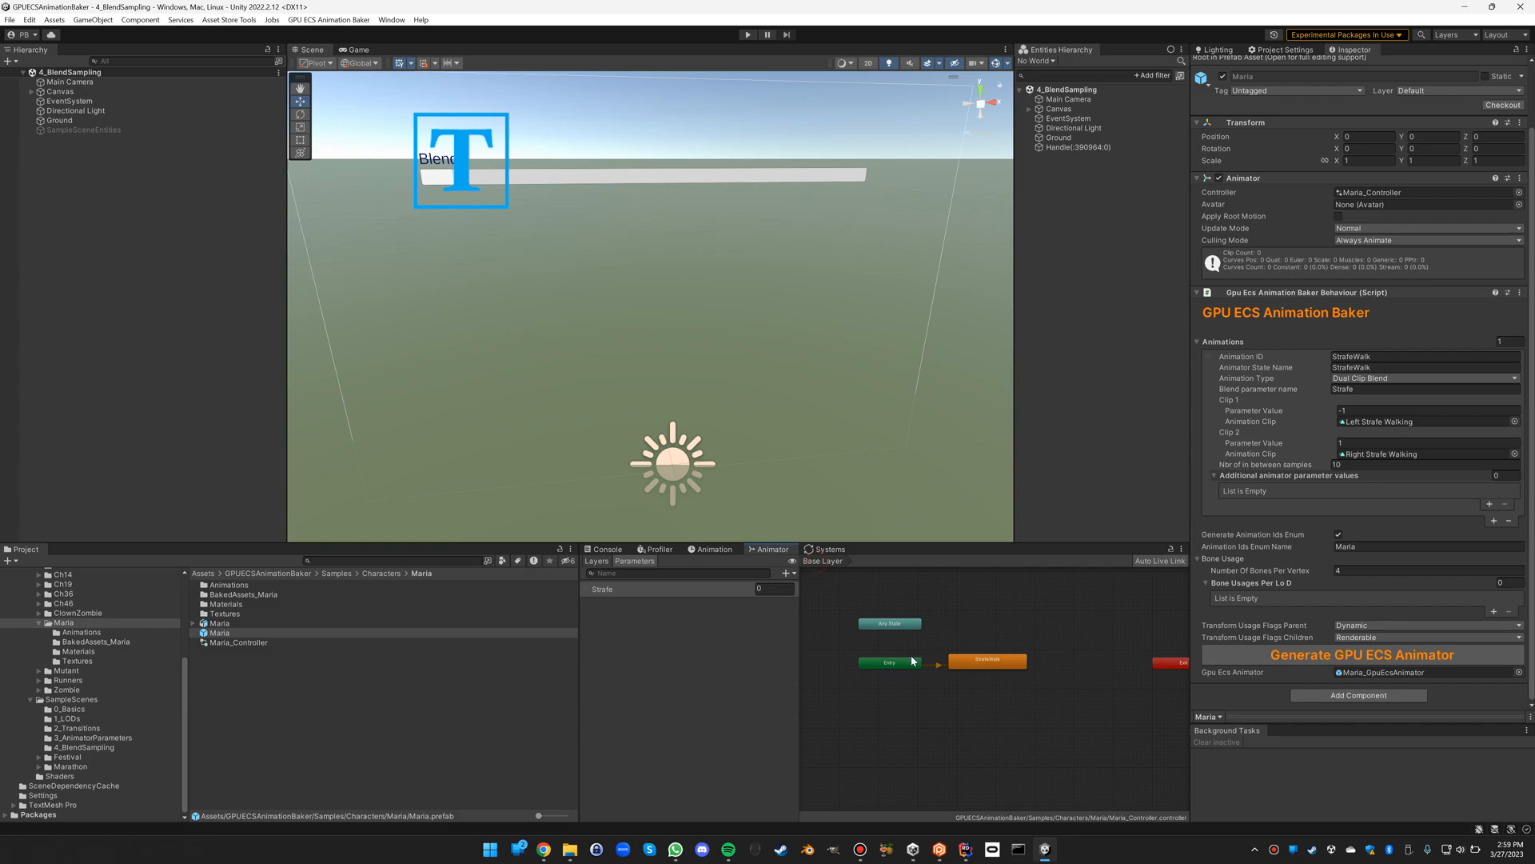
click(986, 661)
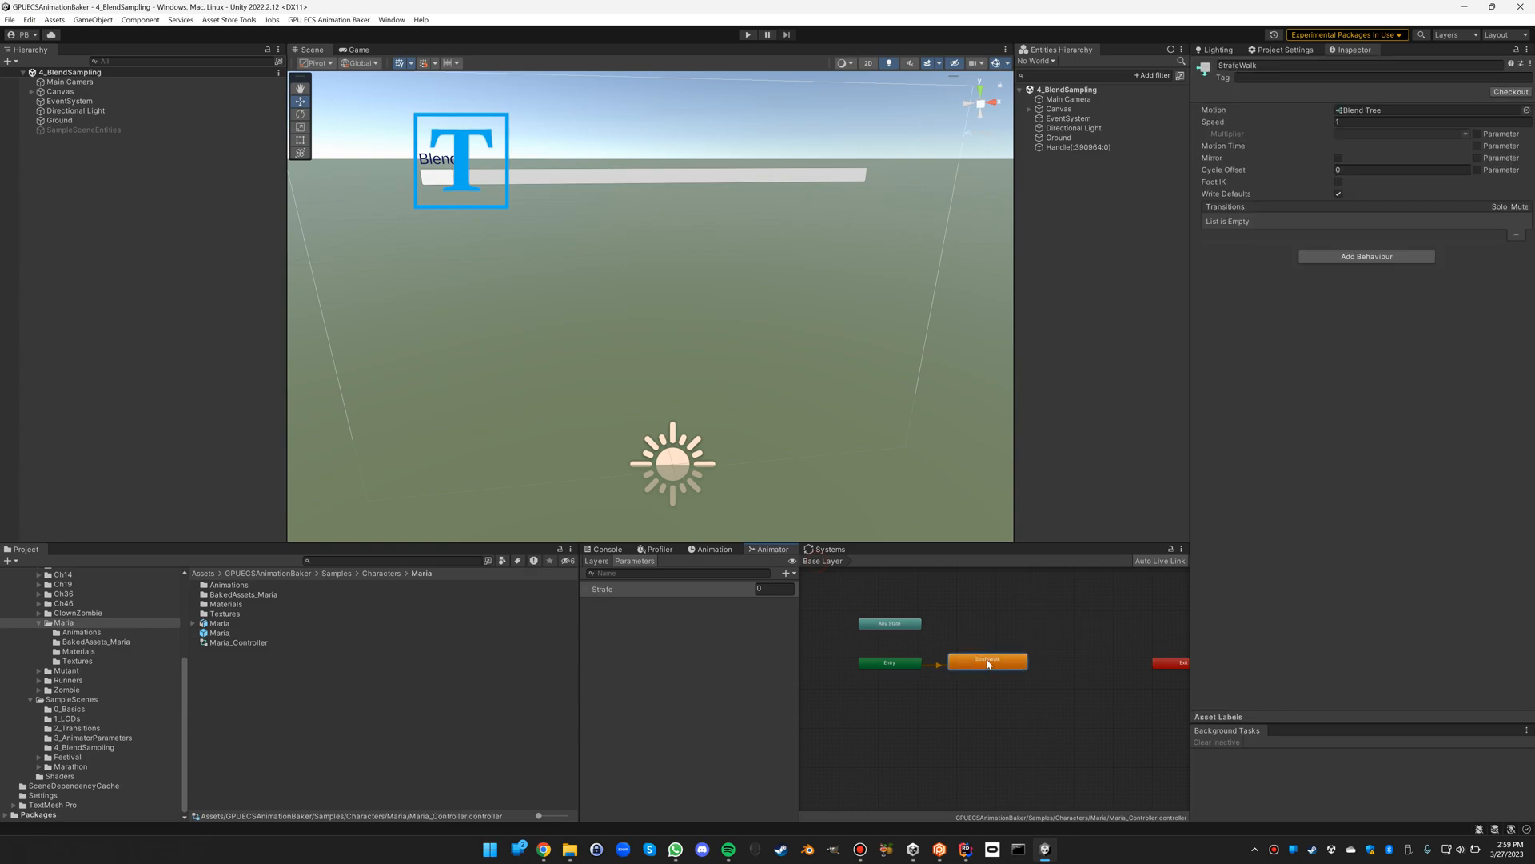
mouse_move(707, 554)
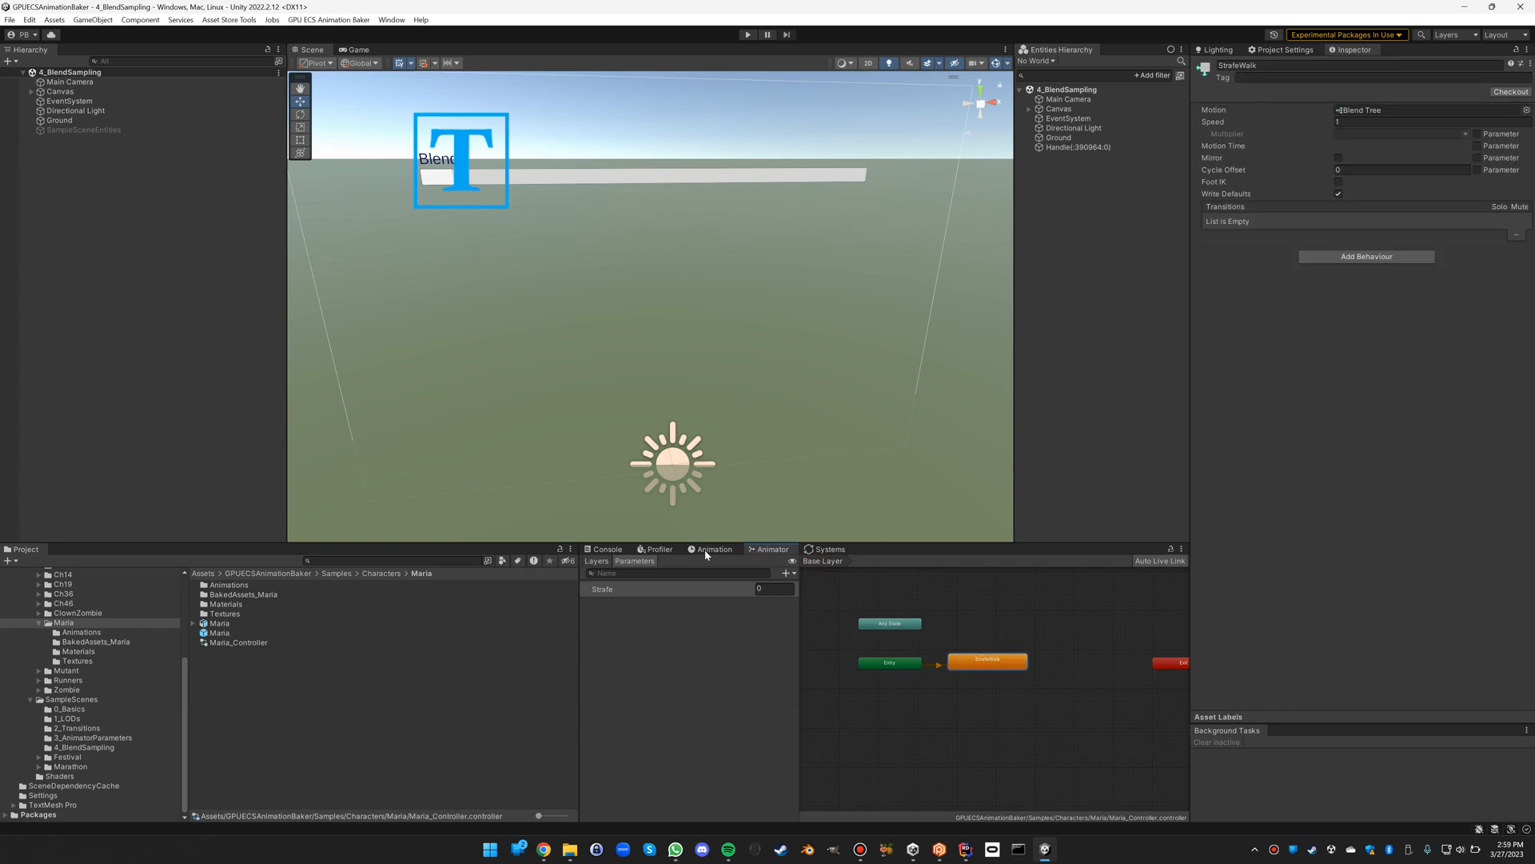
click(221, 631)
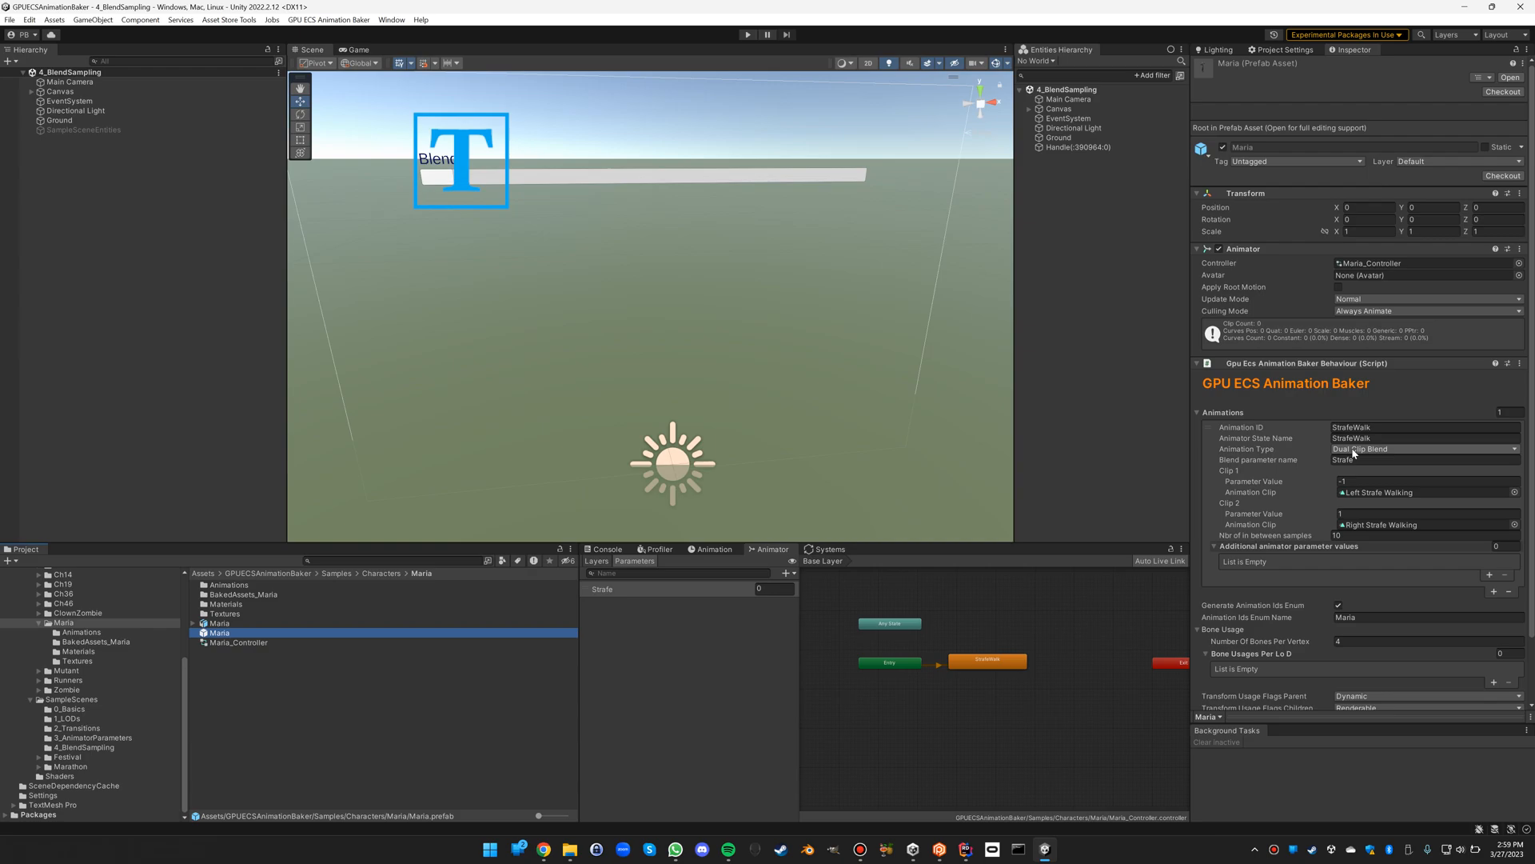
mouse_move(1315, 479)
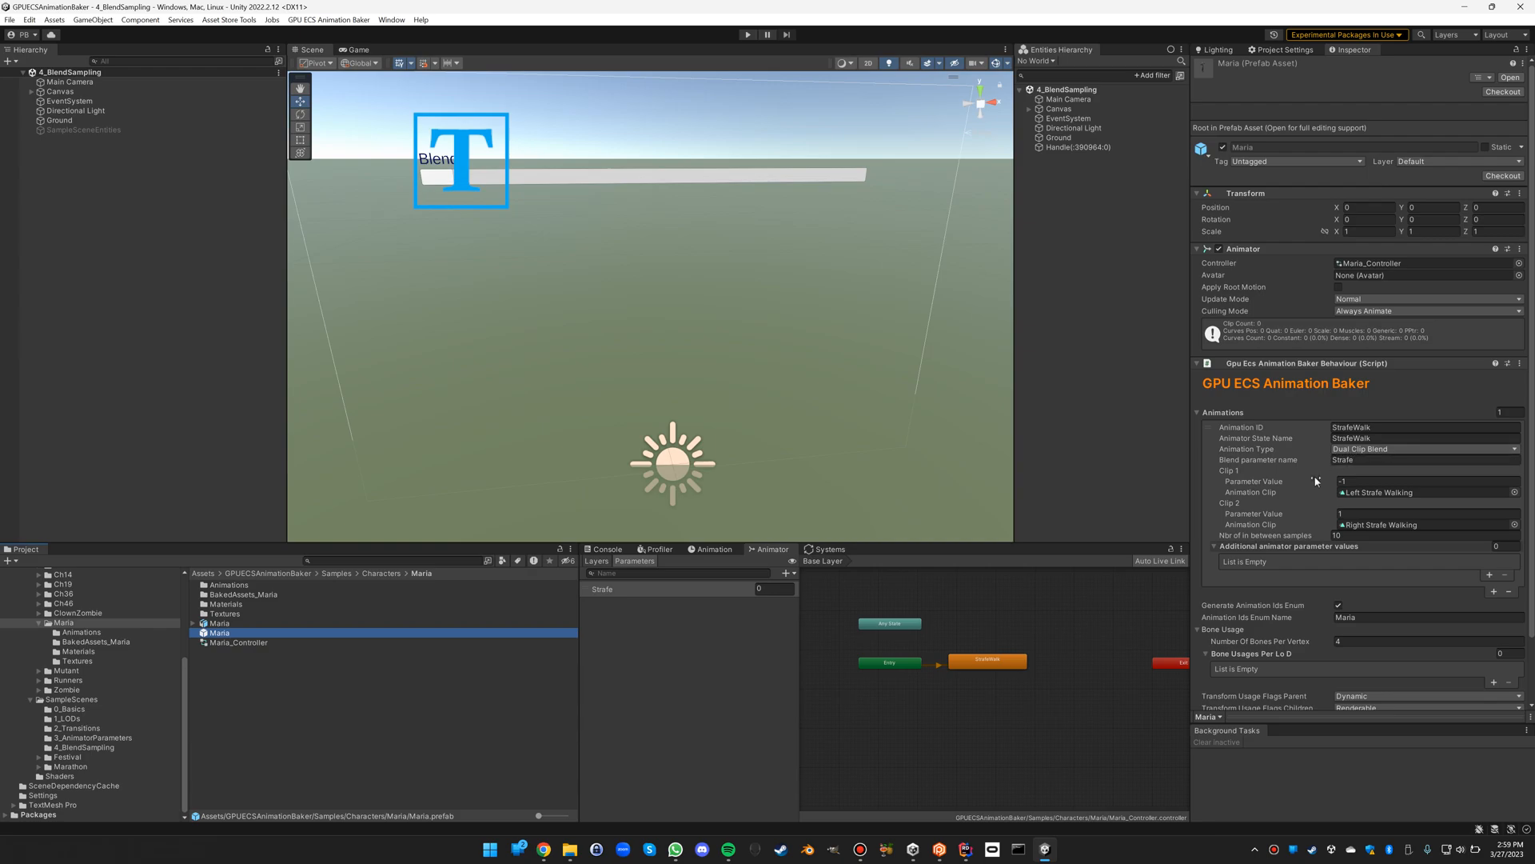
mouse_move(1360, 458)
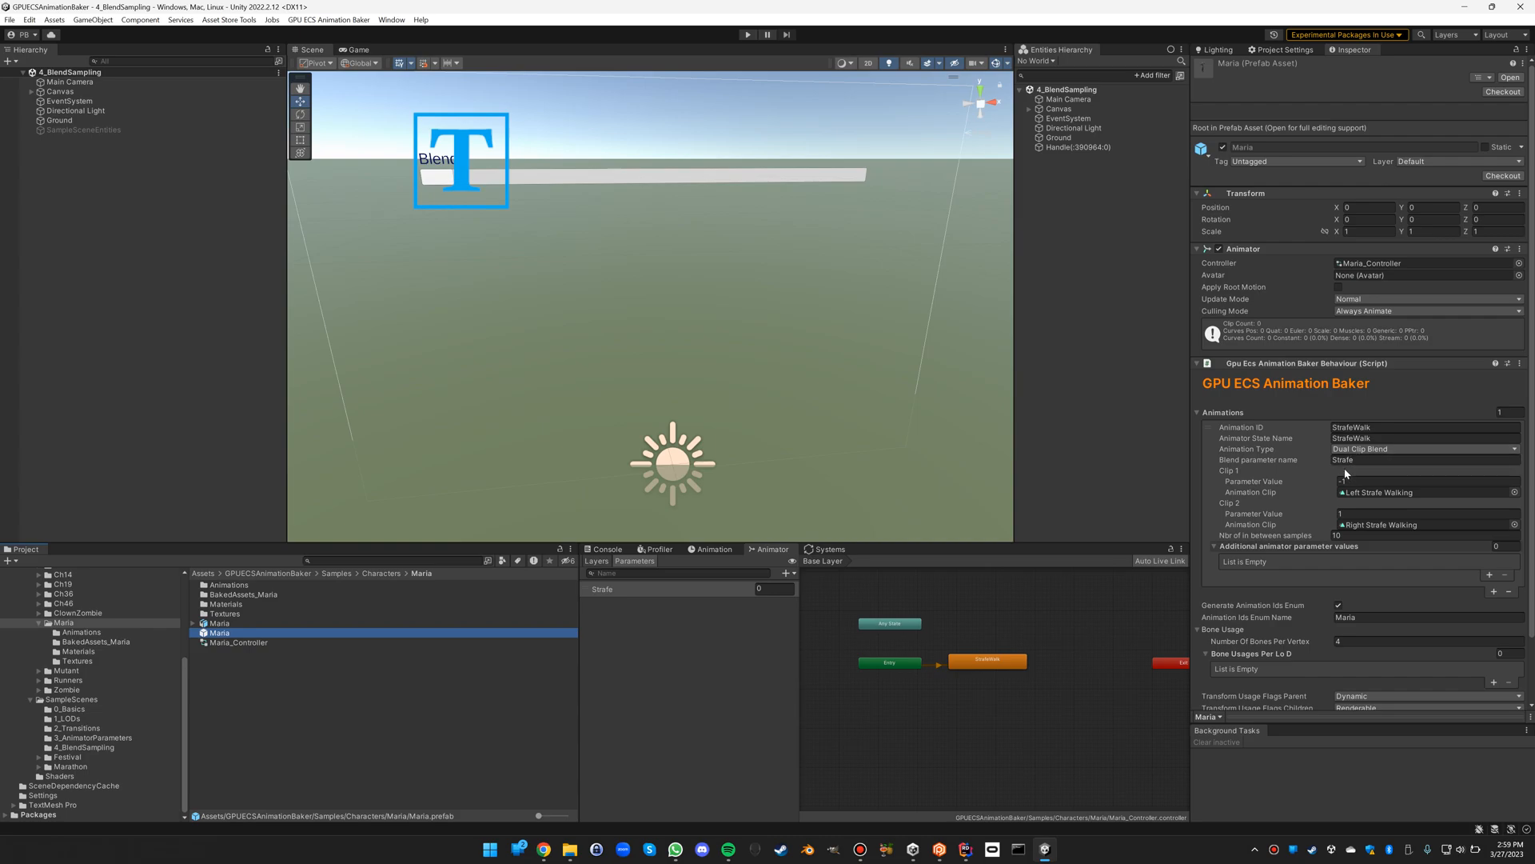
click(1420, 481)
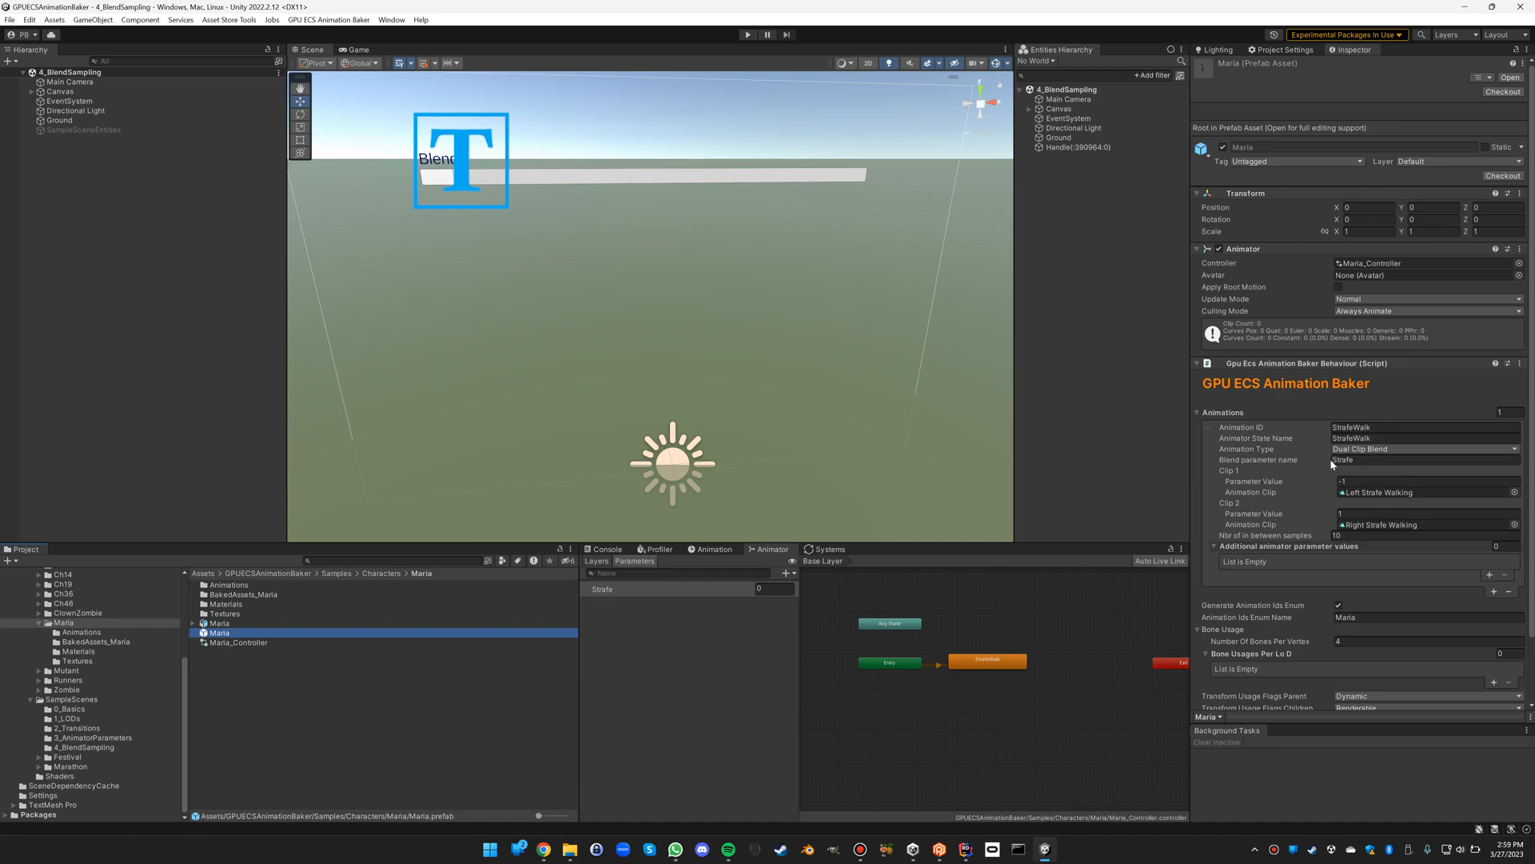
- Set the first strafe clip's parameter value to -1
click(1425, 481)
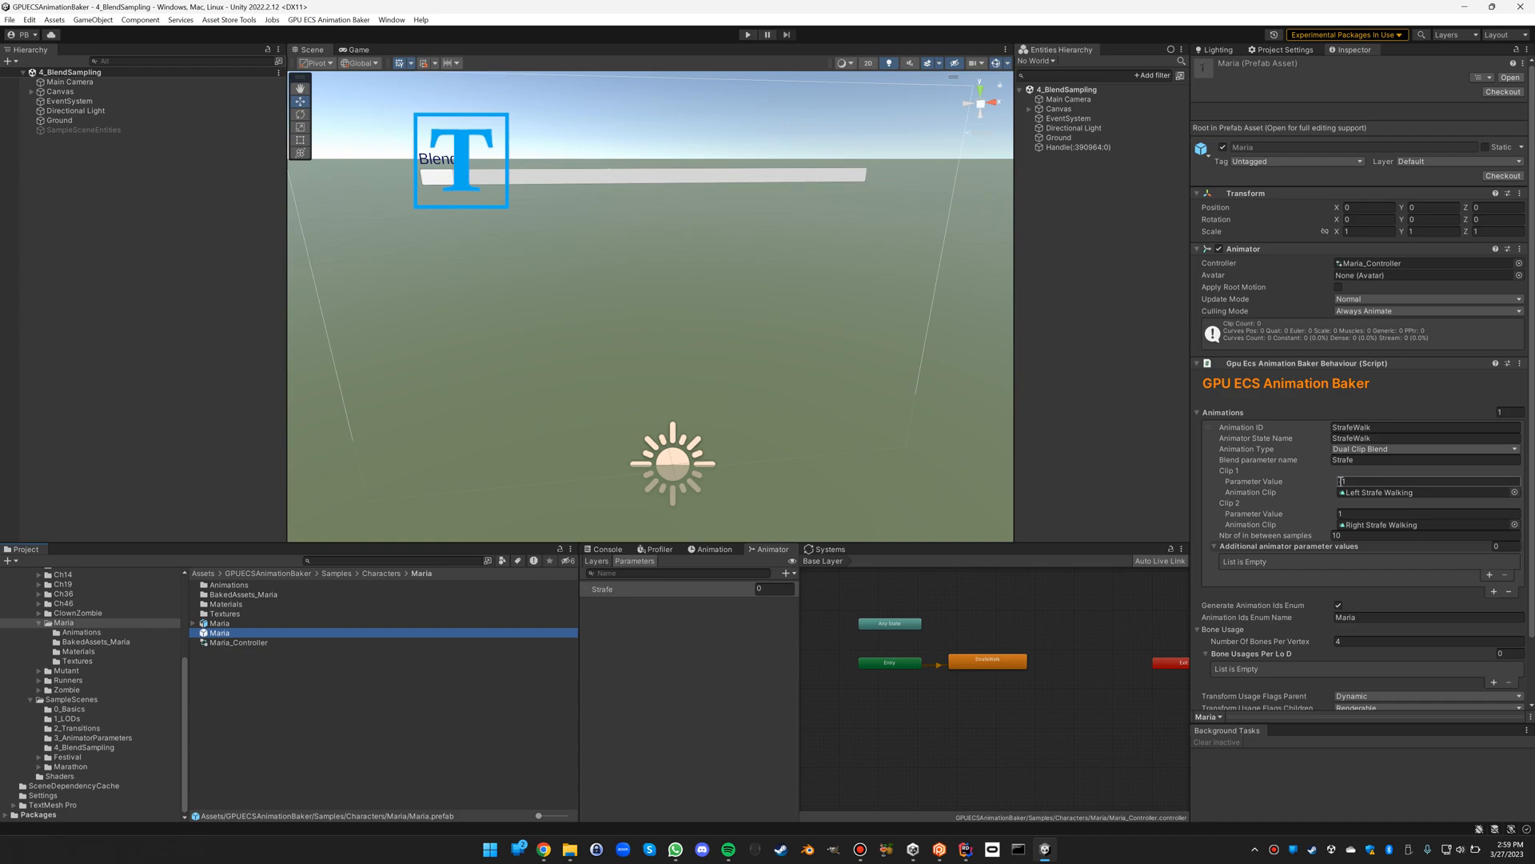
text(-1)
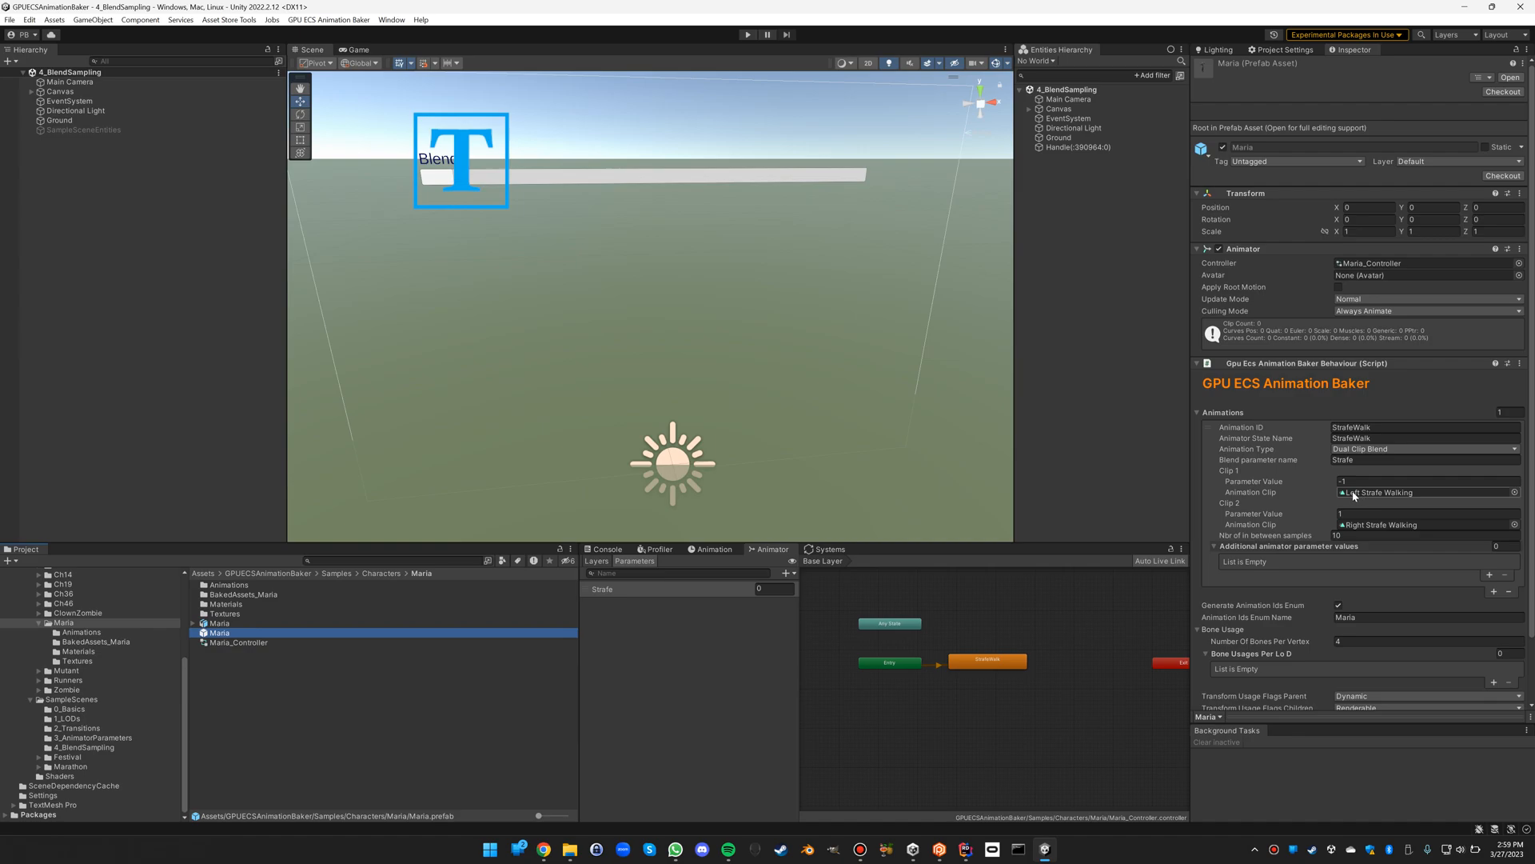
mouse_move(1264, 518)
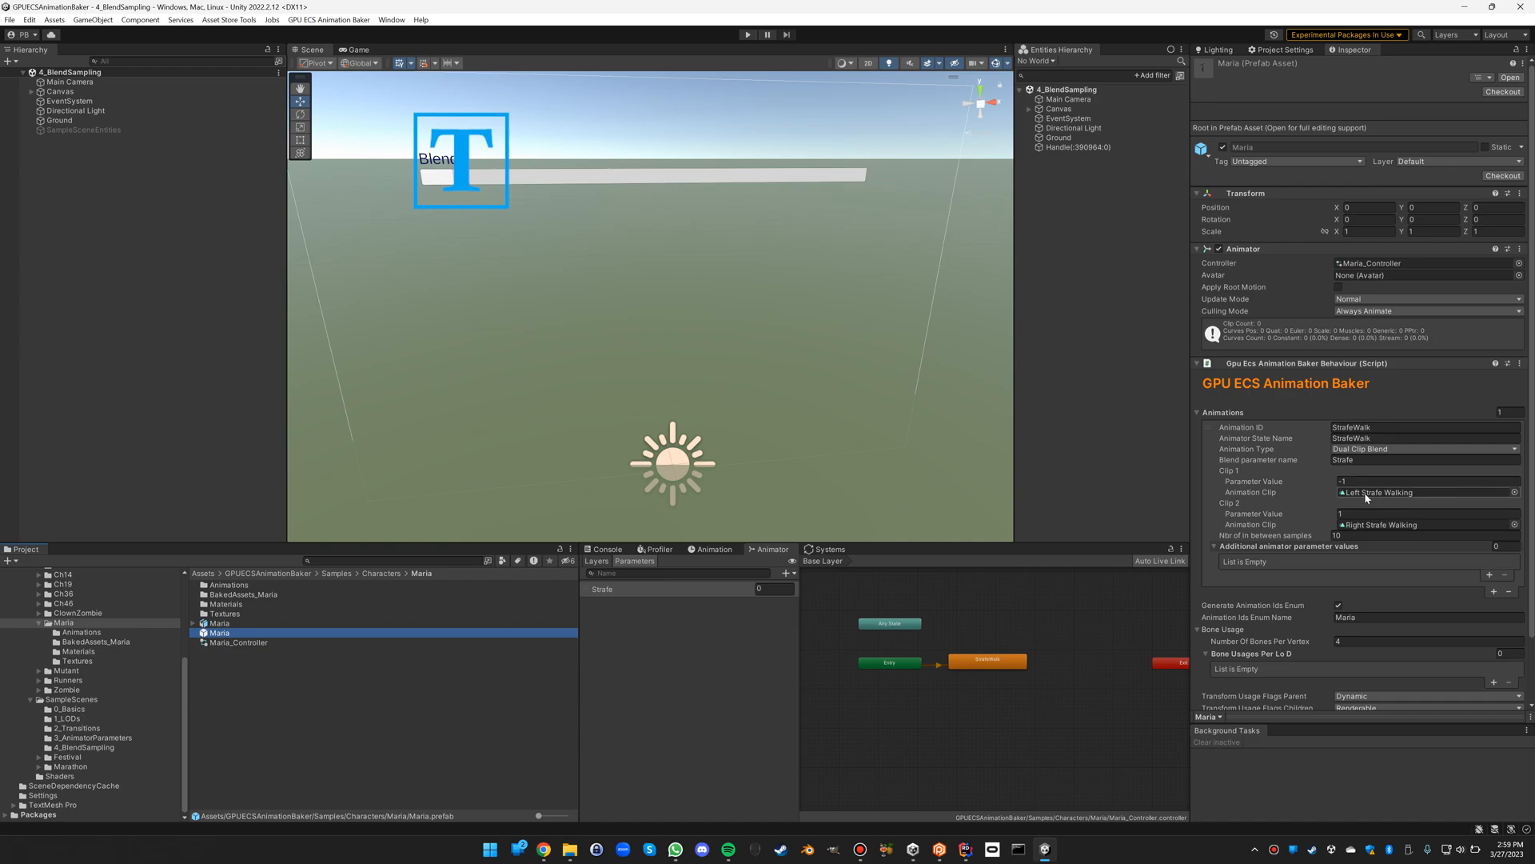
mouse_move(1353, 497)
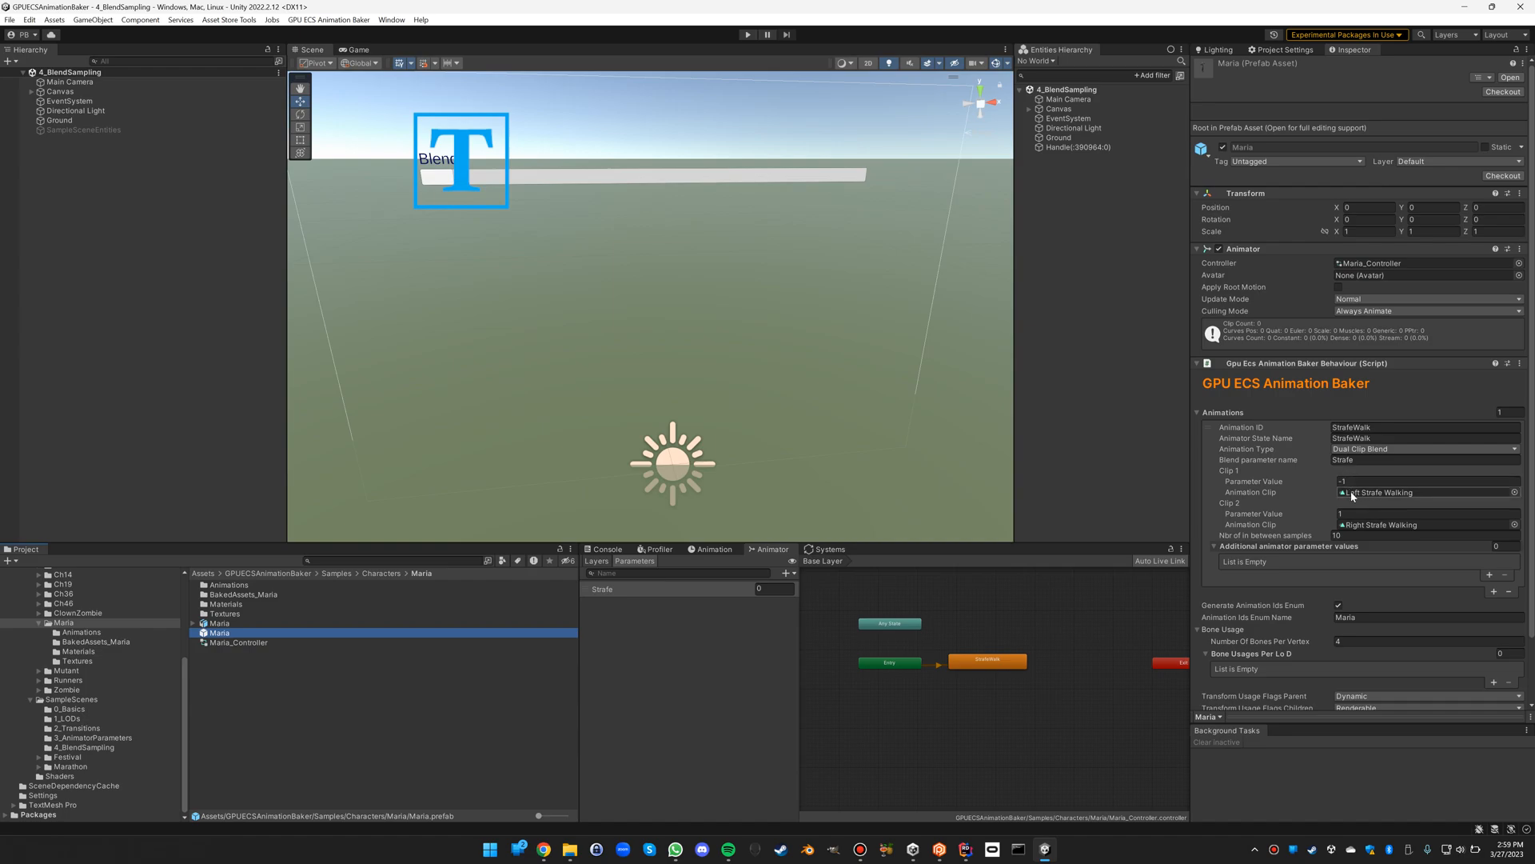
mouse_move(1045, 486)
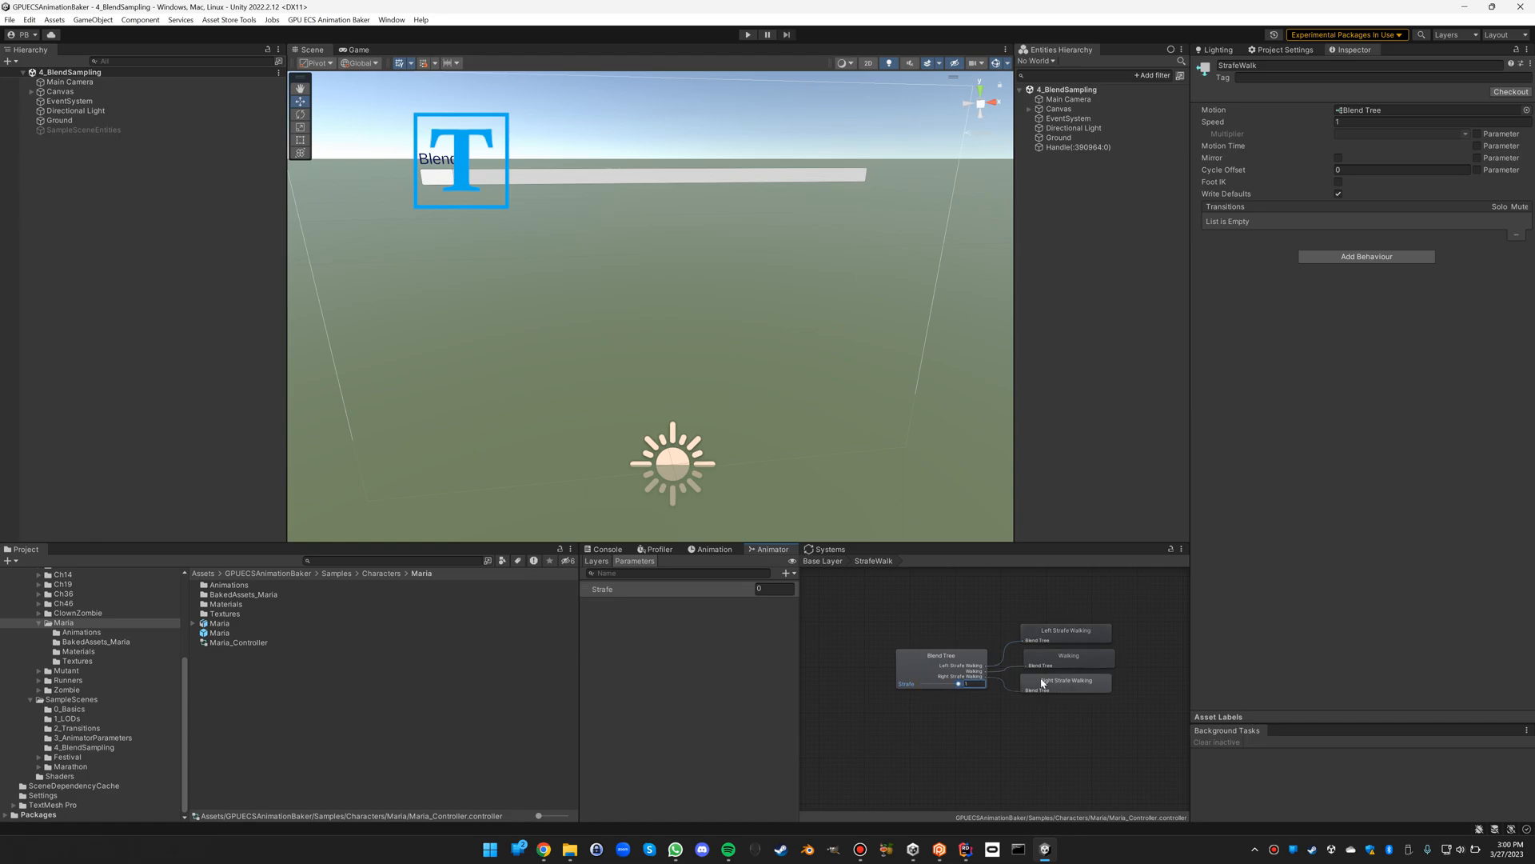
- Edit Maria's in-between sample count with a too-low value to trigger the minimum warning
click(219, 634)
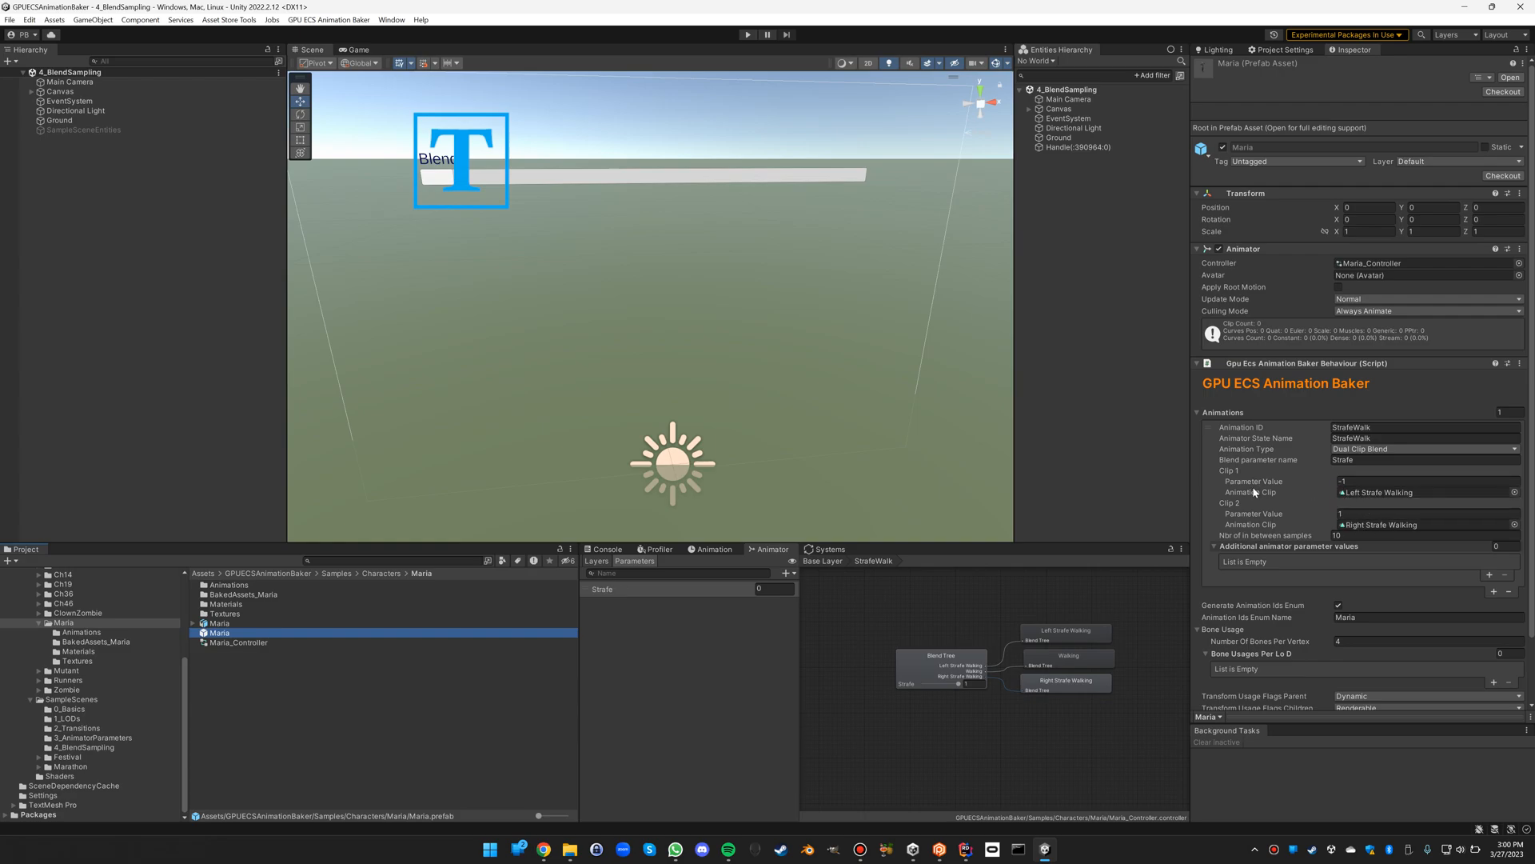
mouse_move(1254, 493)
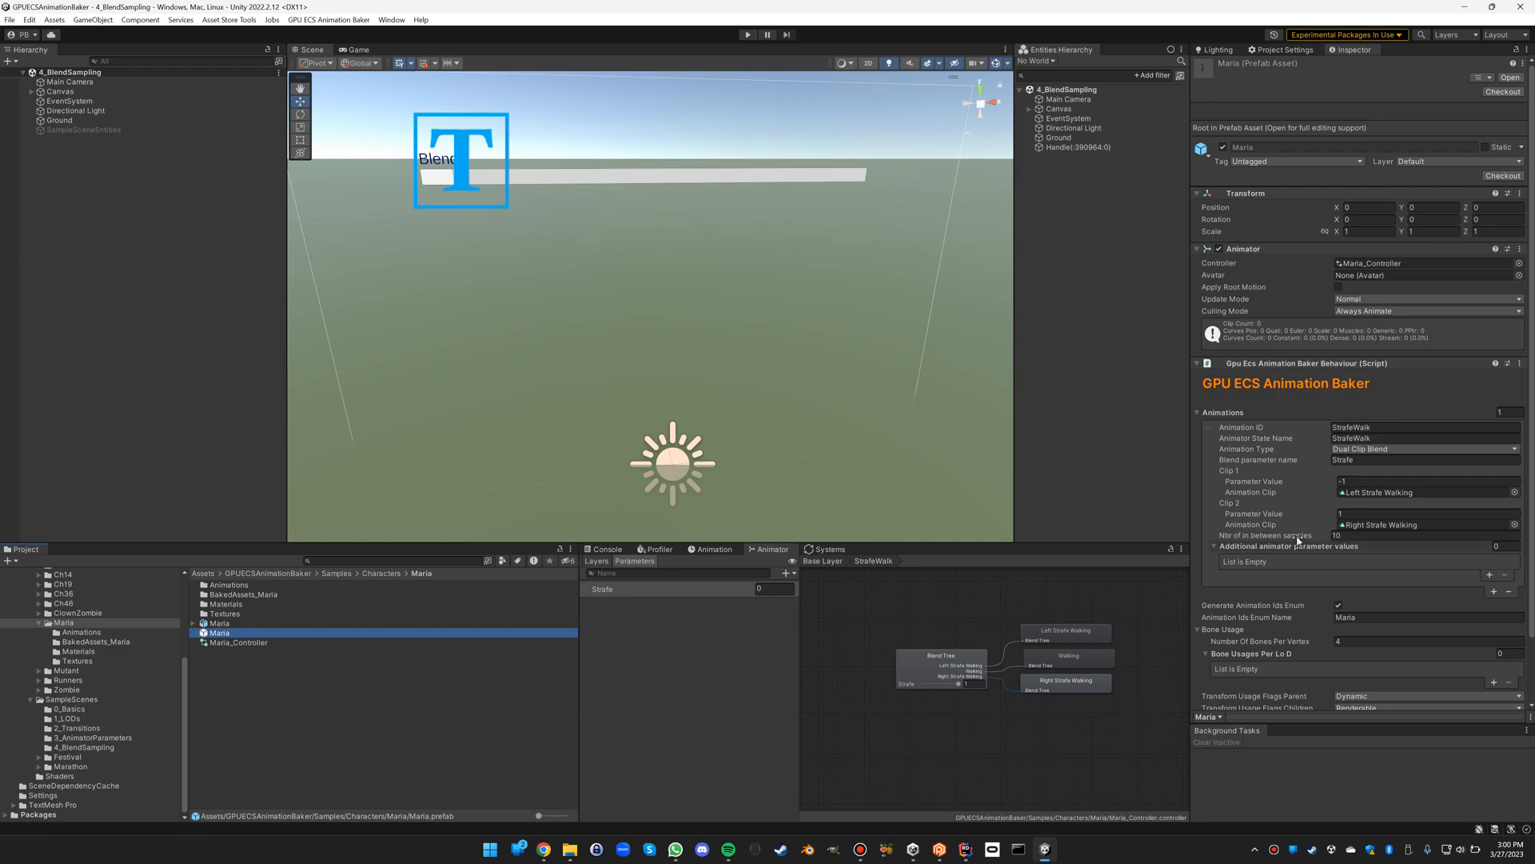
click(1430, 535)
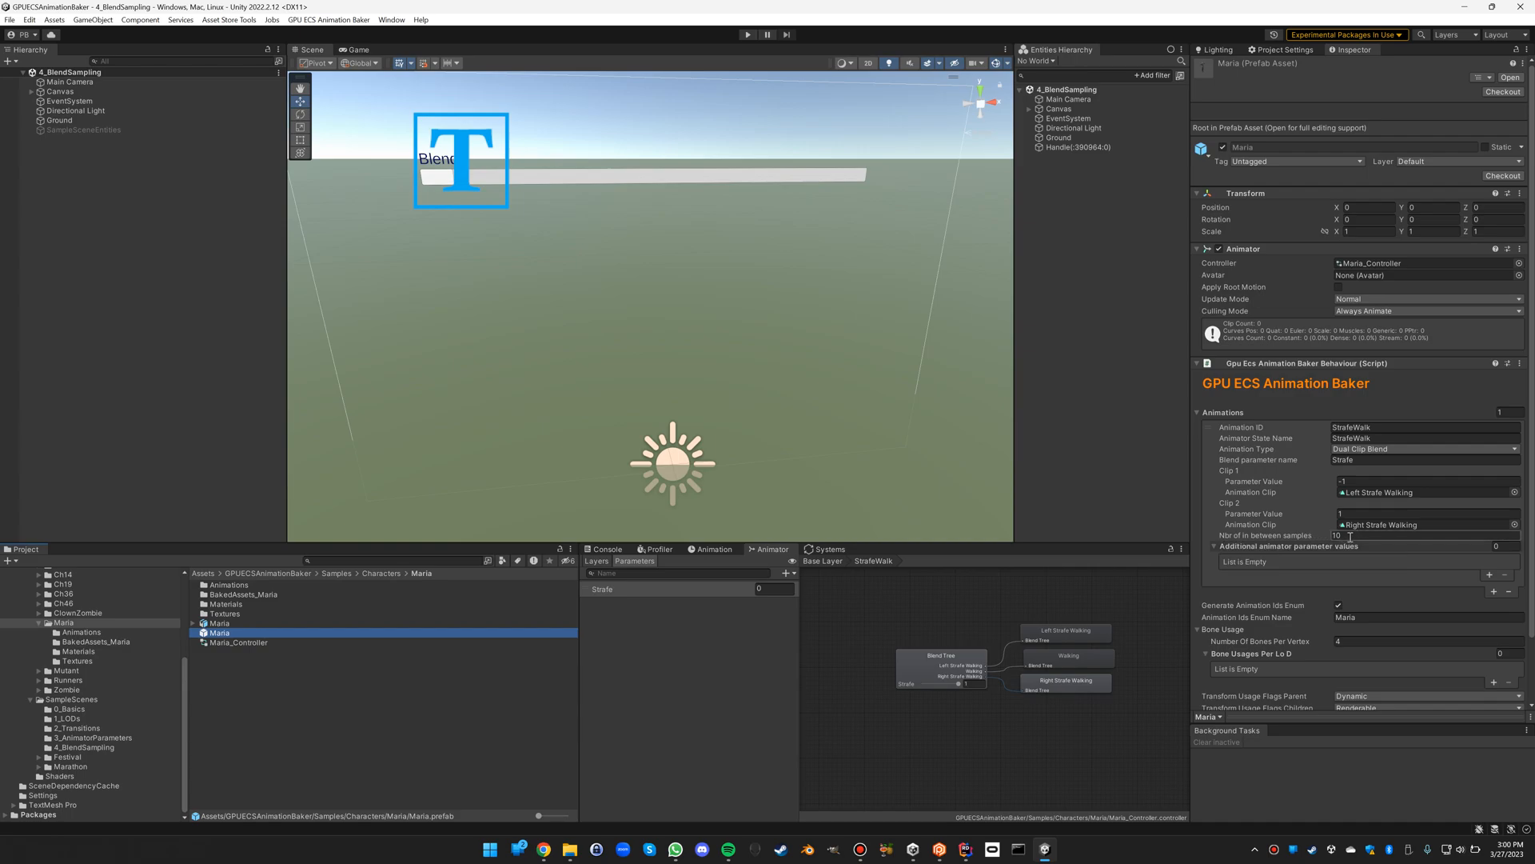
mouse_move(1316, 536)
text(1)
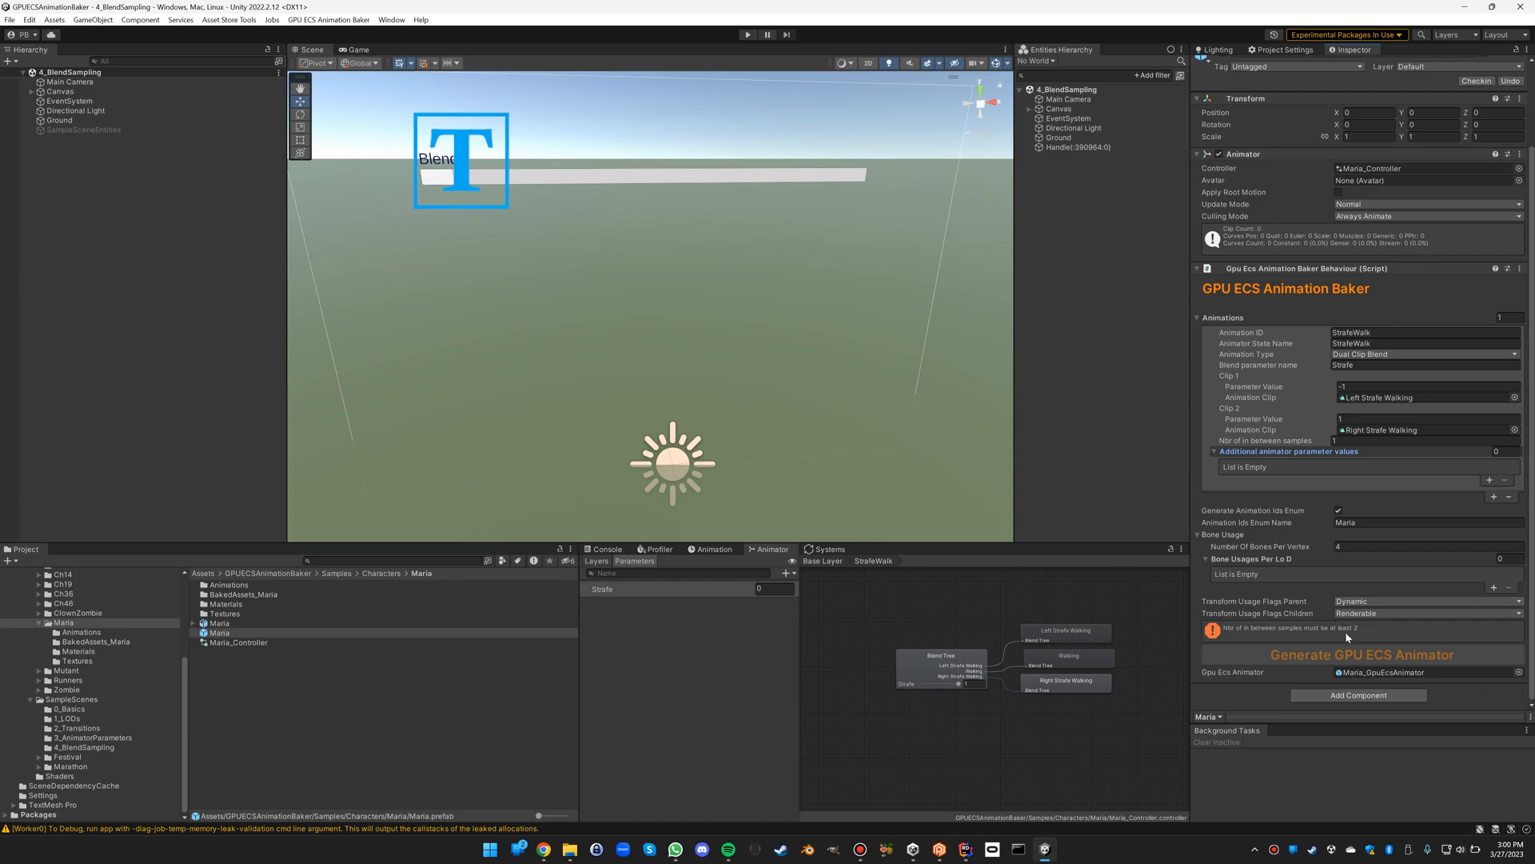
- Try 1000 in-between samples to see the maximum warning, then set the count to 10
click(1425, 440)
text(2)
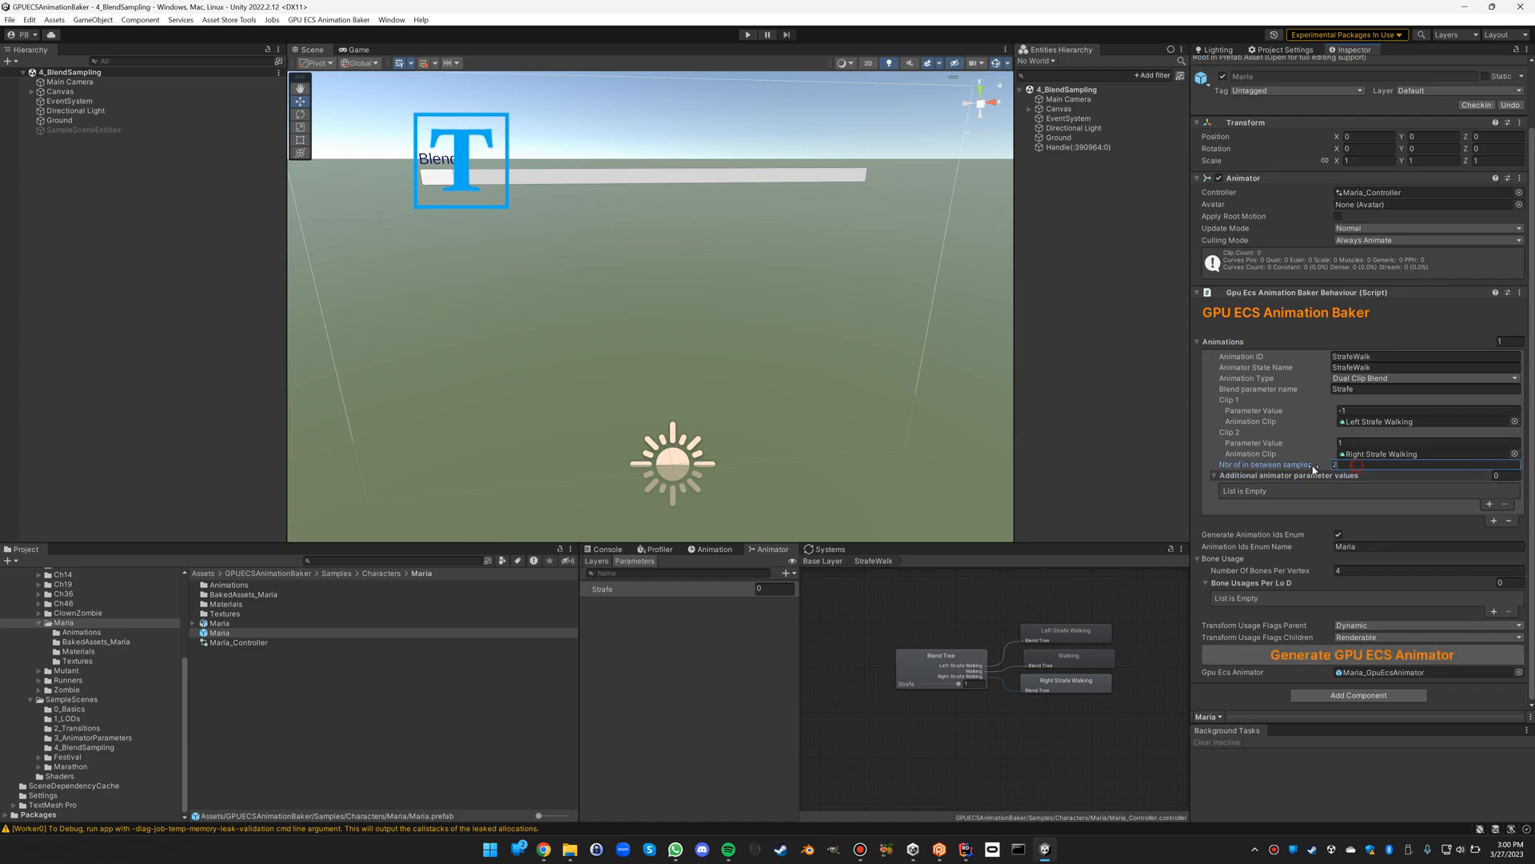
mouse_move(1310, 464)
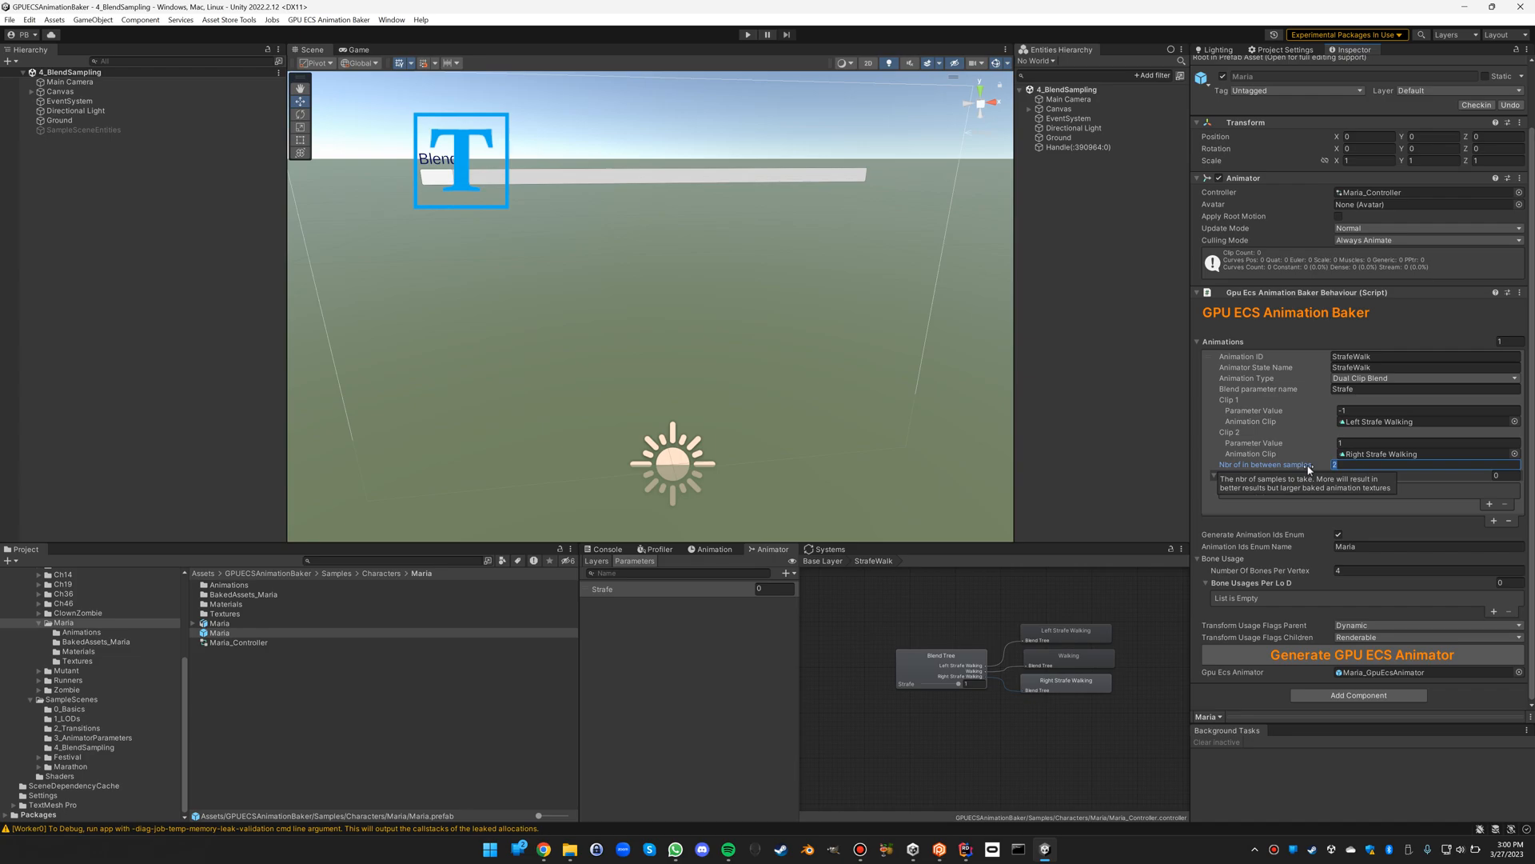
text(1000)
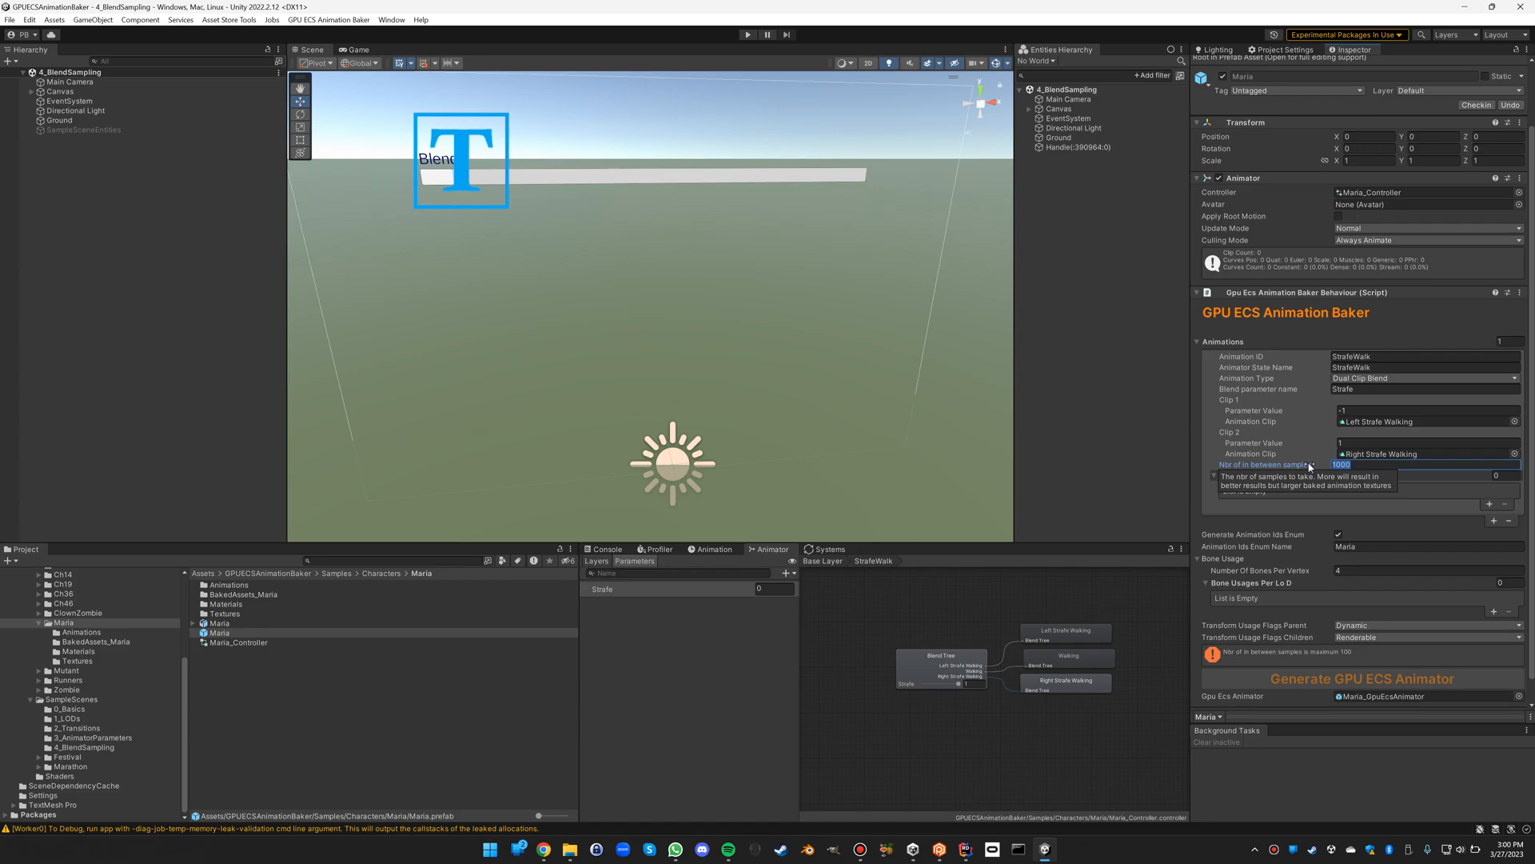
text(10)
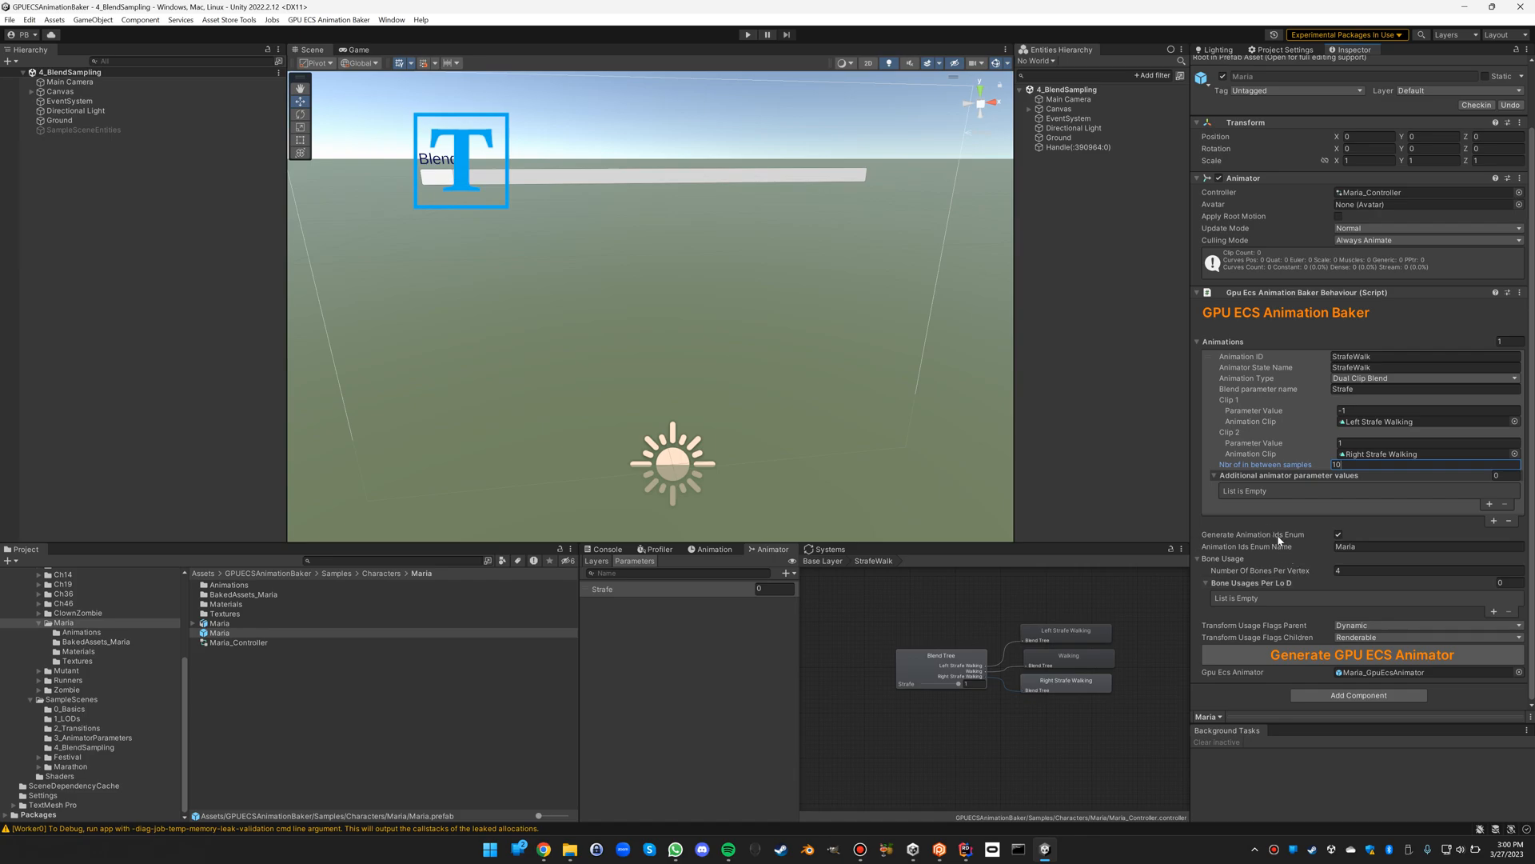
mouse_move(1326, 561)
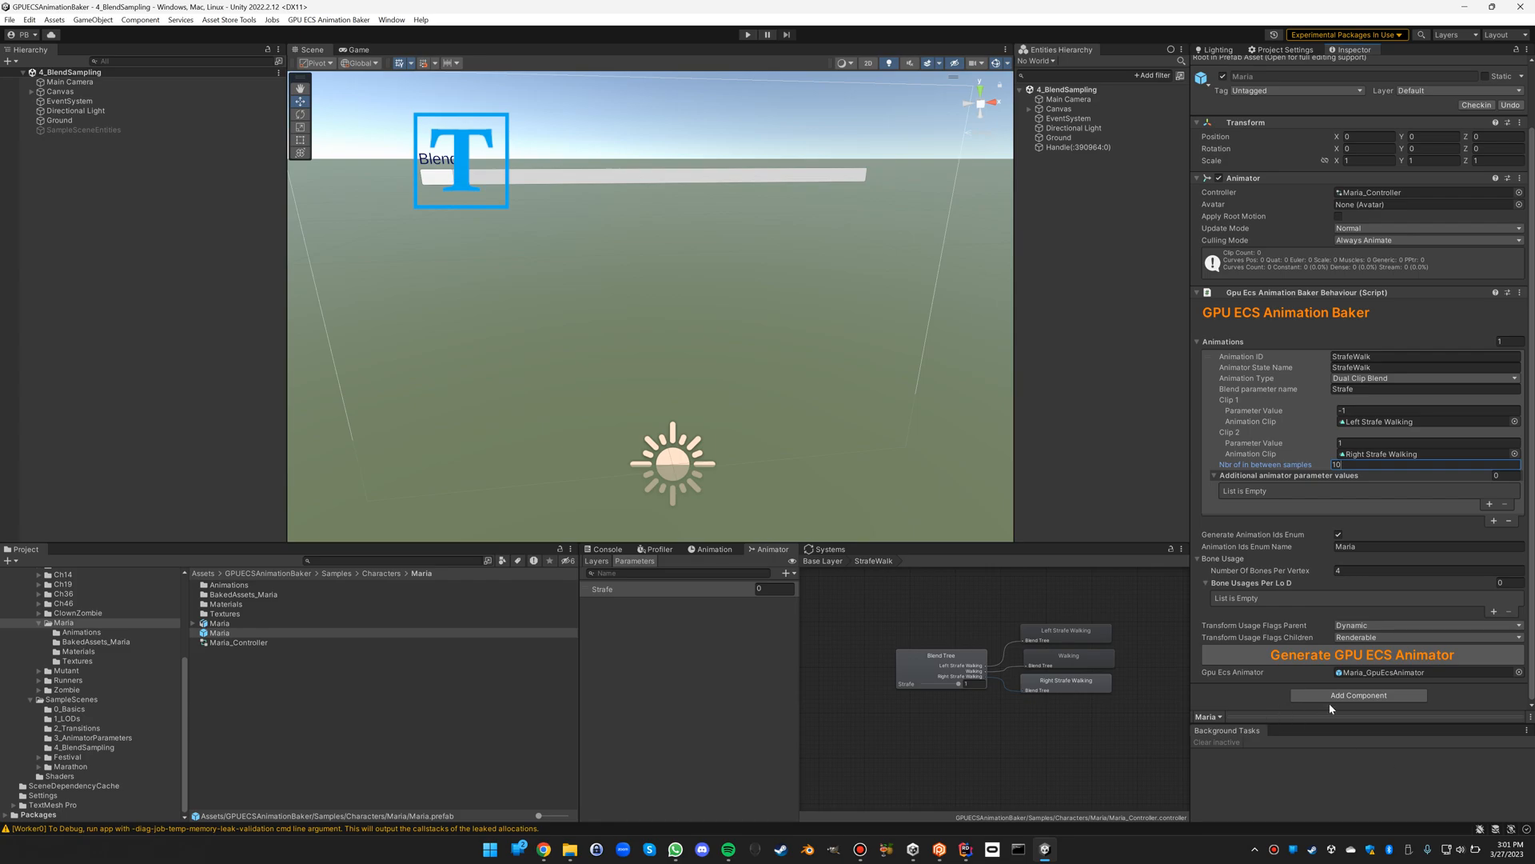
mouse_move(1360, 654)
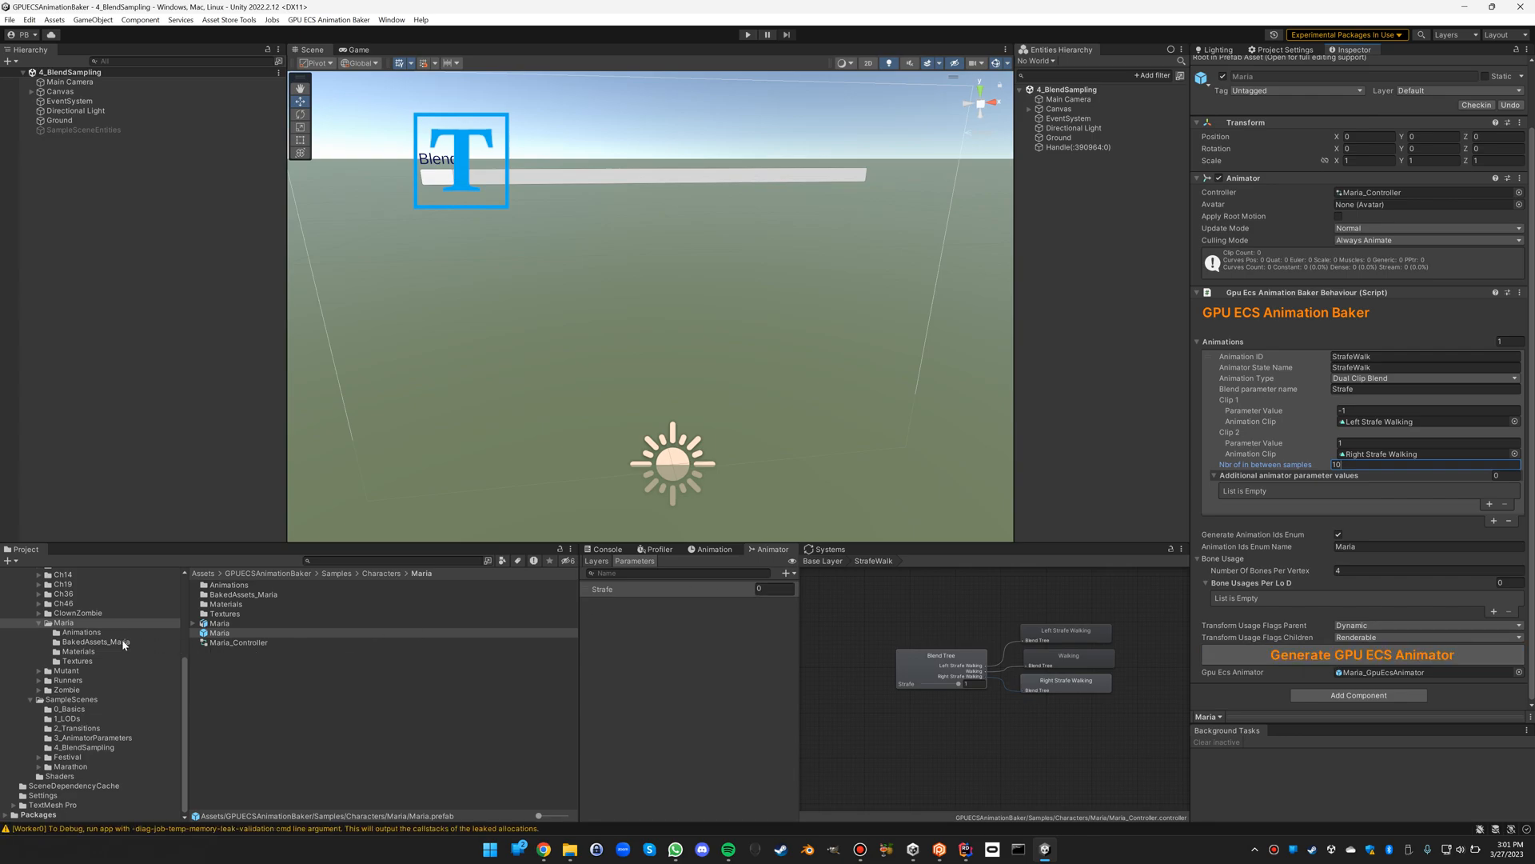
mouse_move(85, 651)
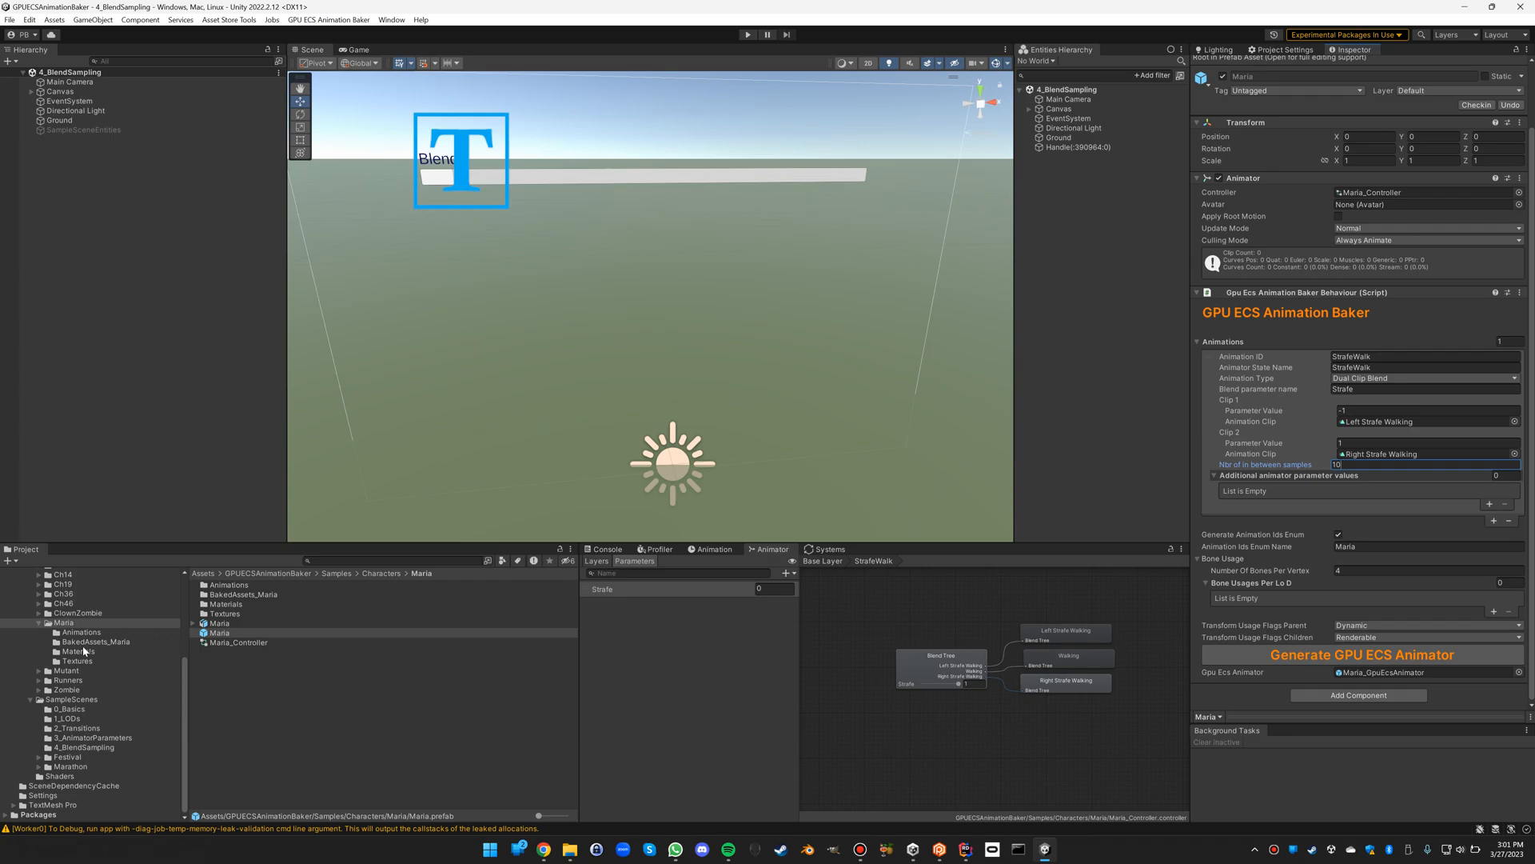
- Open the BakedAssets_Maria folder listing the generated animator, matrices textures, materials and meshes
click(94, 641)
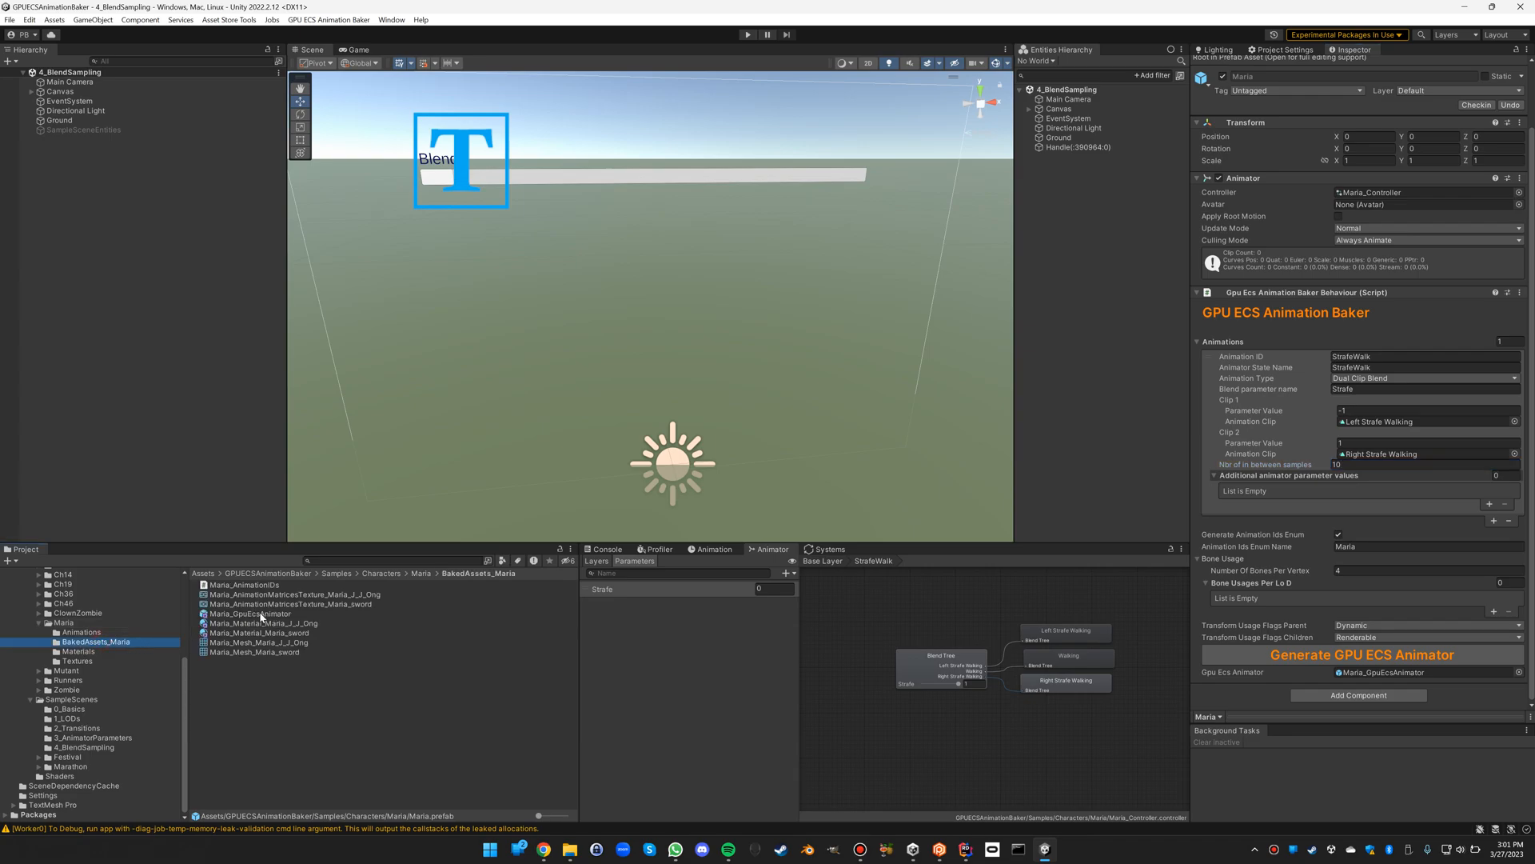
mouse_move(267, 604)
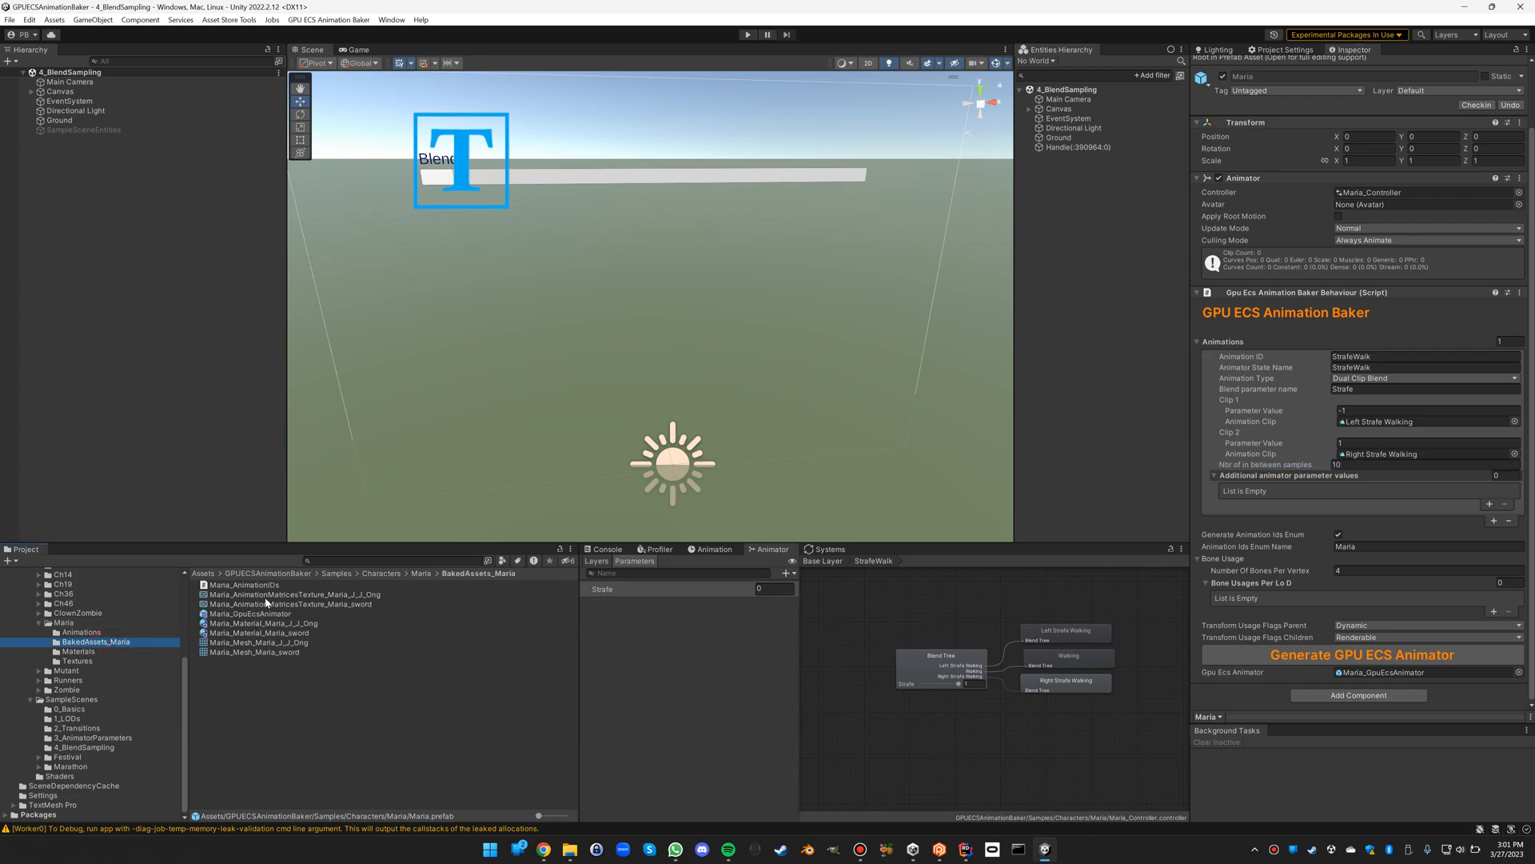
- Preview the Maria_AnimationMatricesTexture_Maria_J_J_Ong 260x320 RGBA float texture
click(291, 595)
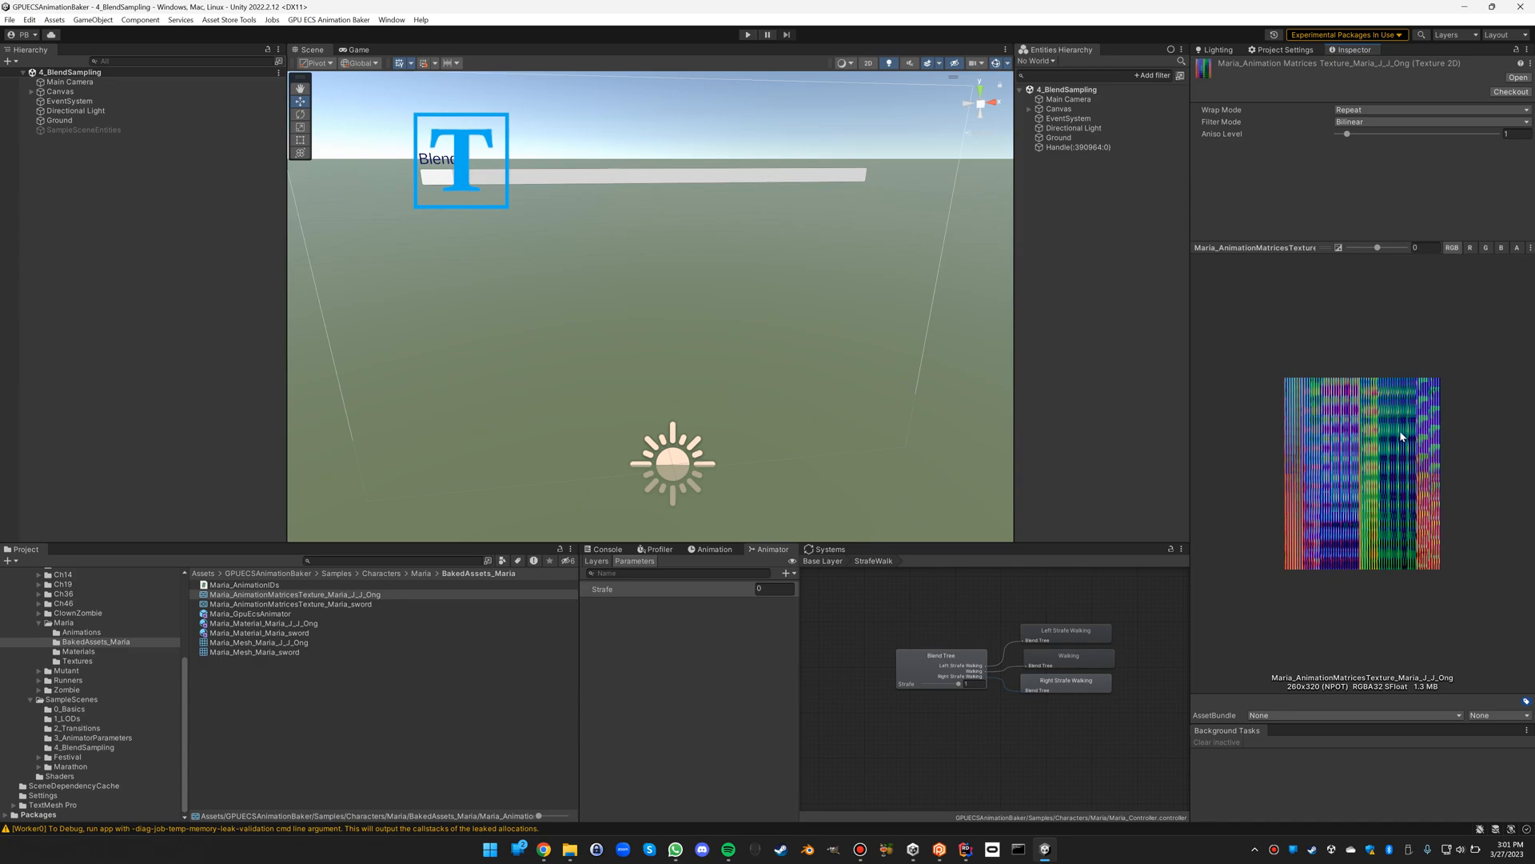
mouse_move(1405, 529)
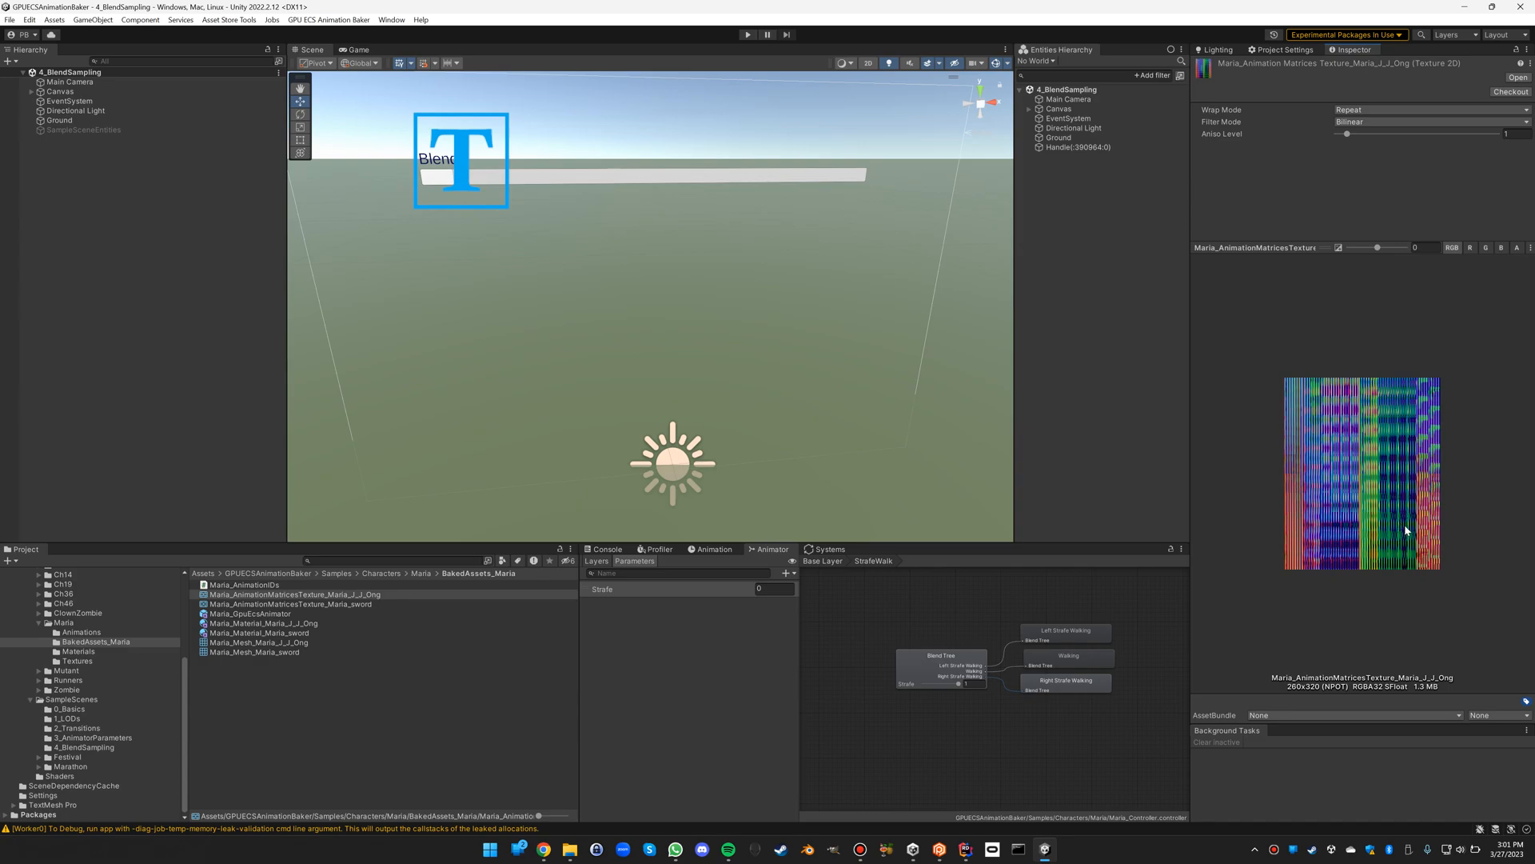
mouse_move(1417, 435)
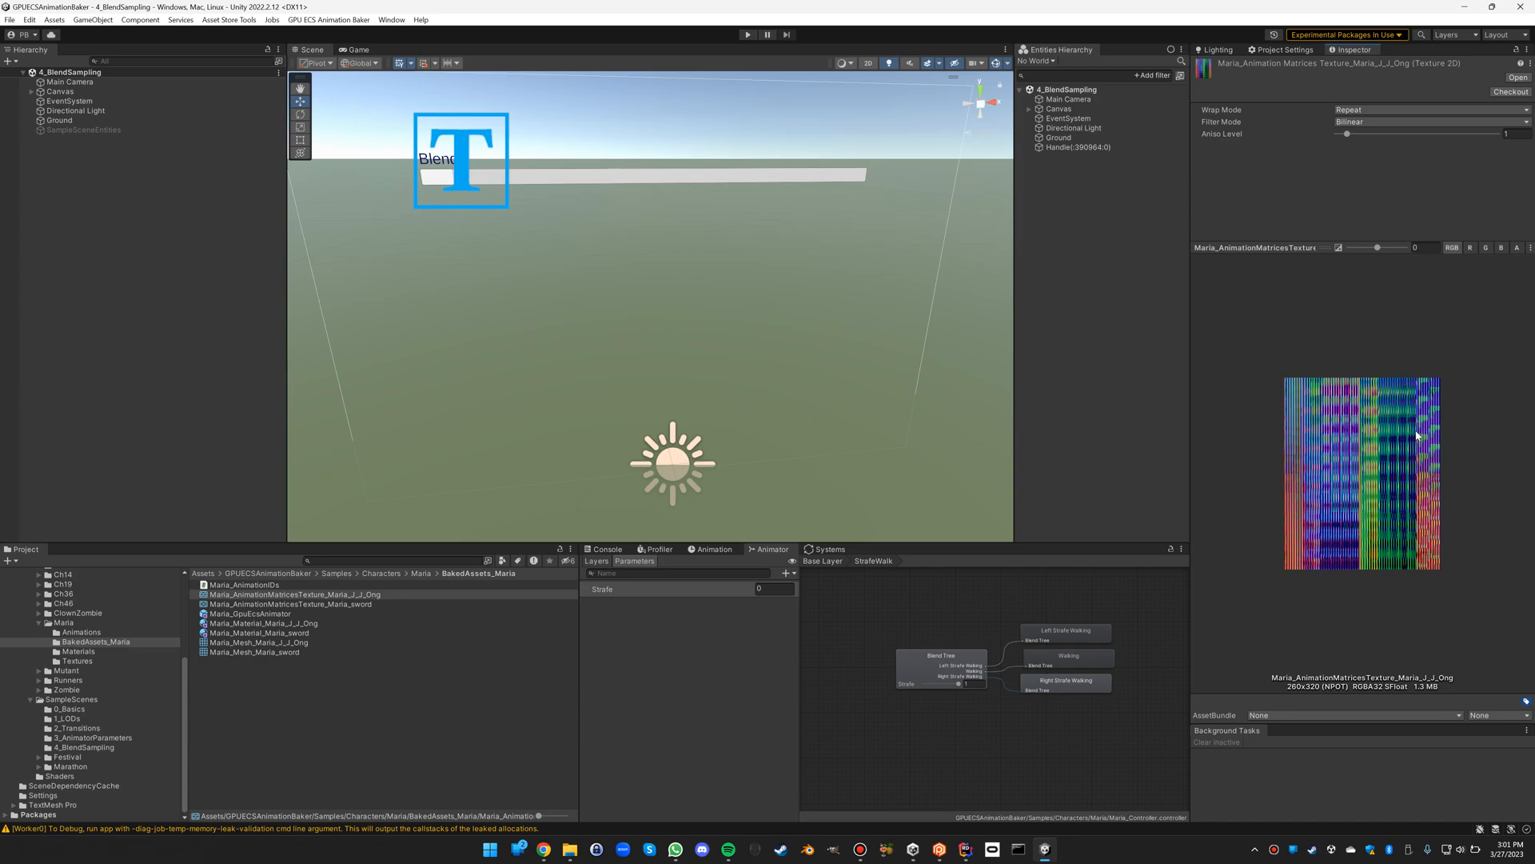
mouse_move(1376, 390)
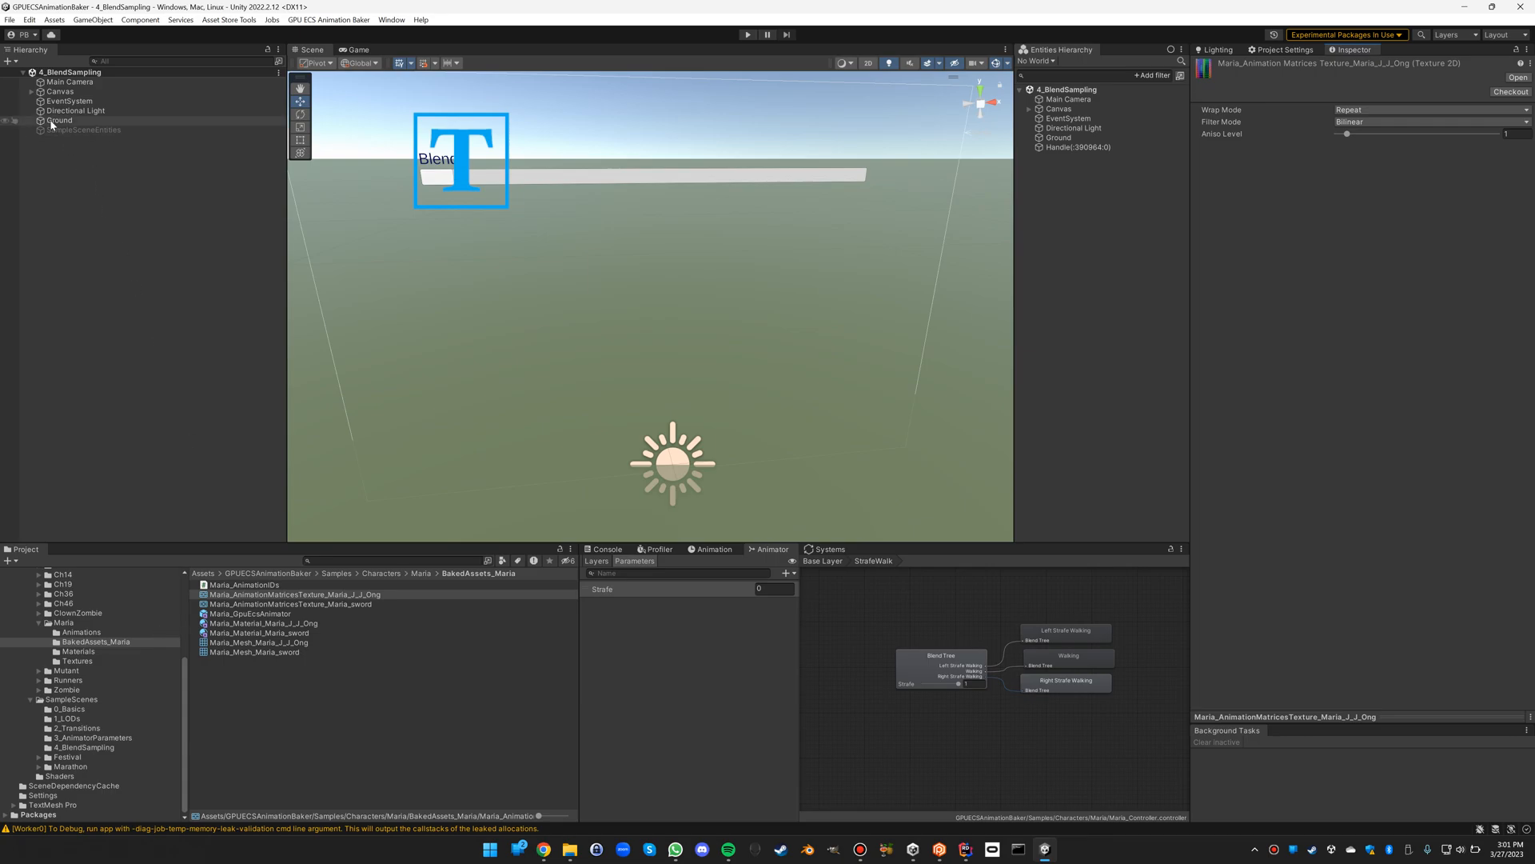
- Open the 4_BlendSamplingEntities subscene, select Maria_GpuEcsAnimator and locate its source prefab in the Project
click(81, 130)
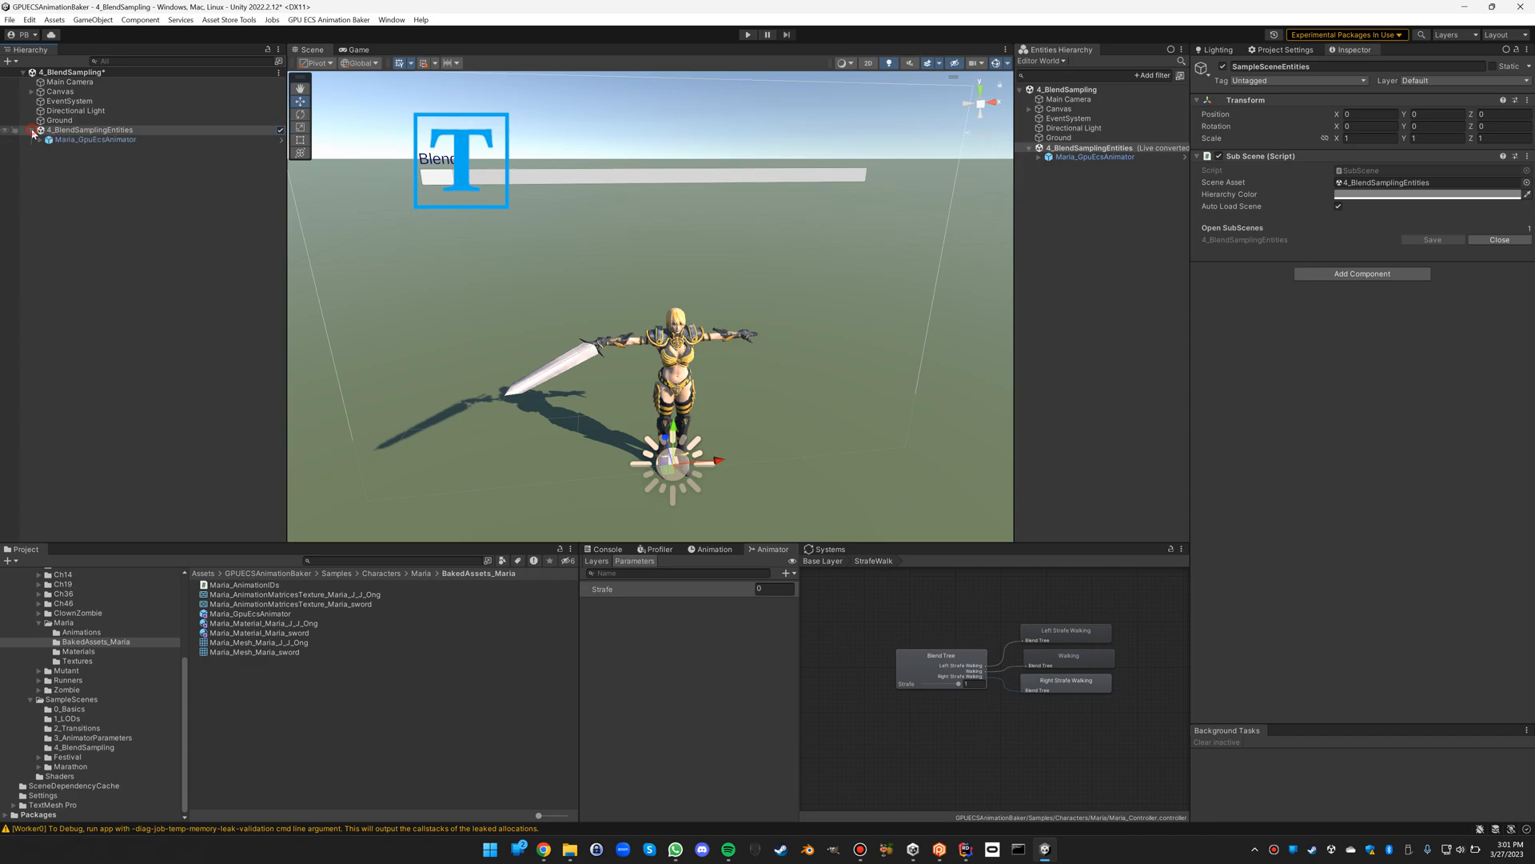
click(94, 139)
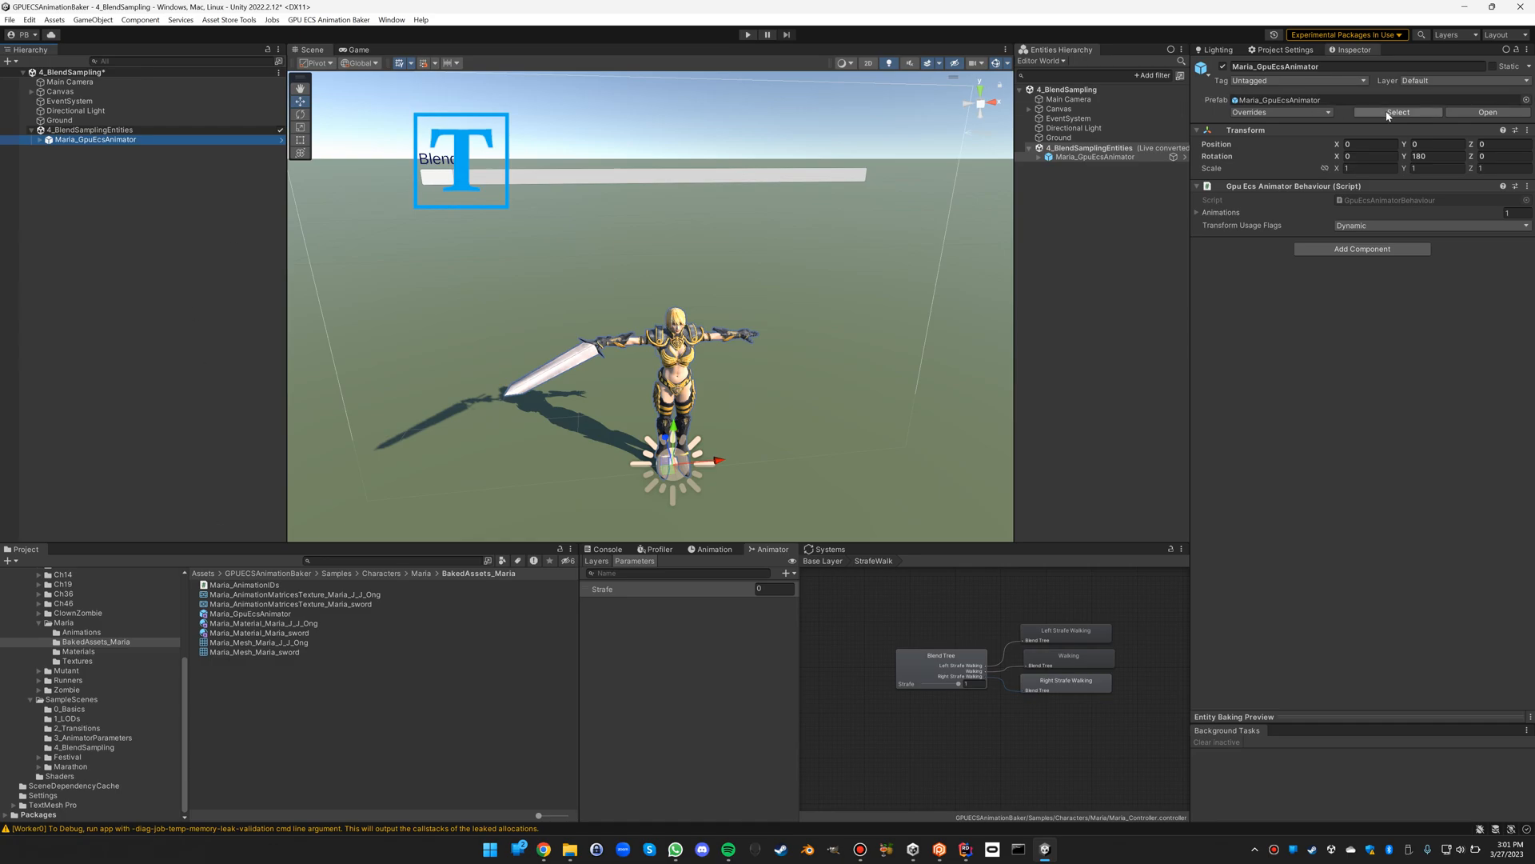
click(249, 613)
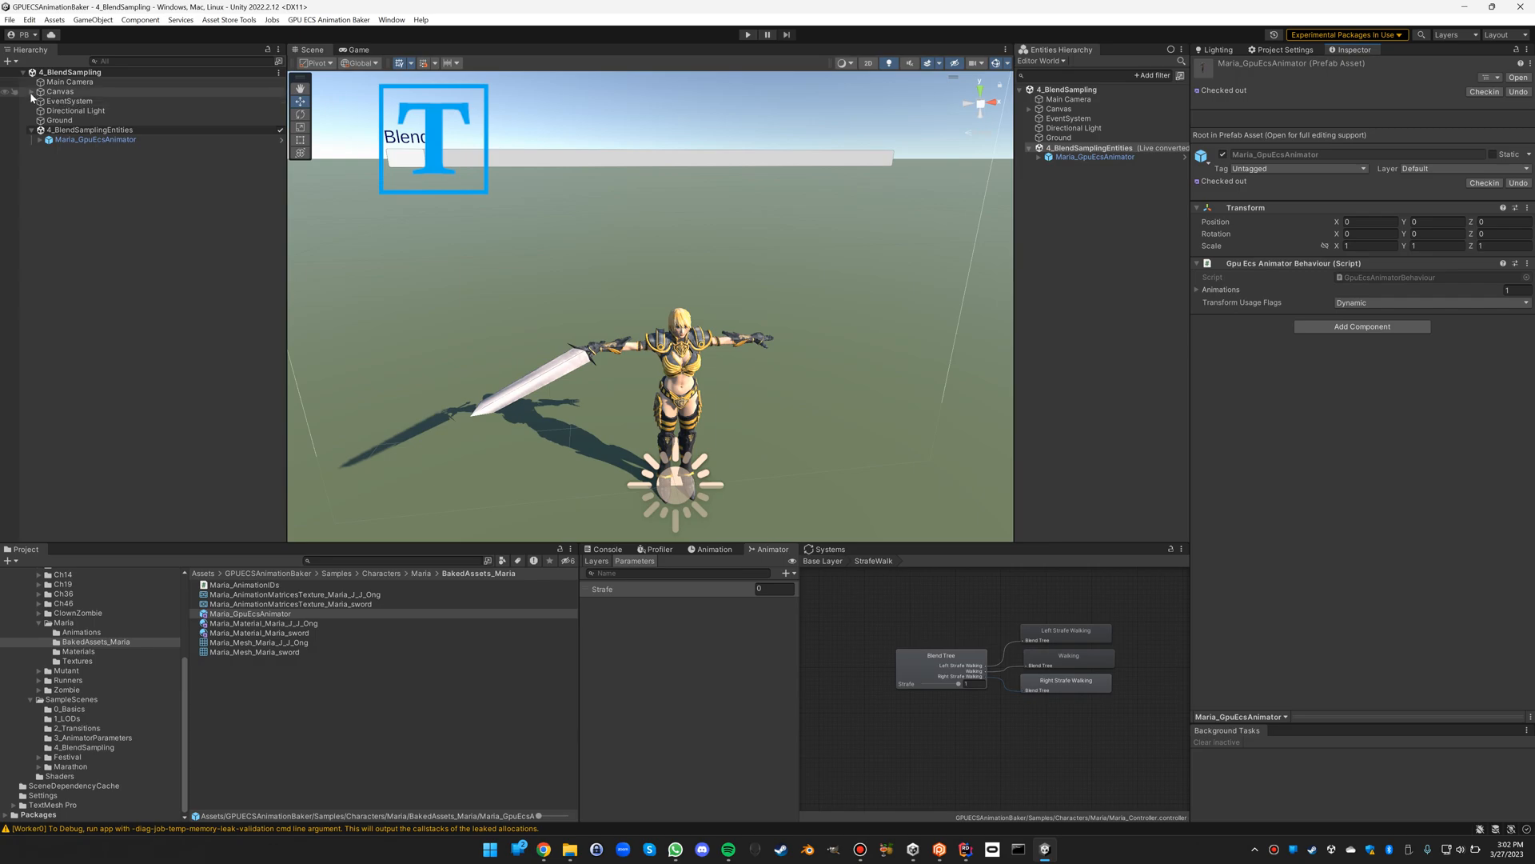
- Expand Canvas in the Hierarchy to reach the scrollbar's BlendScript
click(73, 111)
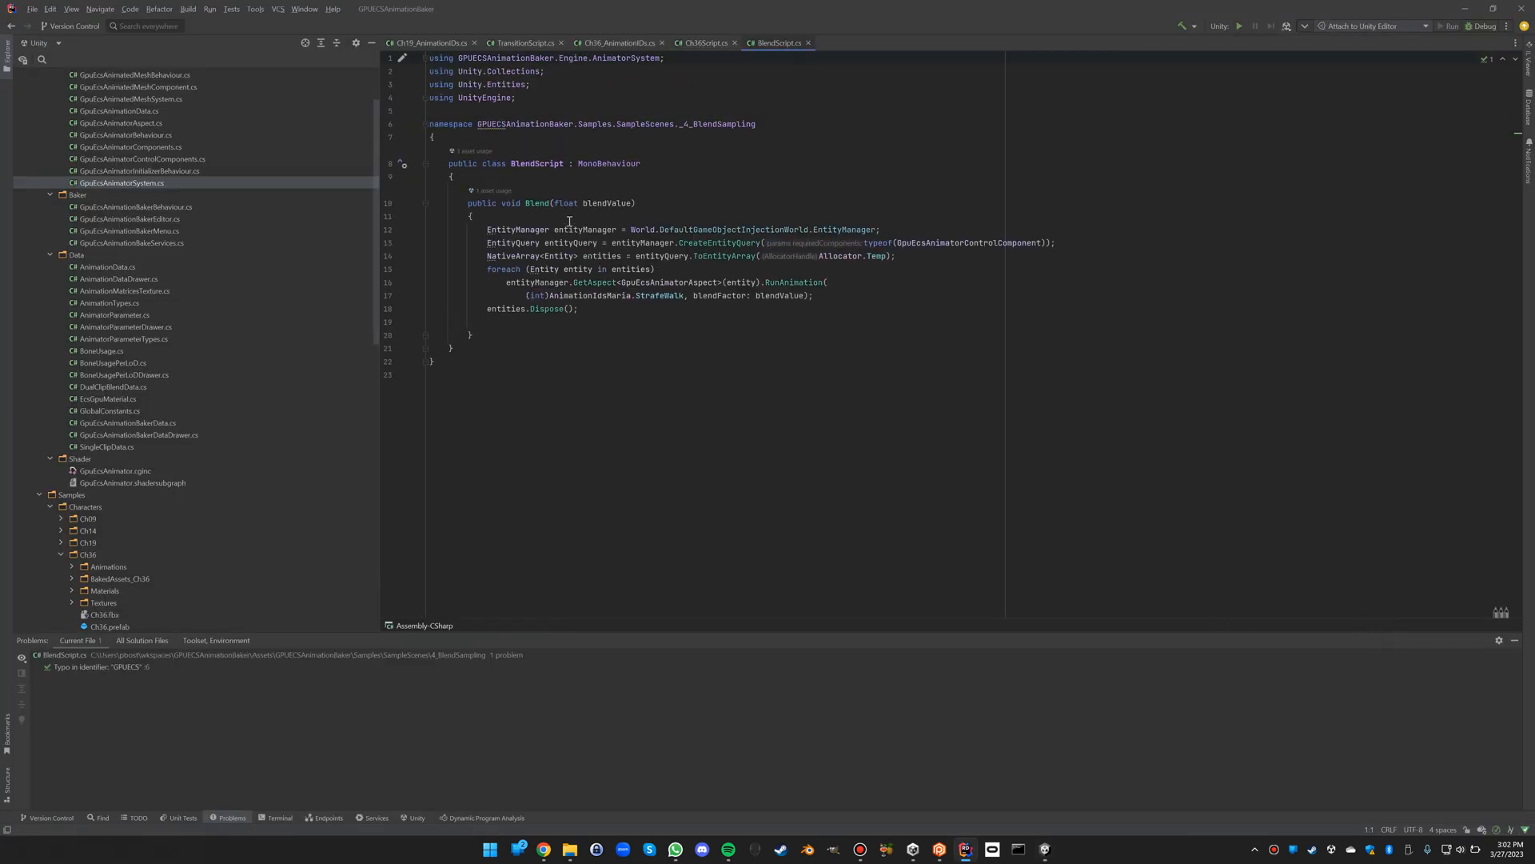
double_click(567, 229)
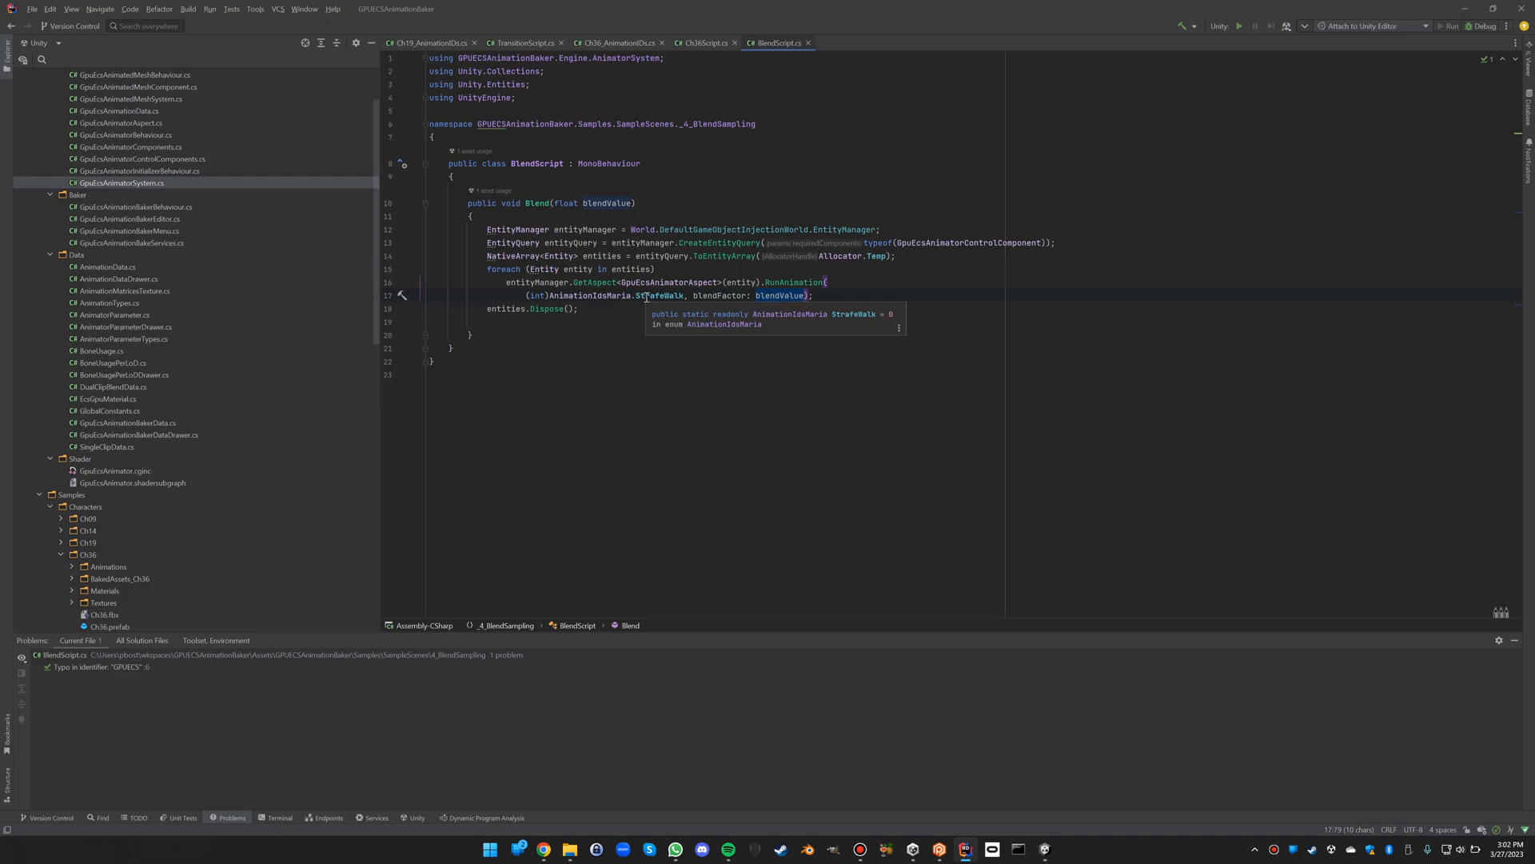
mouse_move(1059, 848)
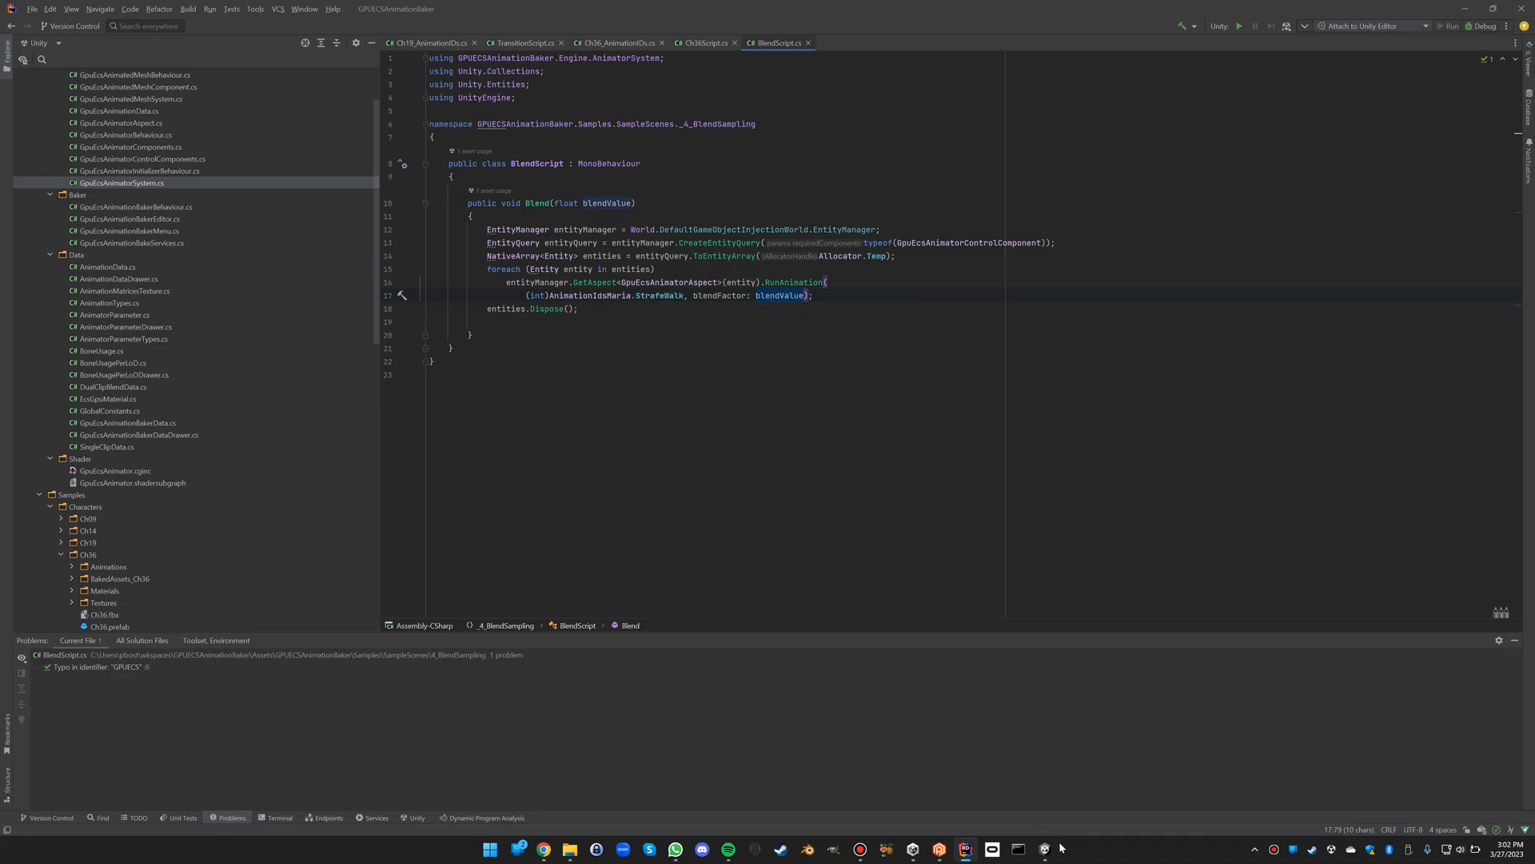
click(1046, 849)
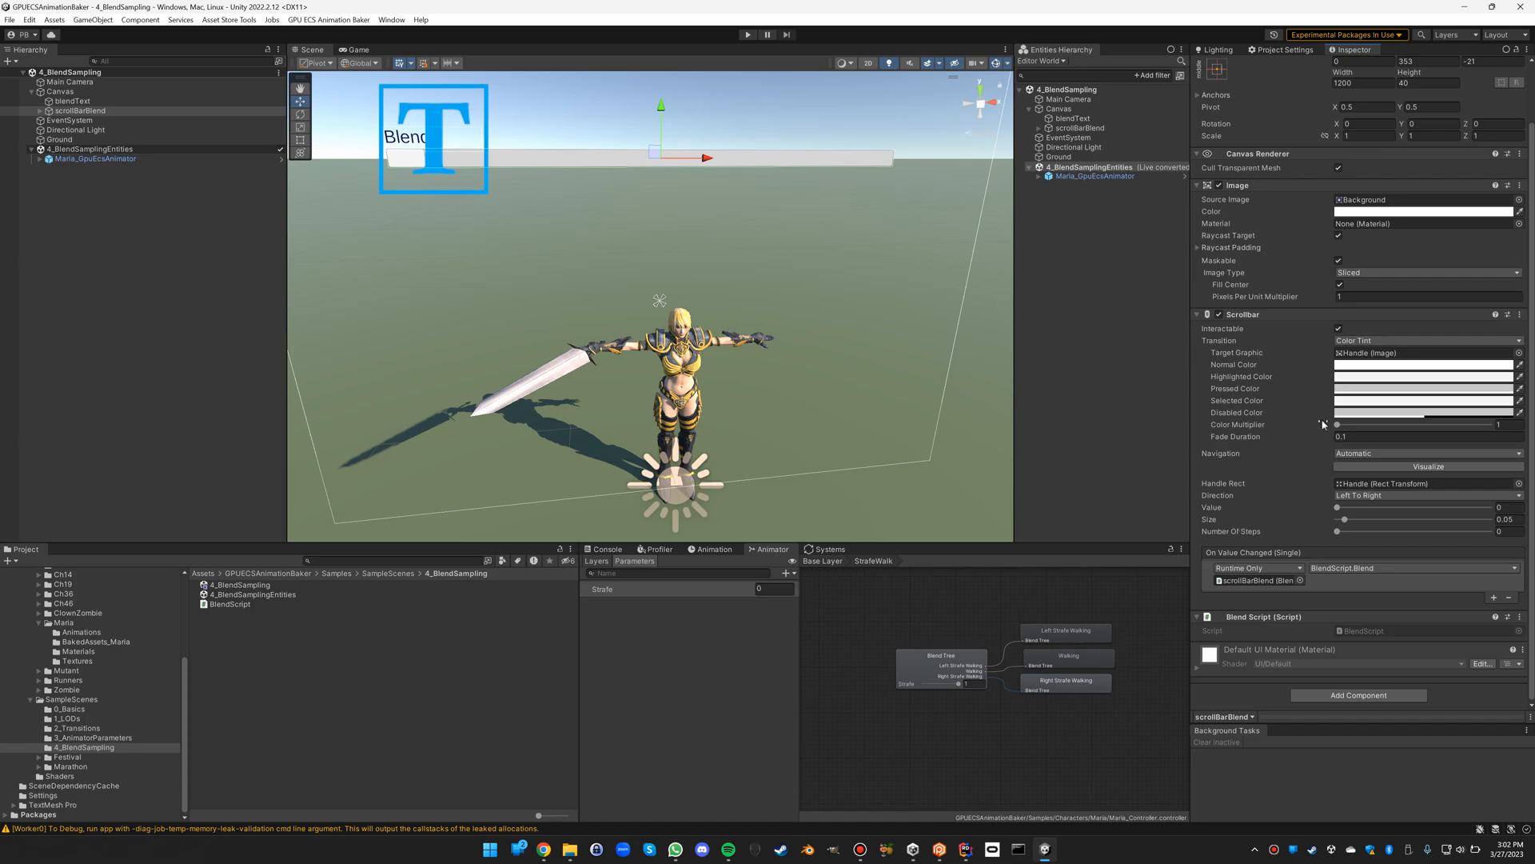
mouse_move(1333, 464)
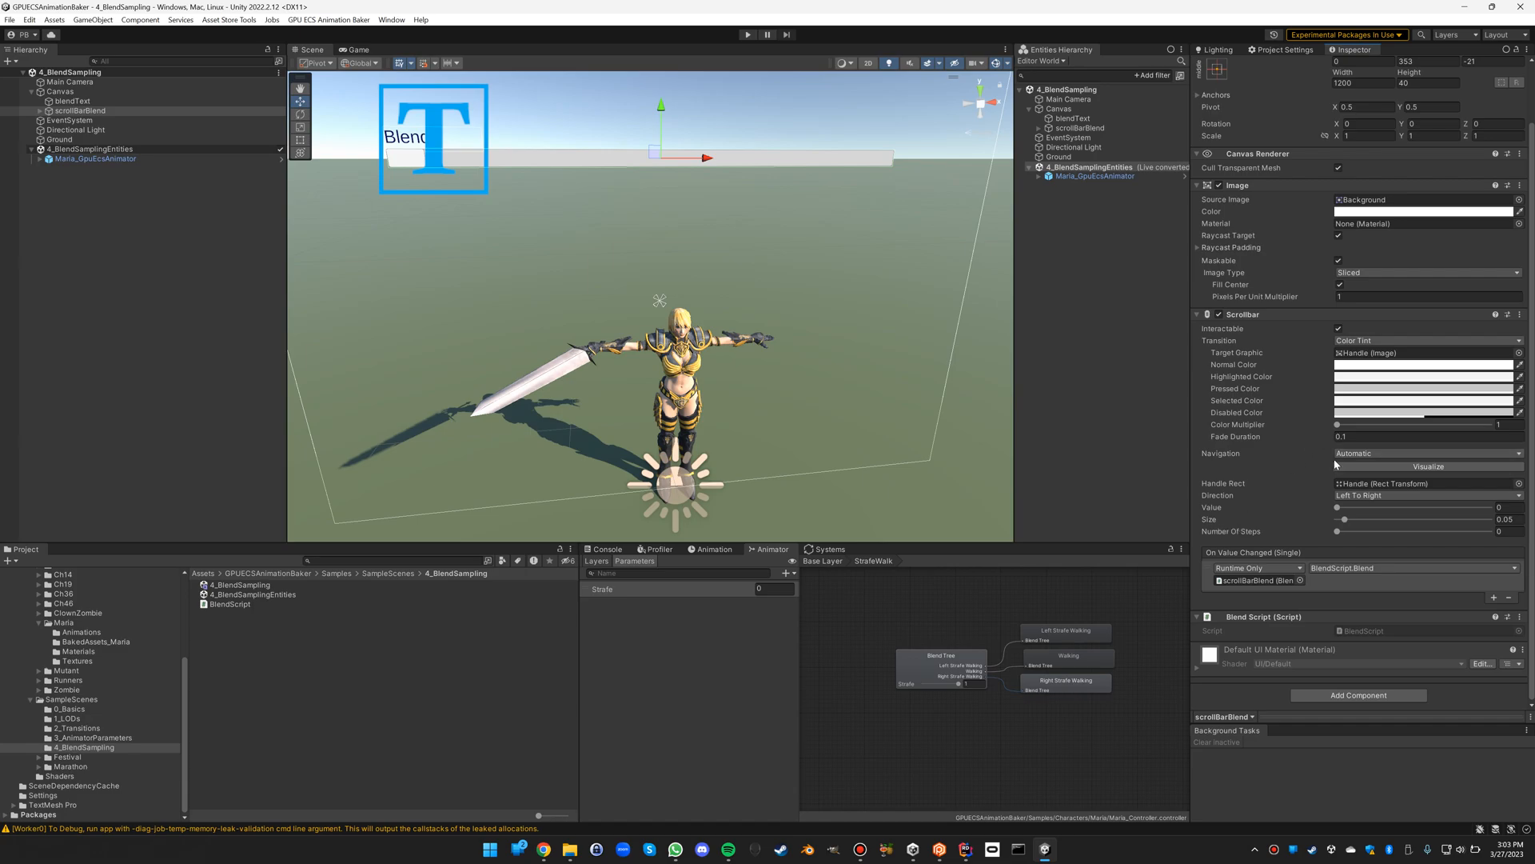
mouse_move(1137, 413)
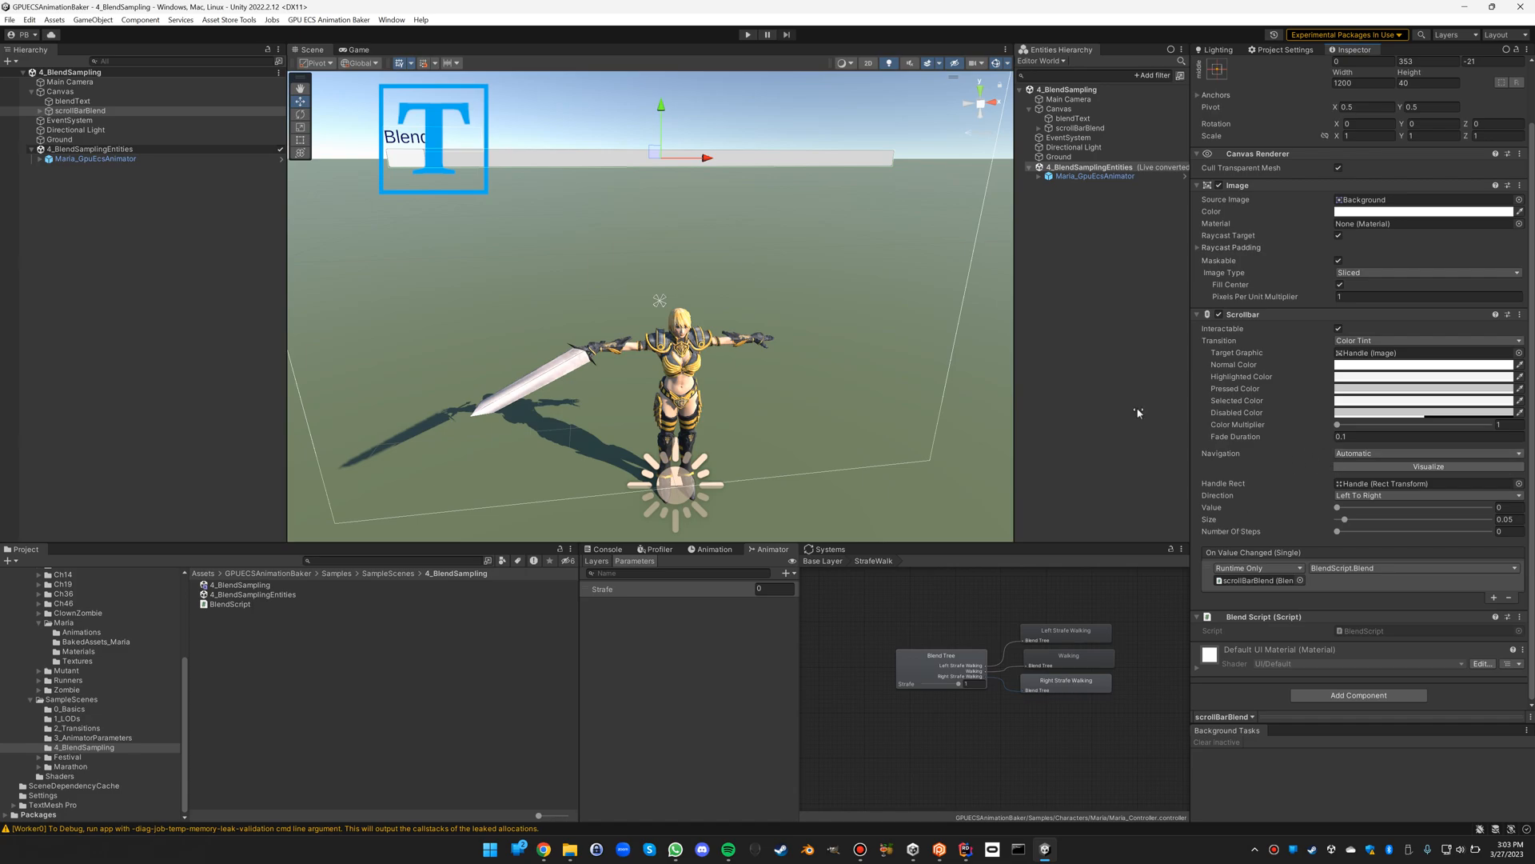
mouse_move(1398, 430)
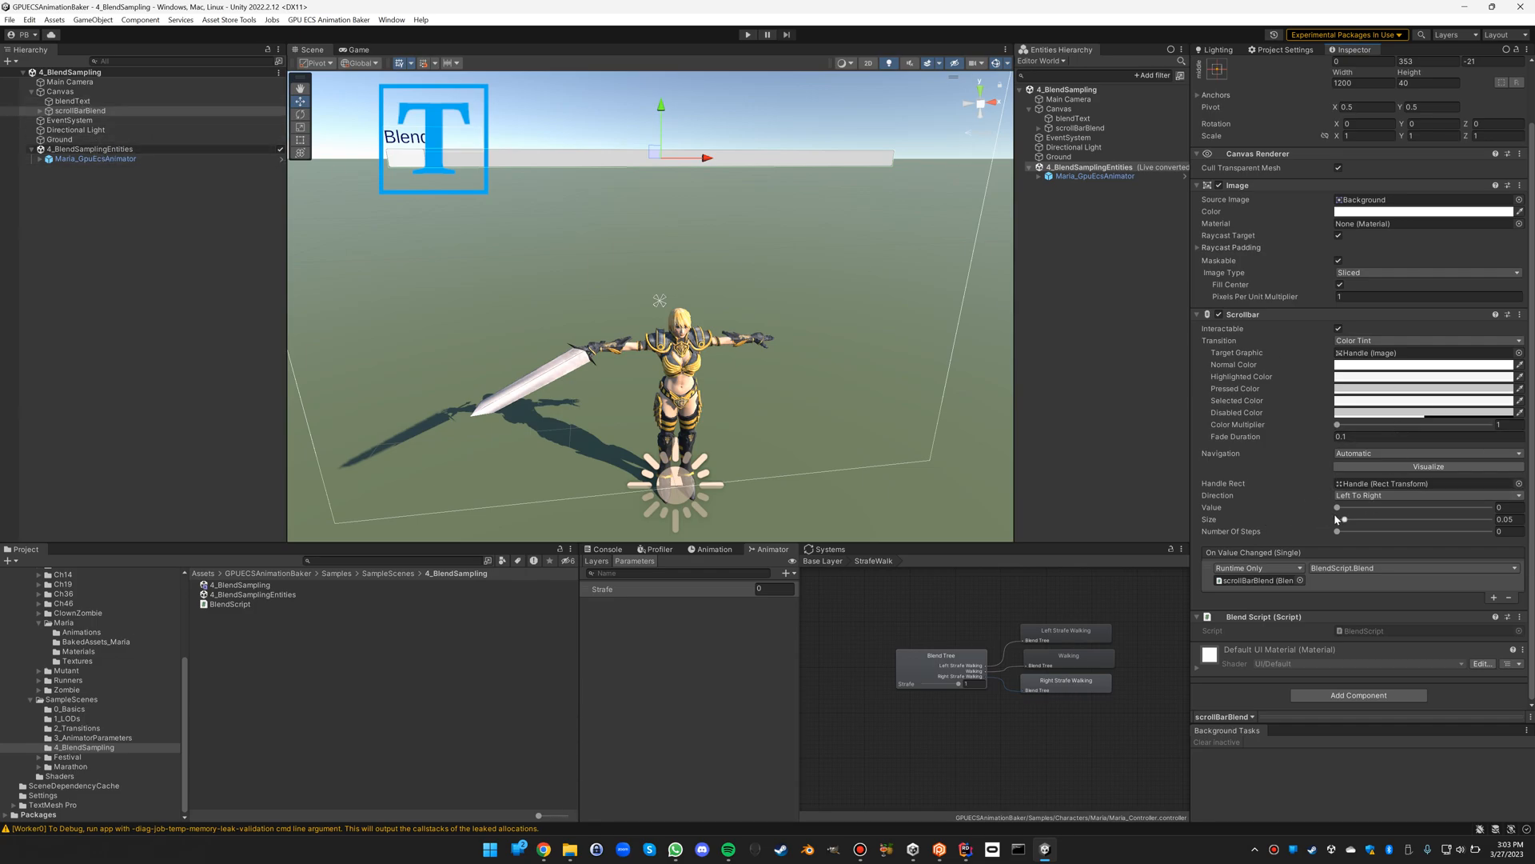
click(1495, 507)
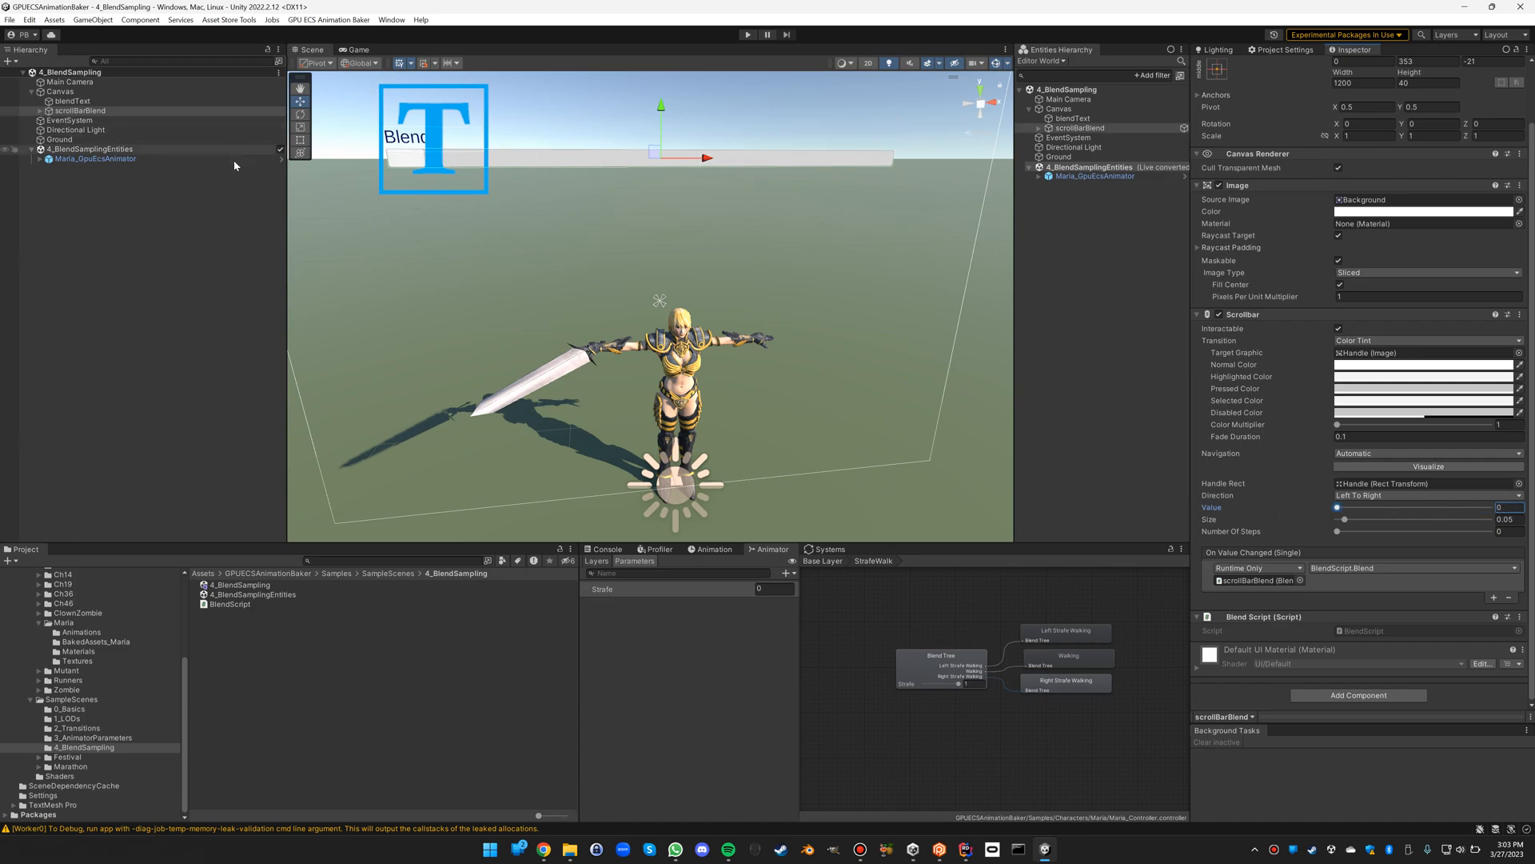
click(747, 33)
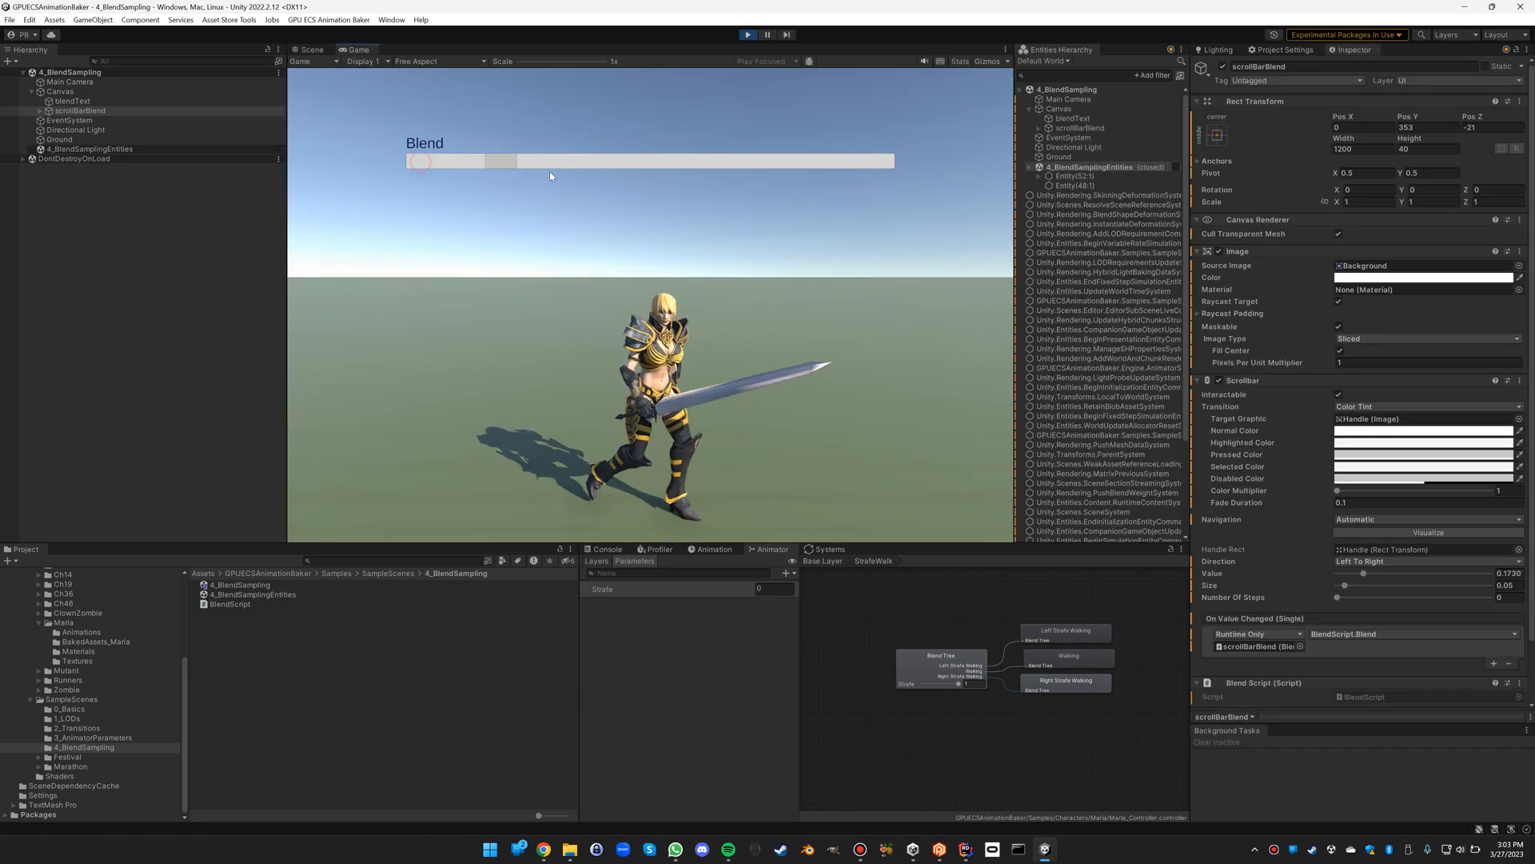
drag(420, 161, 720, 161)
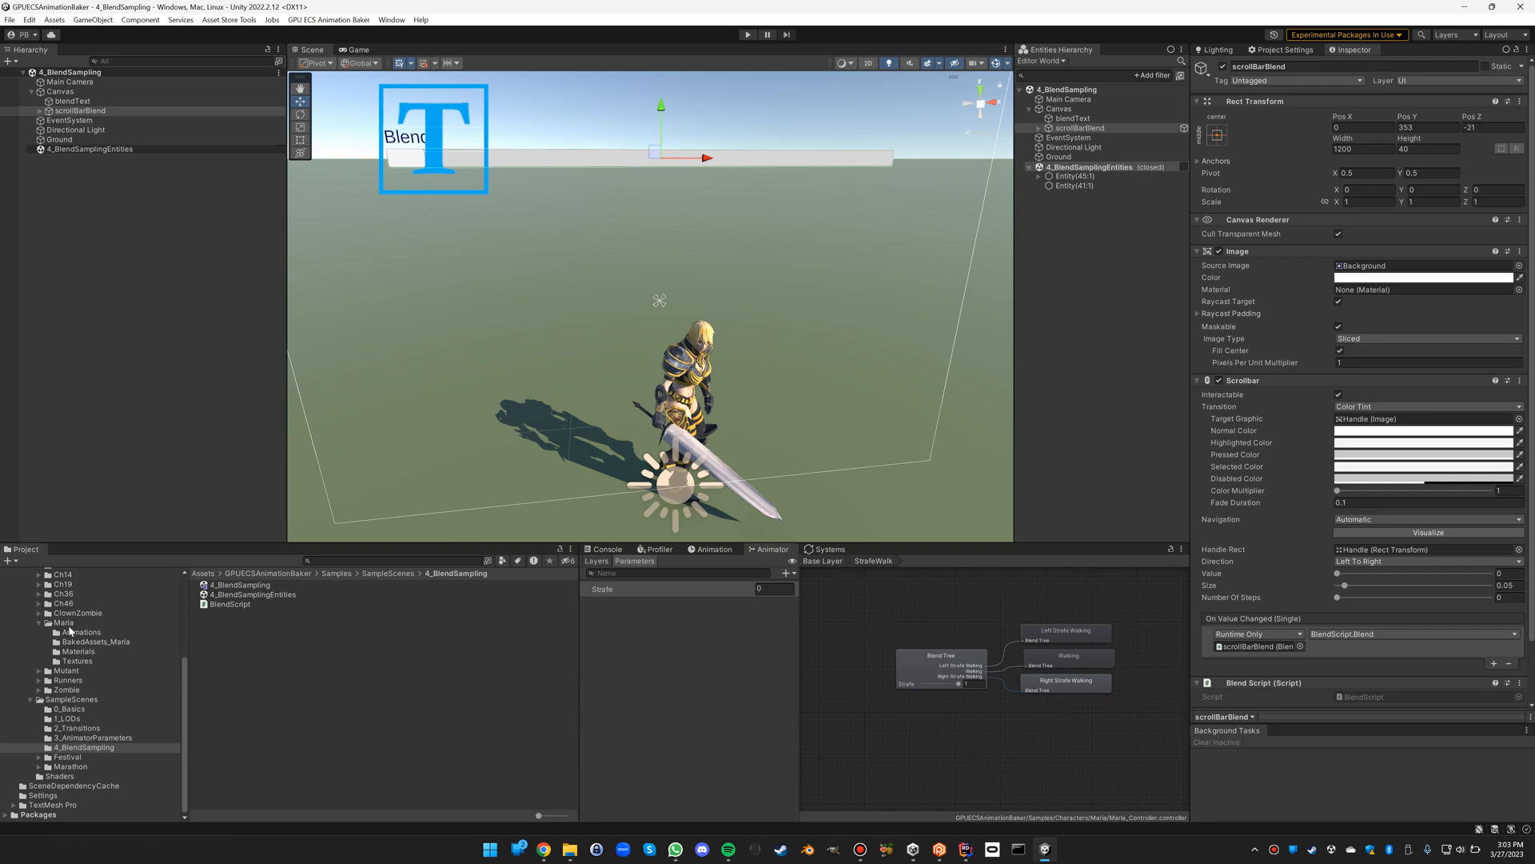
- Regenerate the Maria prefab's GPU ECS Animator from Characters/Maria and open BakedAssets_Maria
click(62, 622)
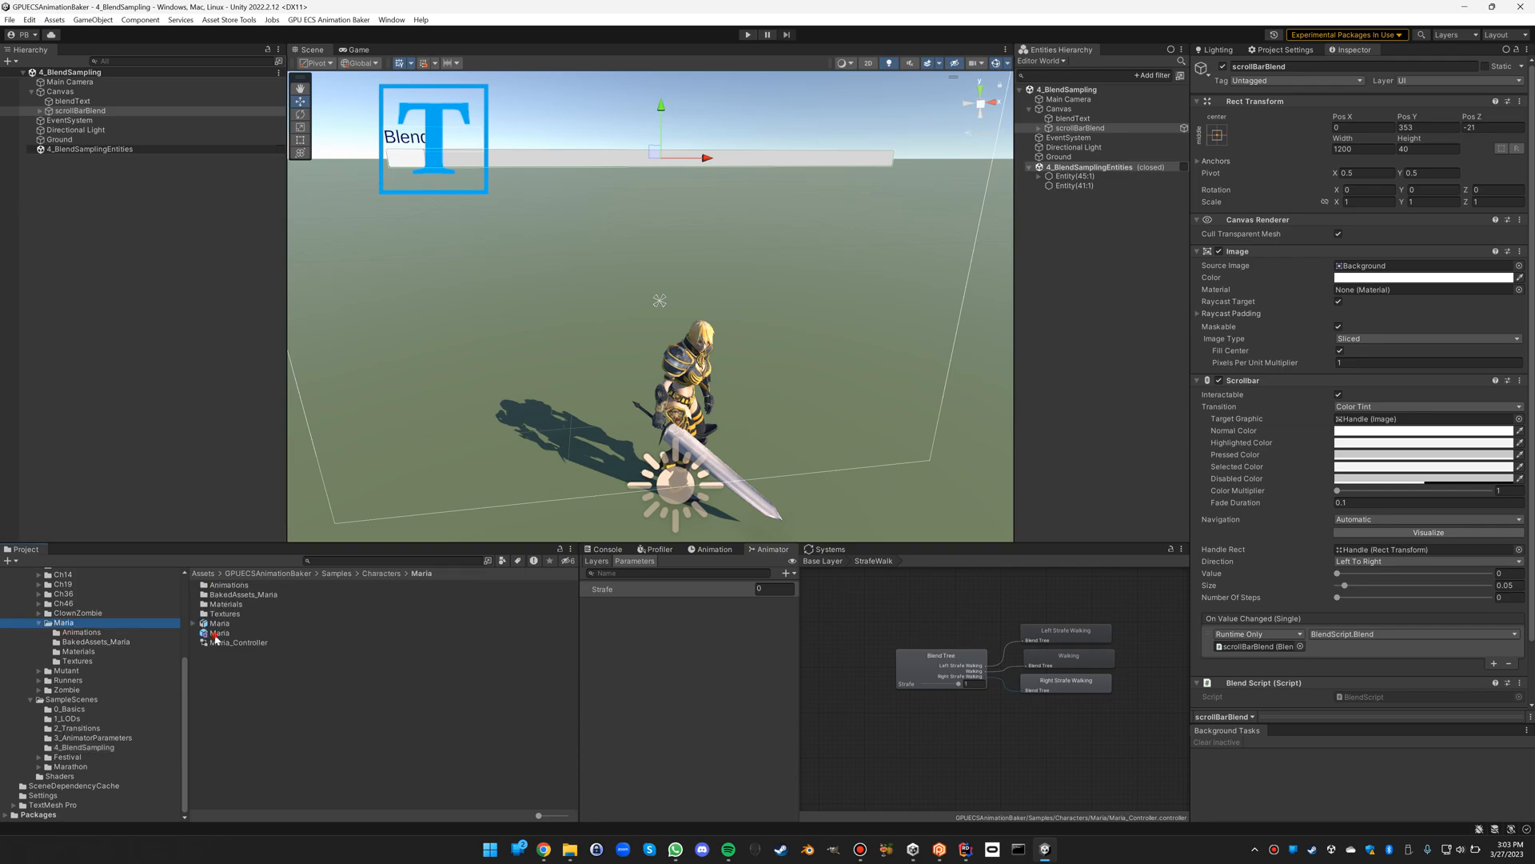
click(220, 634)
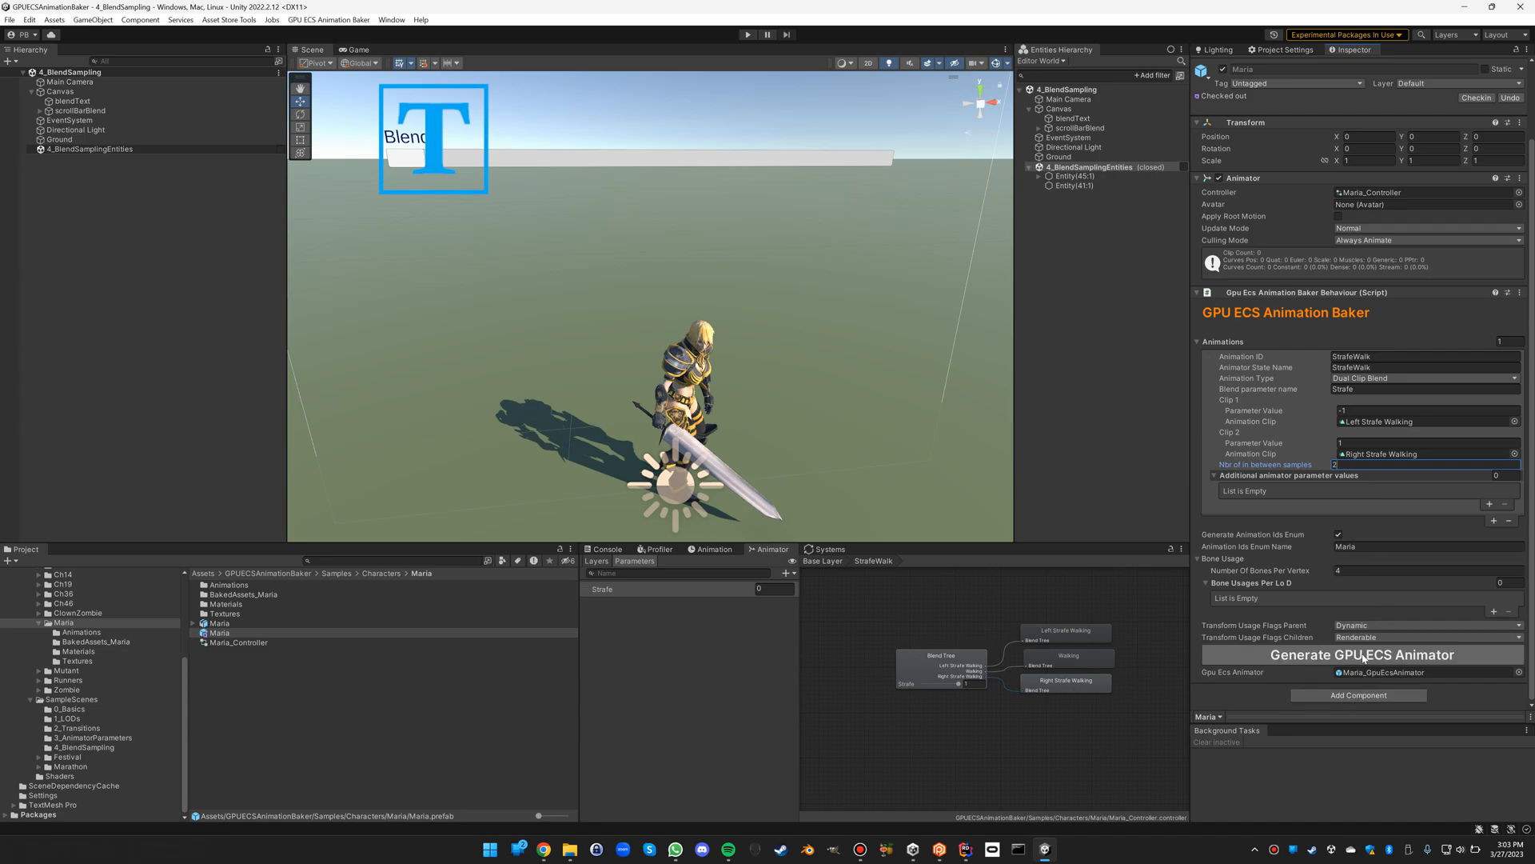
click(1360, 655)
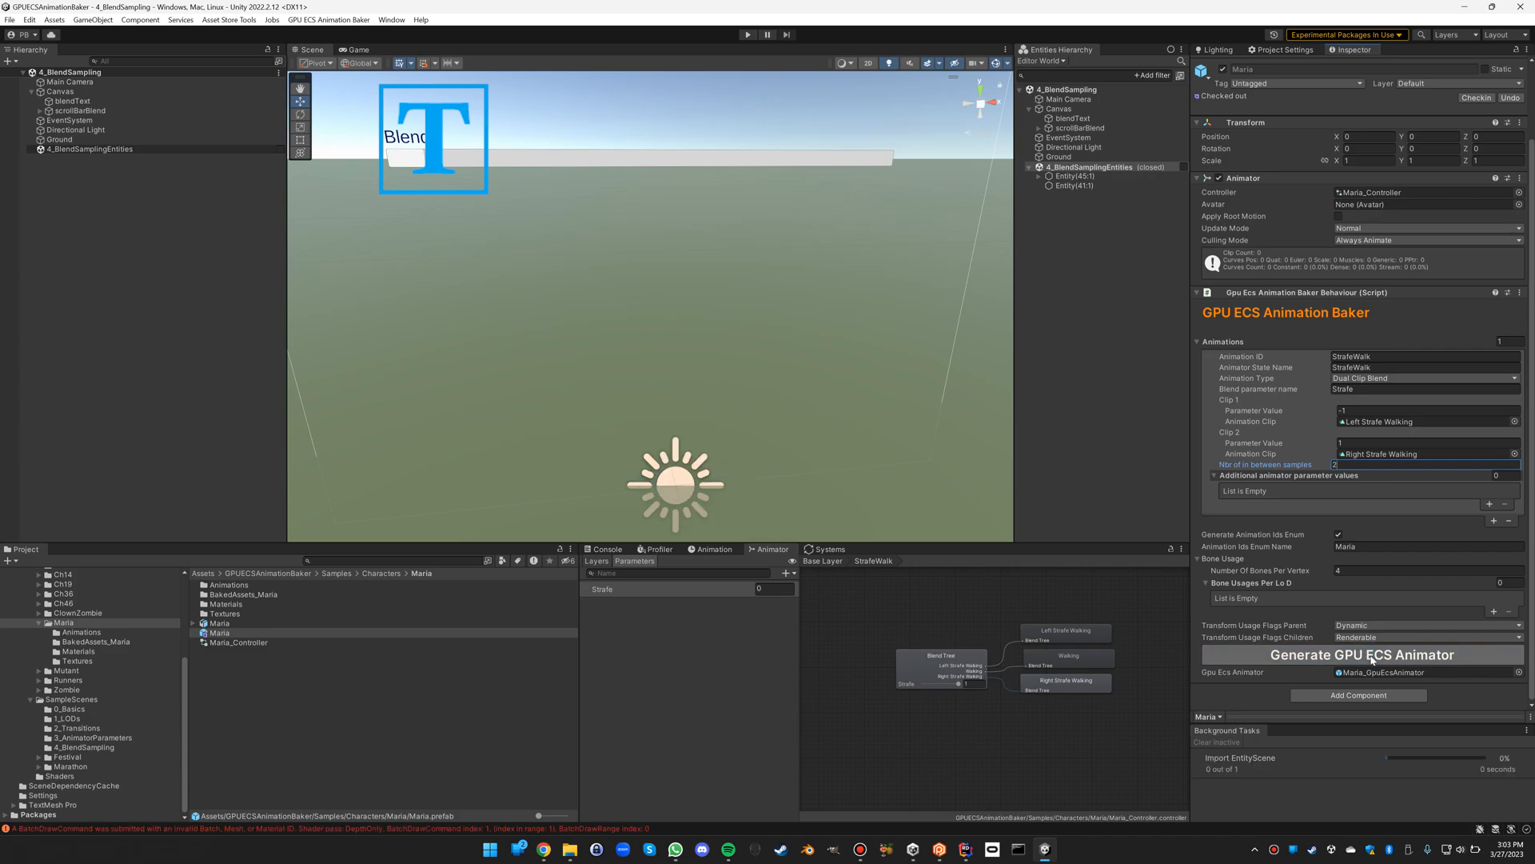
click(1360, 654)
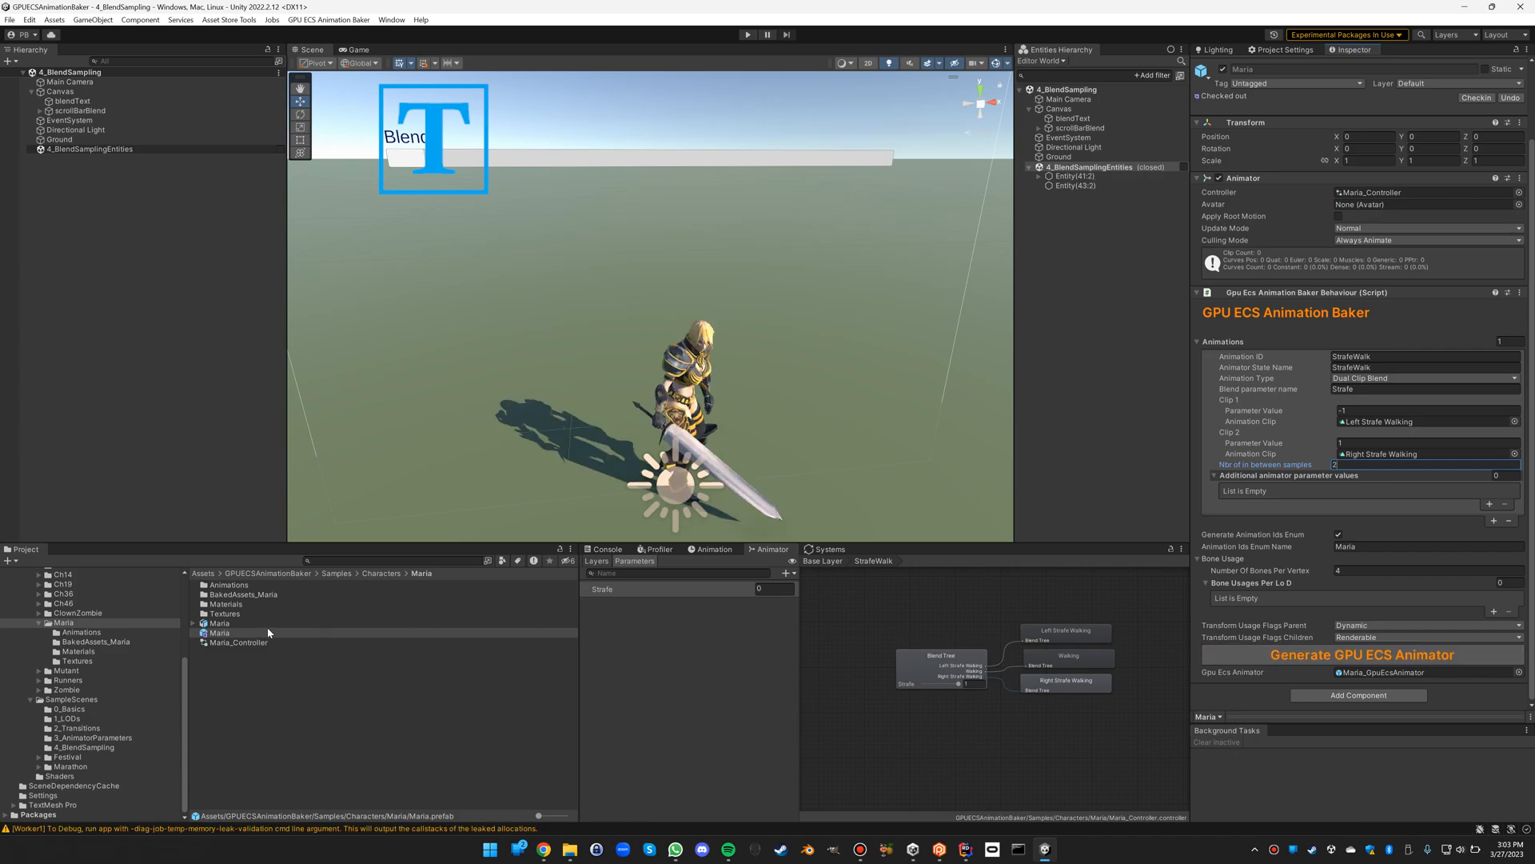
click(226, 615)
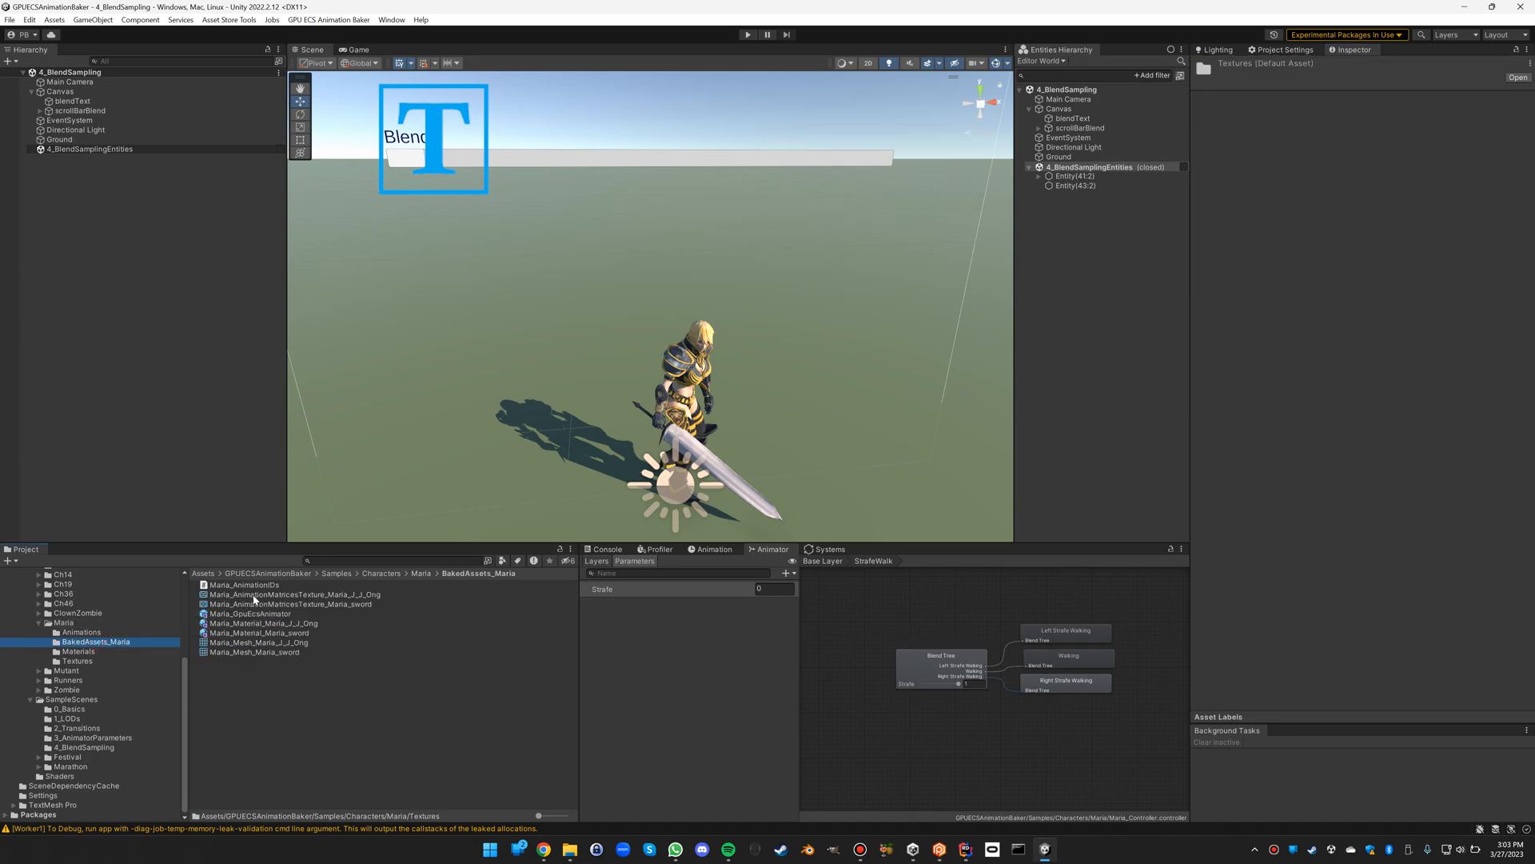
- Inspect the 260x64 AnimationMatricesTexture, run the scene dragging the Blend bar to its far end, then stop
click(294, 594)
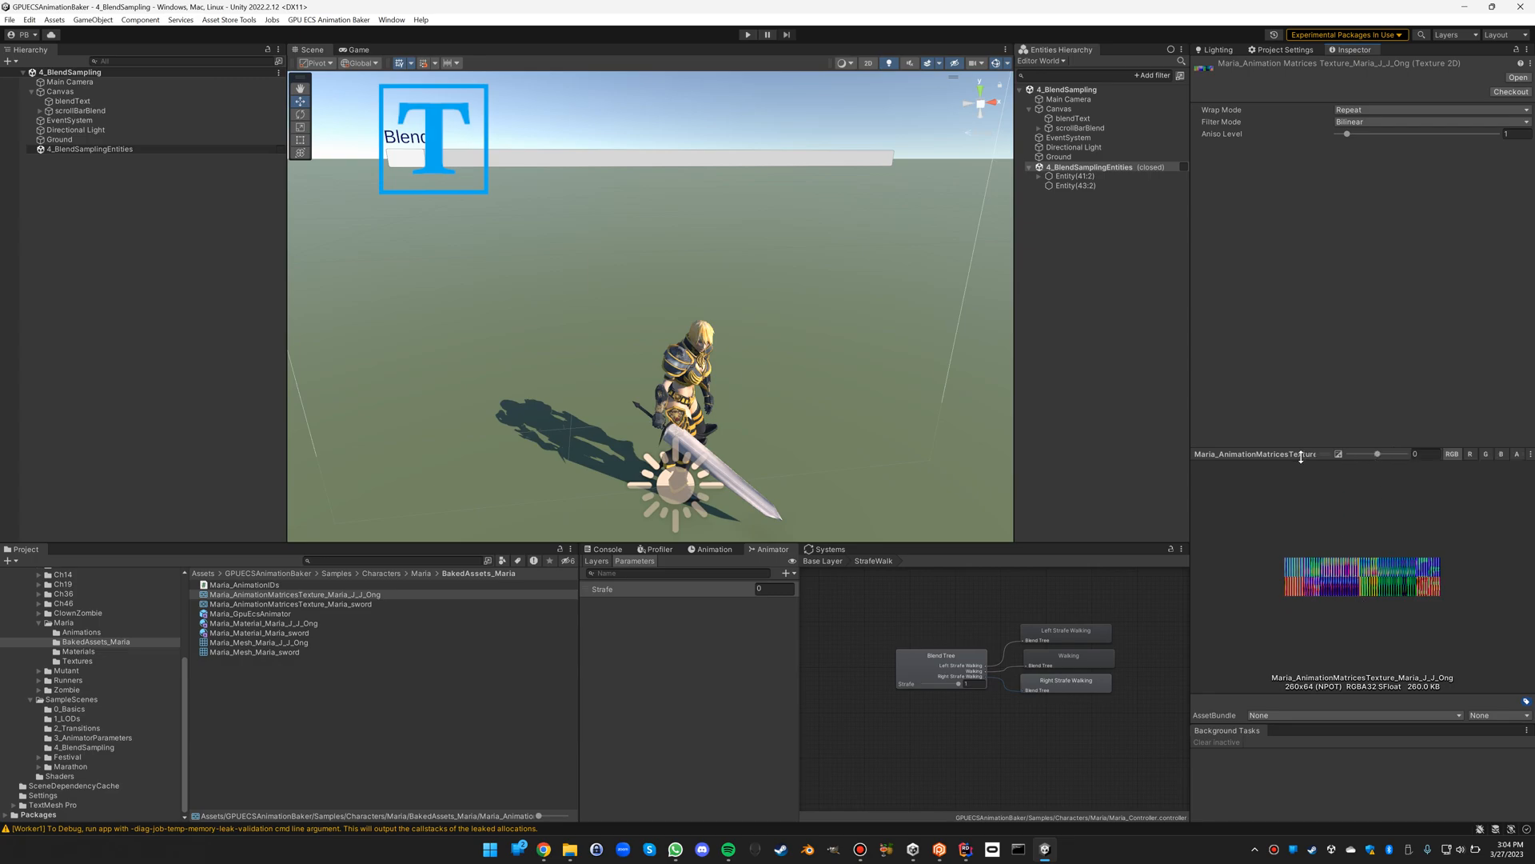
mouse_move(747, 34)
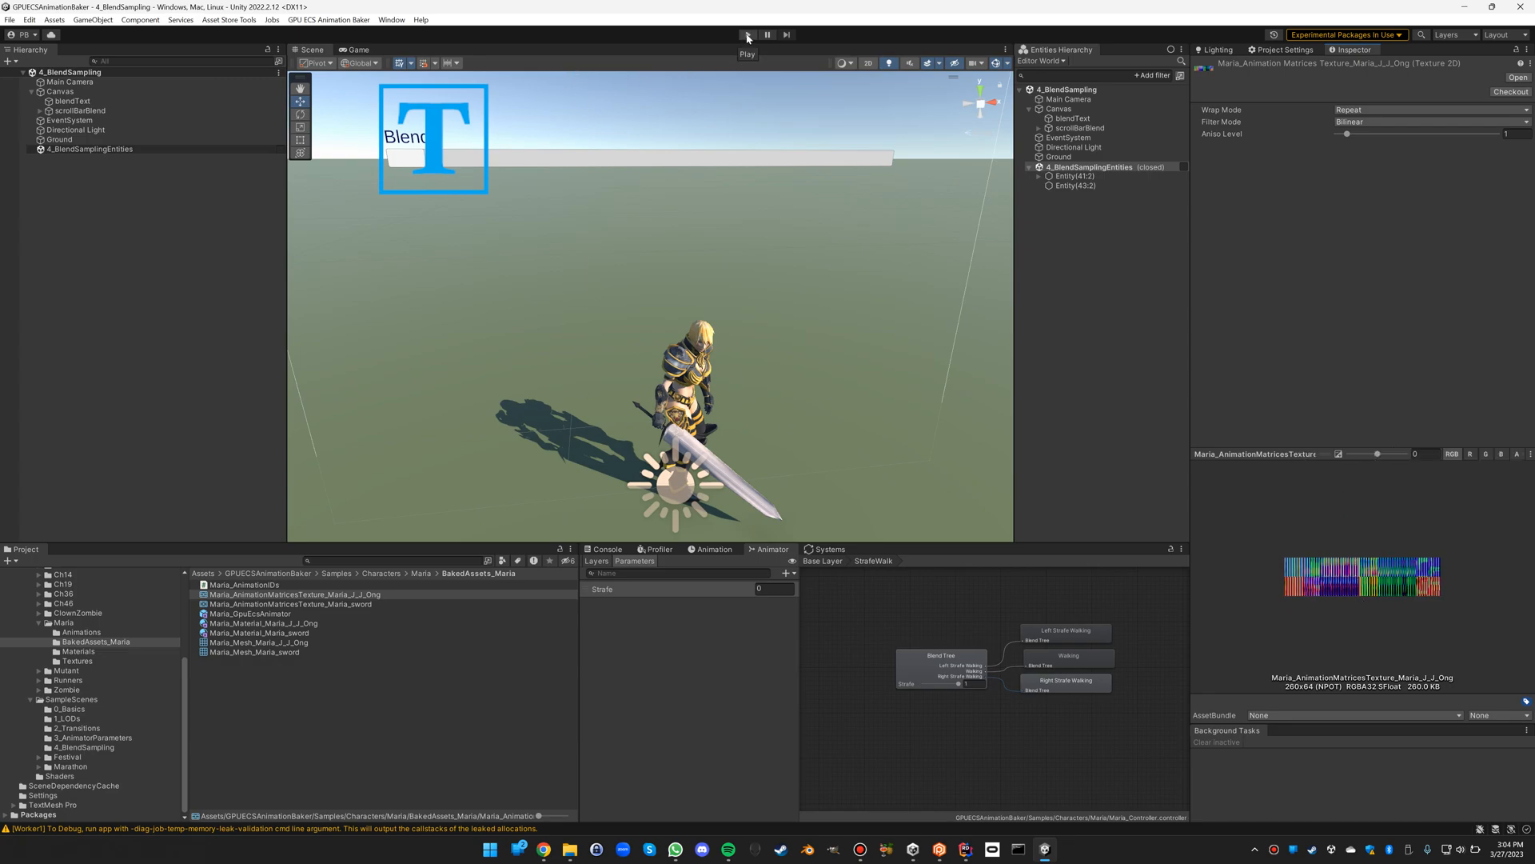
click(747, 33)
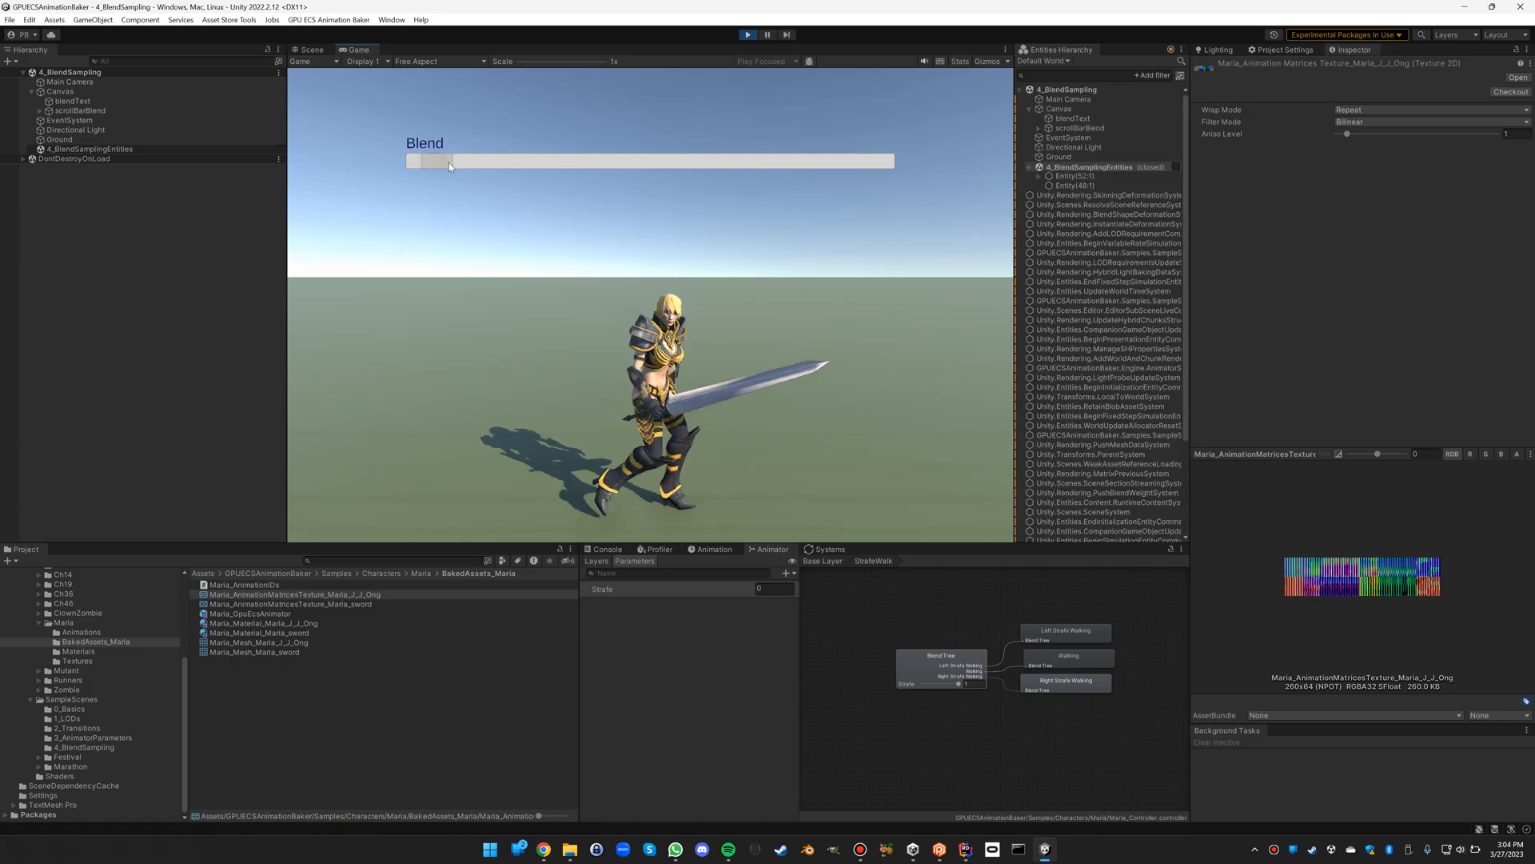
drag(431, 160, 881, 160)
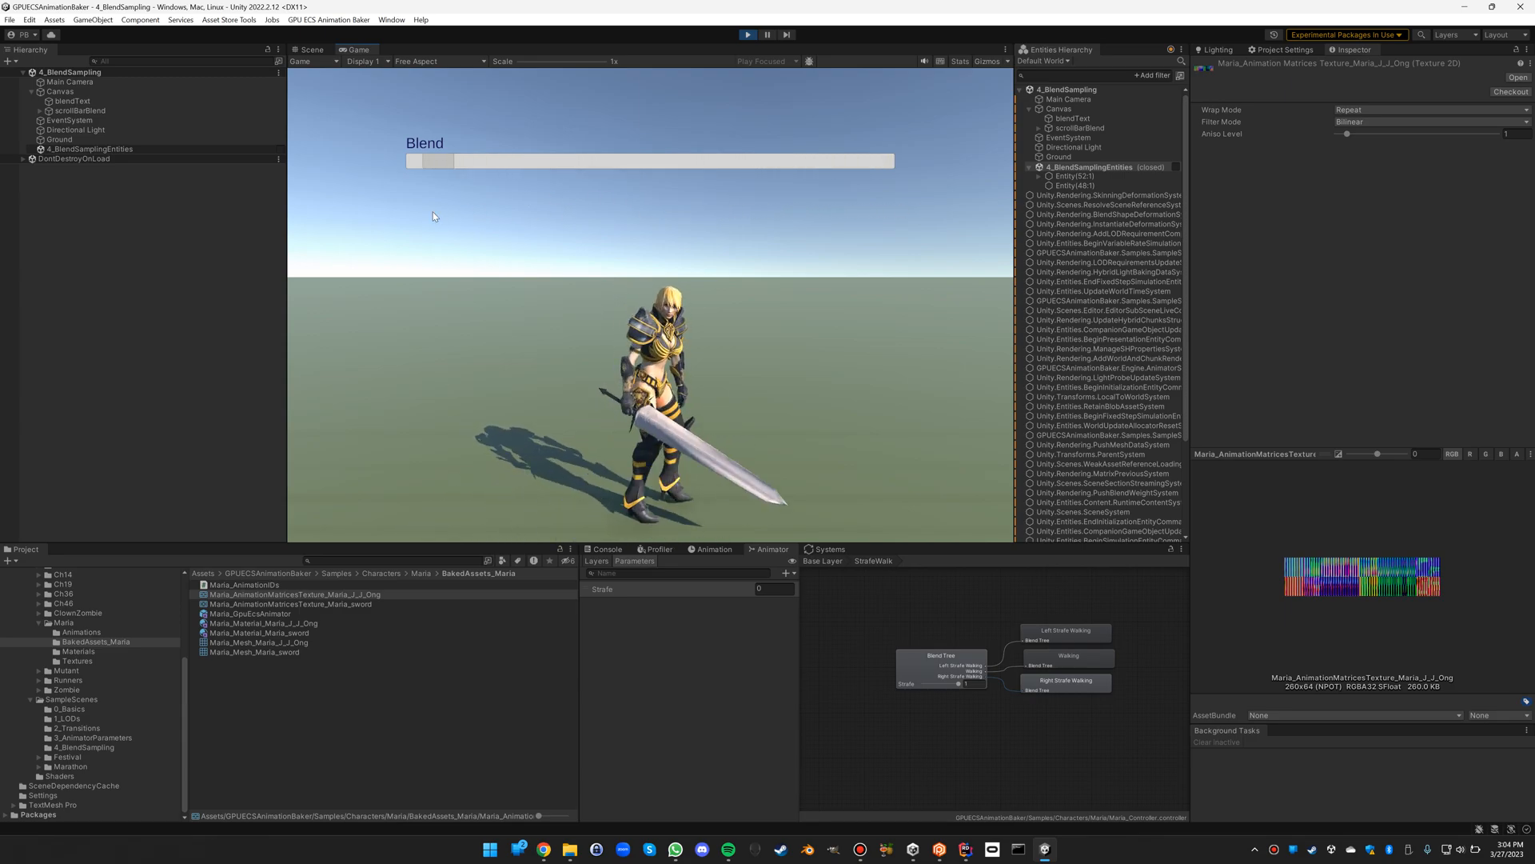
drag(421, 160, 769, 160)
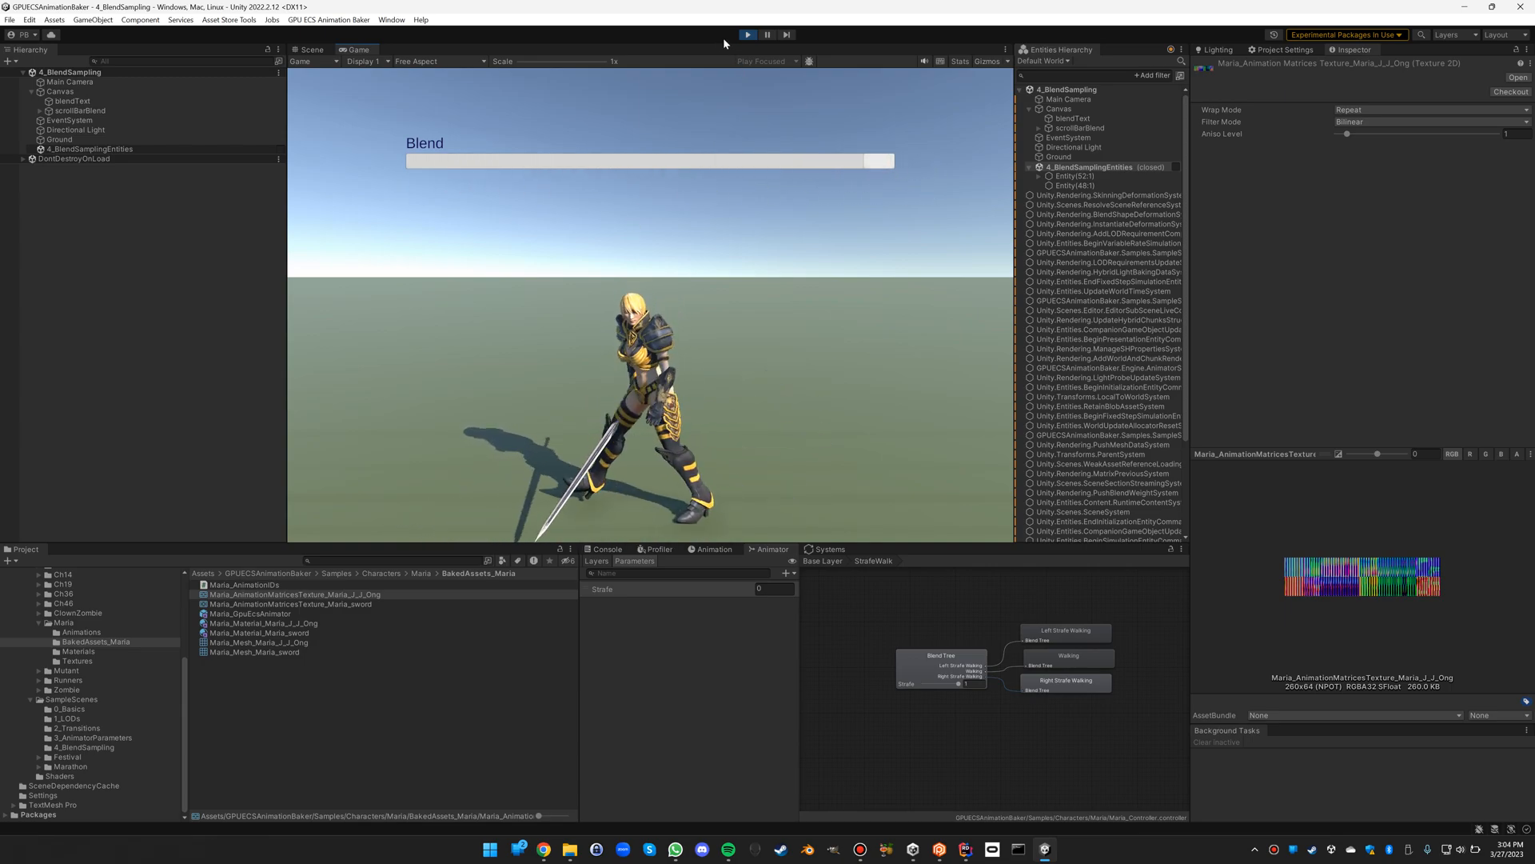
click(310, 50)
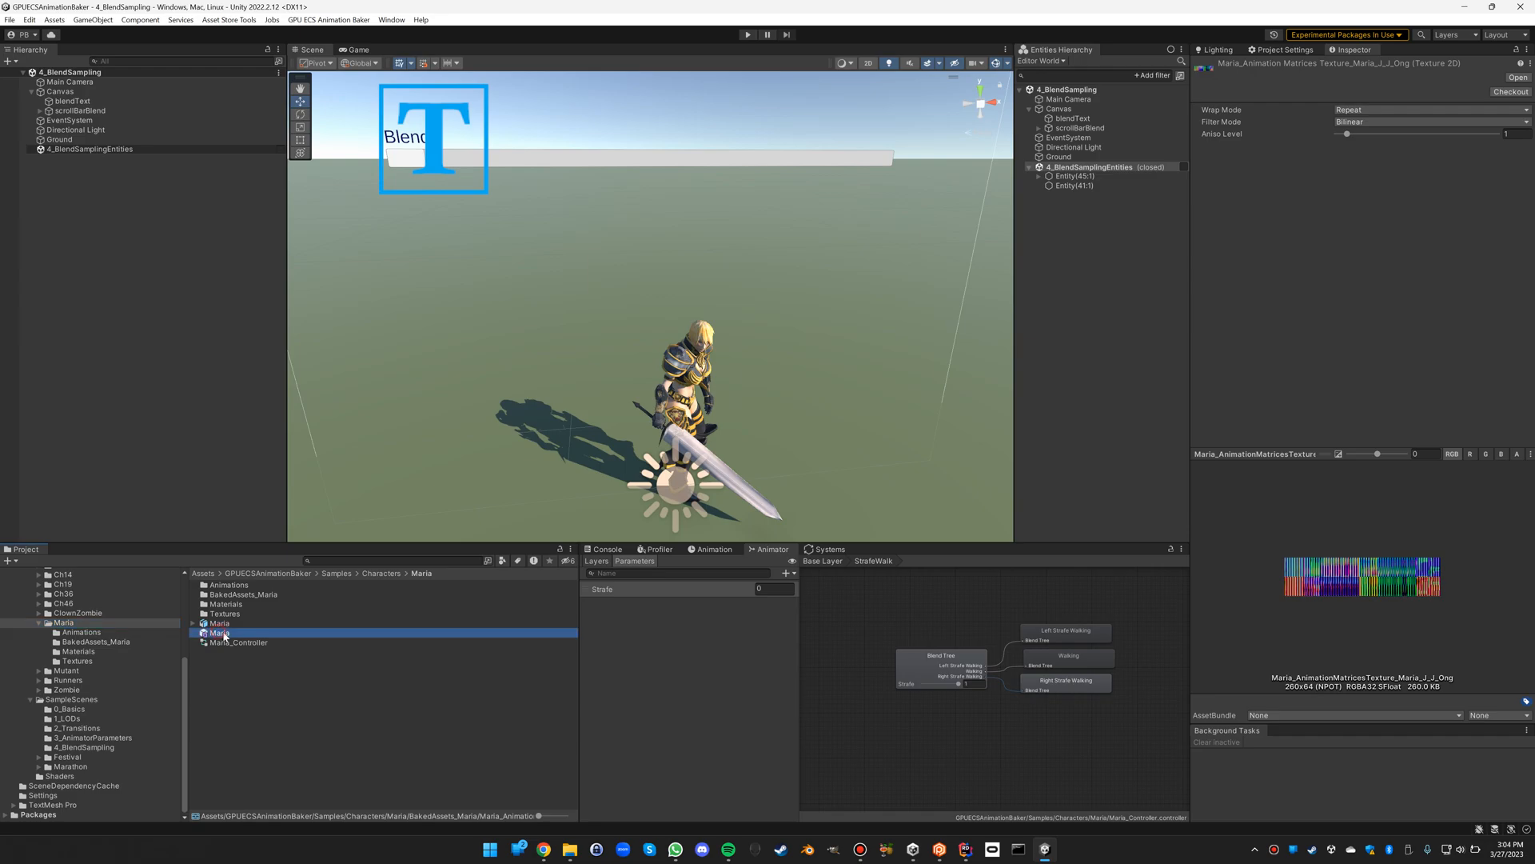
- Set Maria's baker in-between samples to 5, regenerate the GPU ECS Animator and run the scene
click(219, 632)
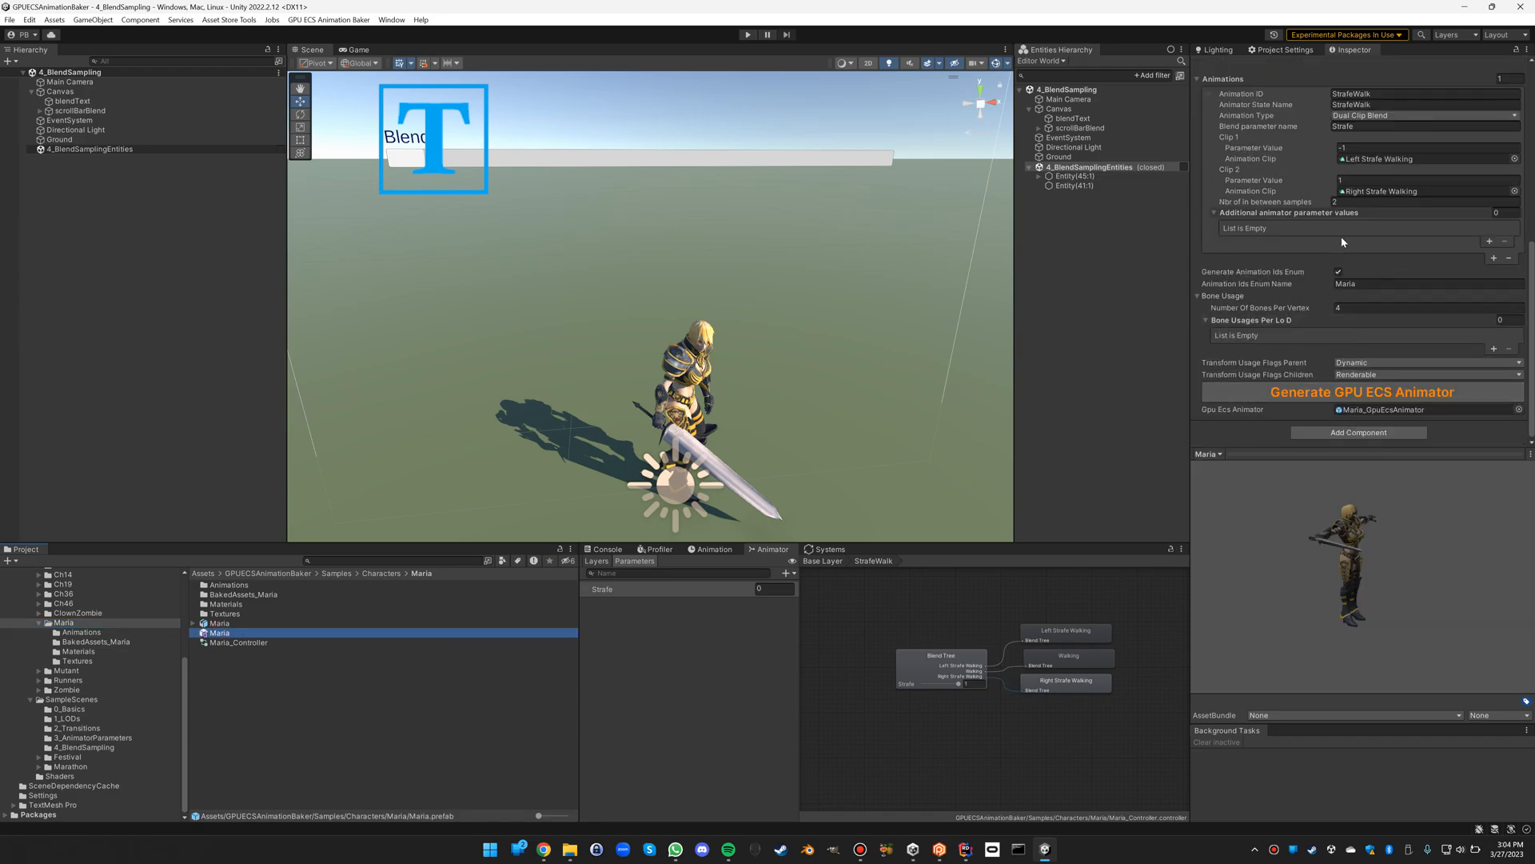
click(1425, 202)
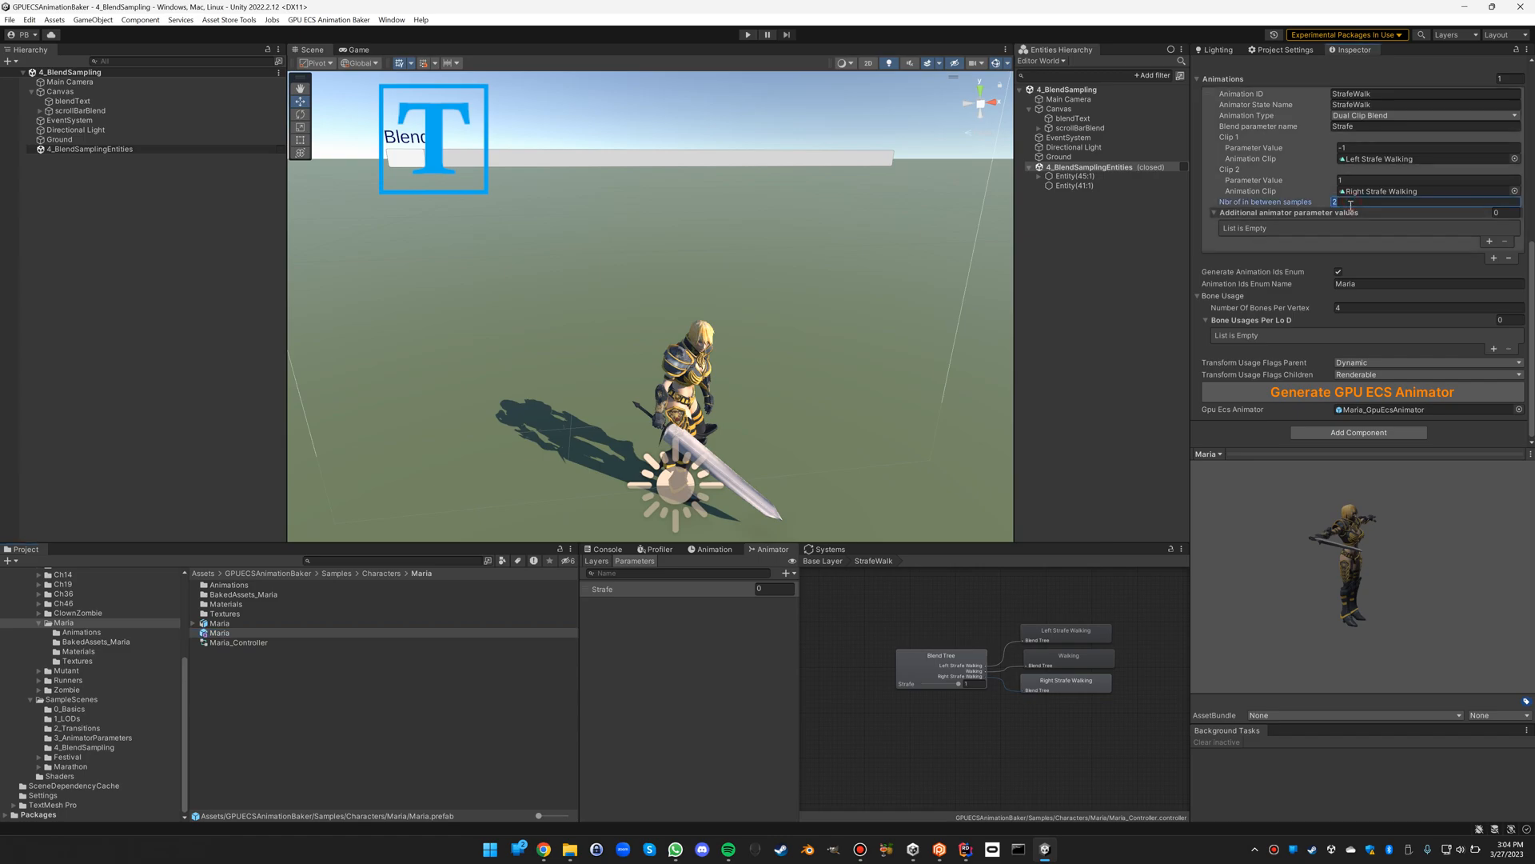
text(5)
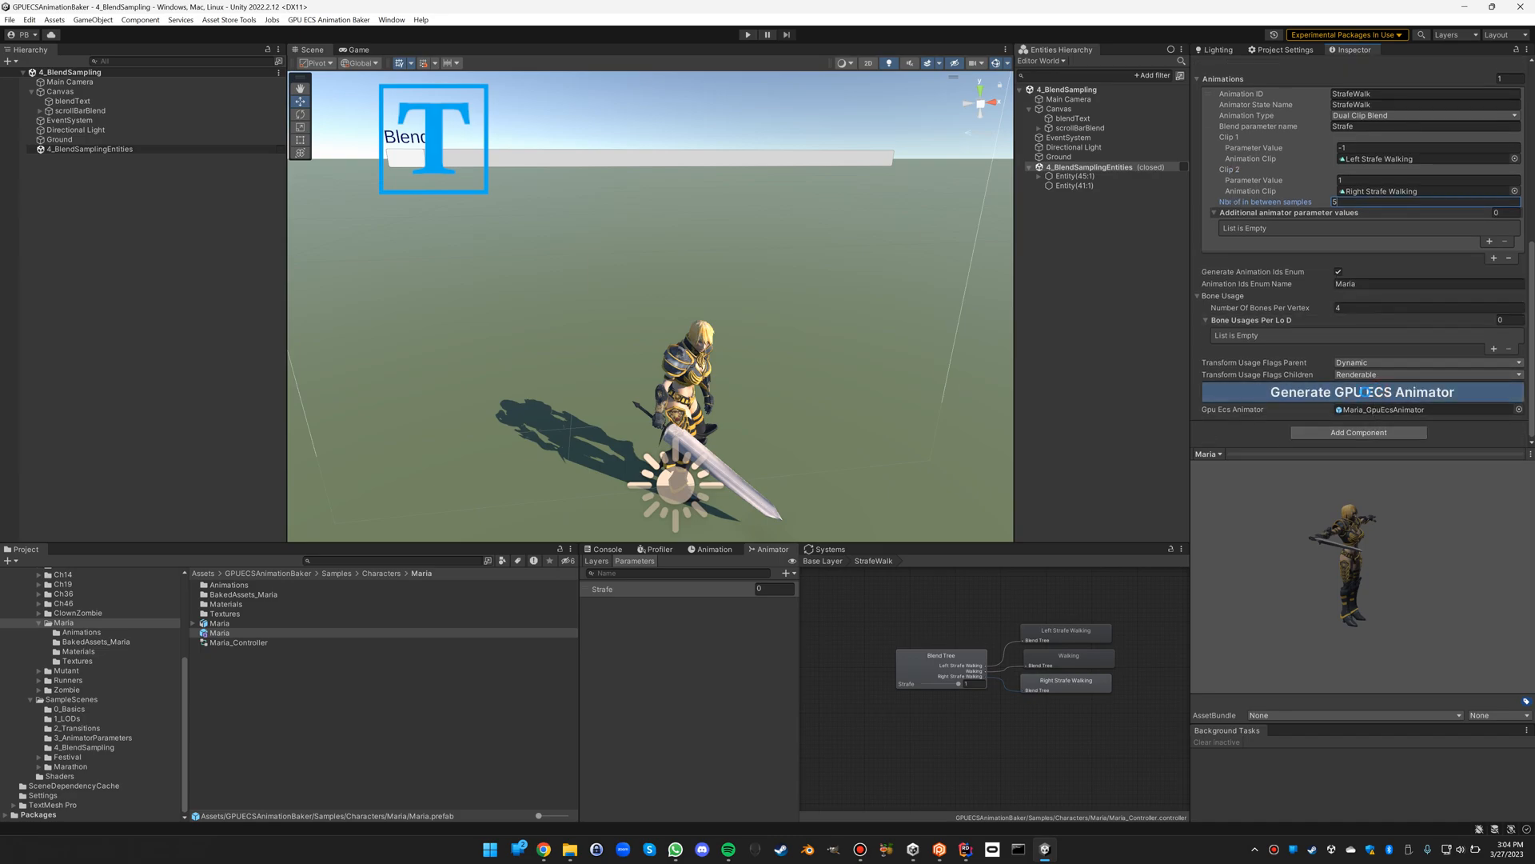
click(747, 33)
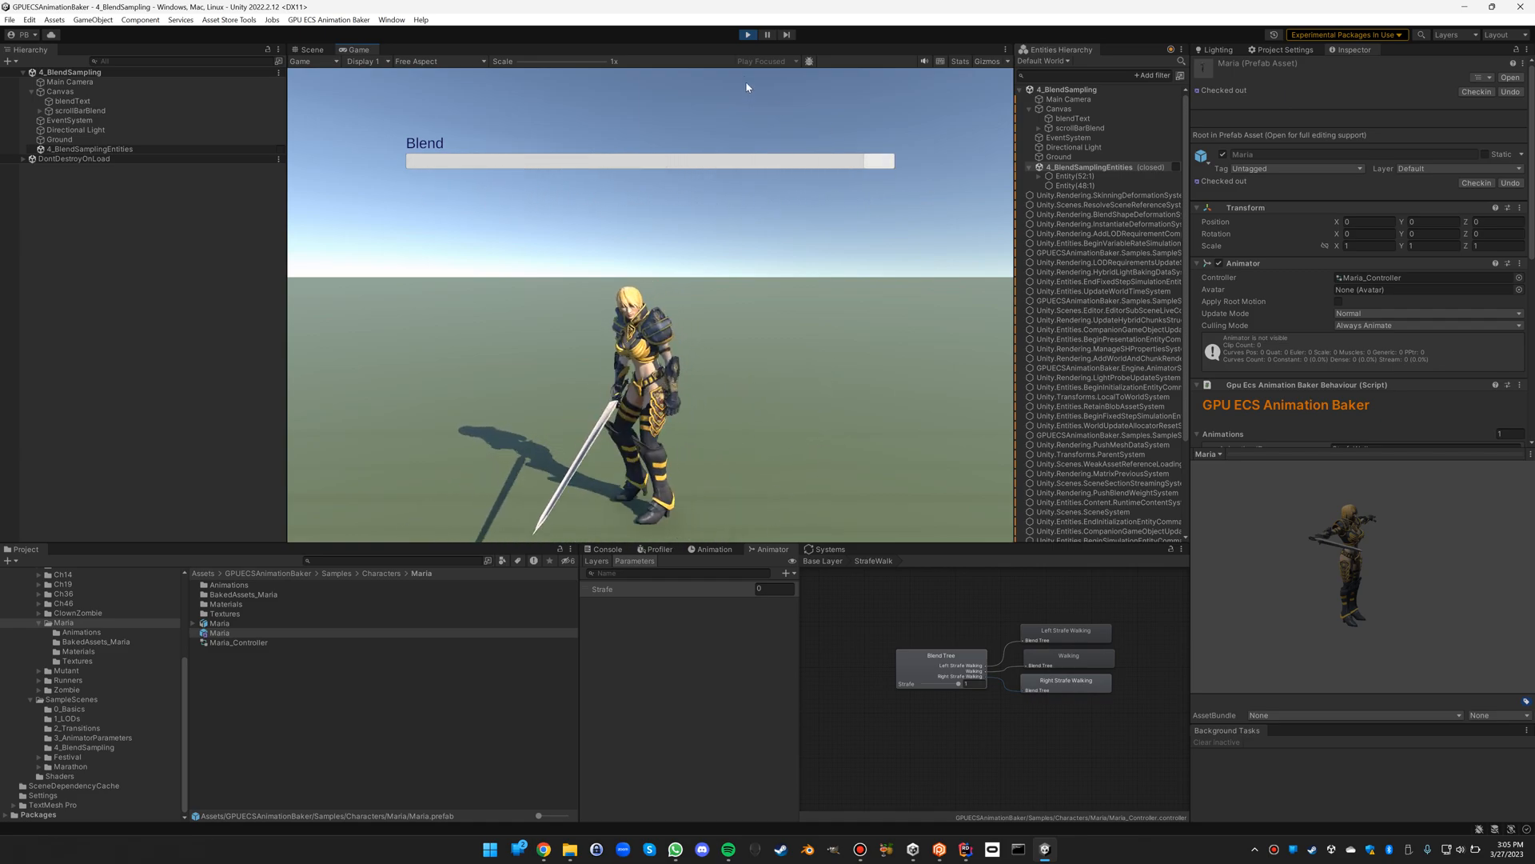
- Stop Play, rebake Maria with 10 in-between samples and start the scene again
click(309, 49)
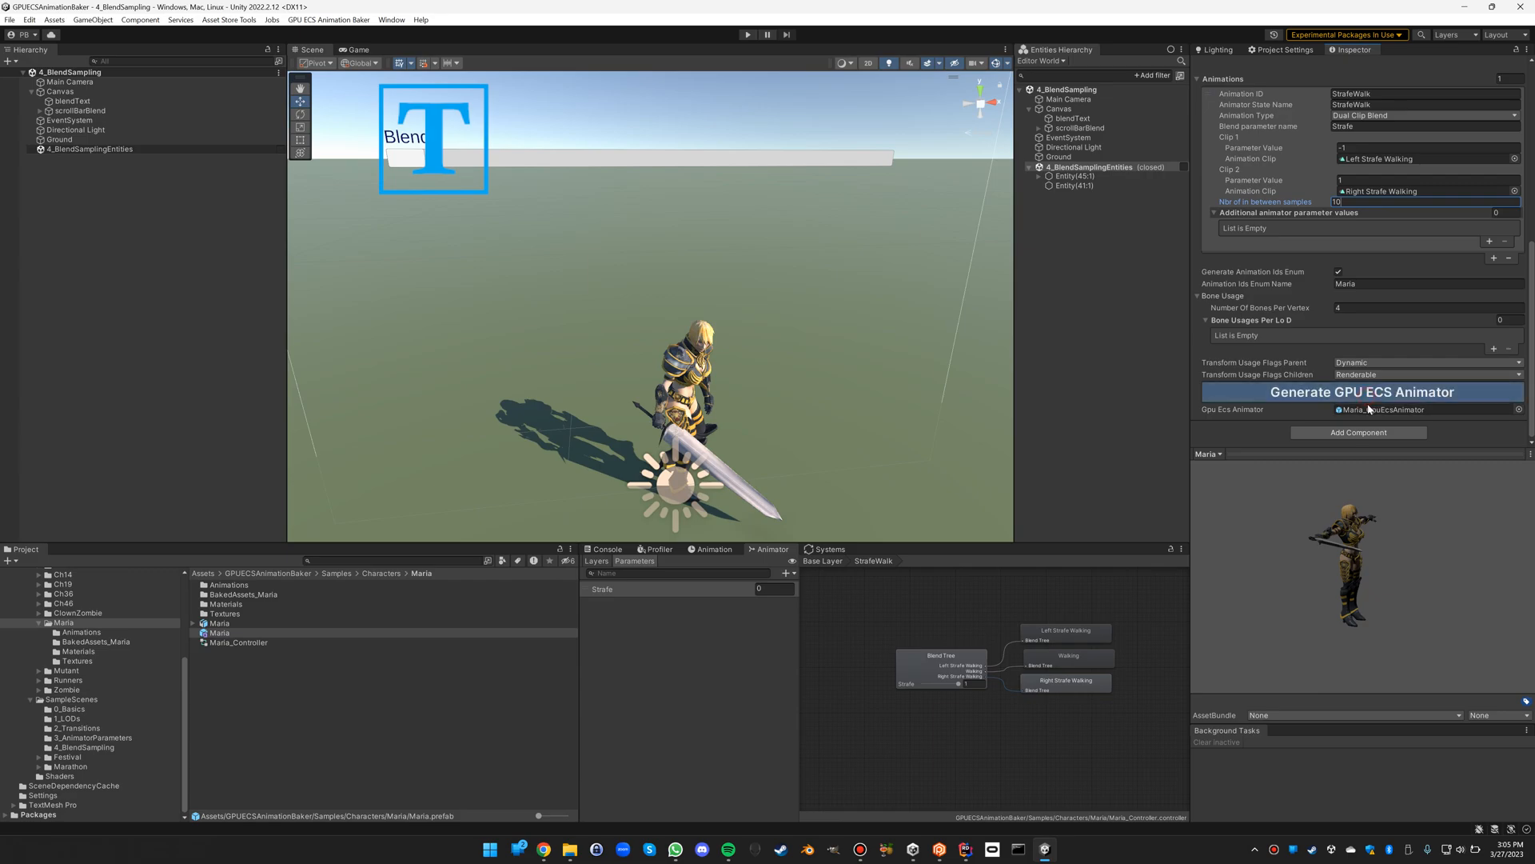
click(1359, 392)
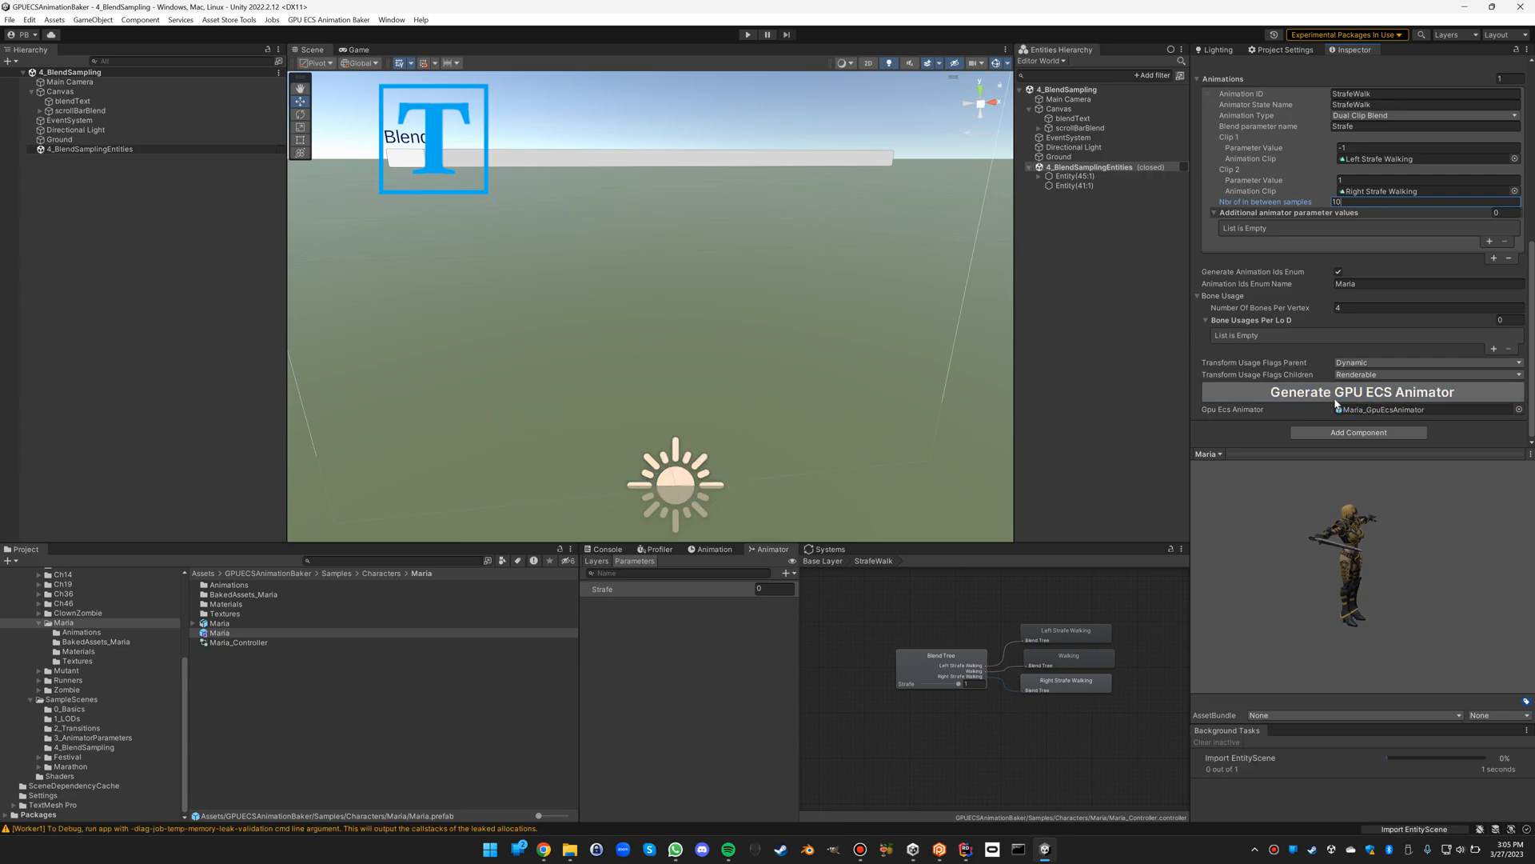
click(1359, 392)
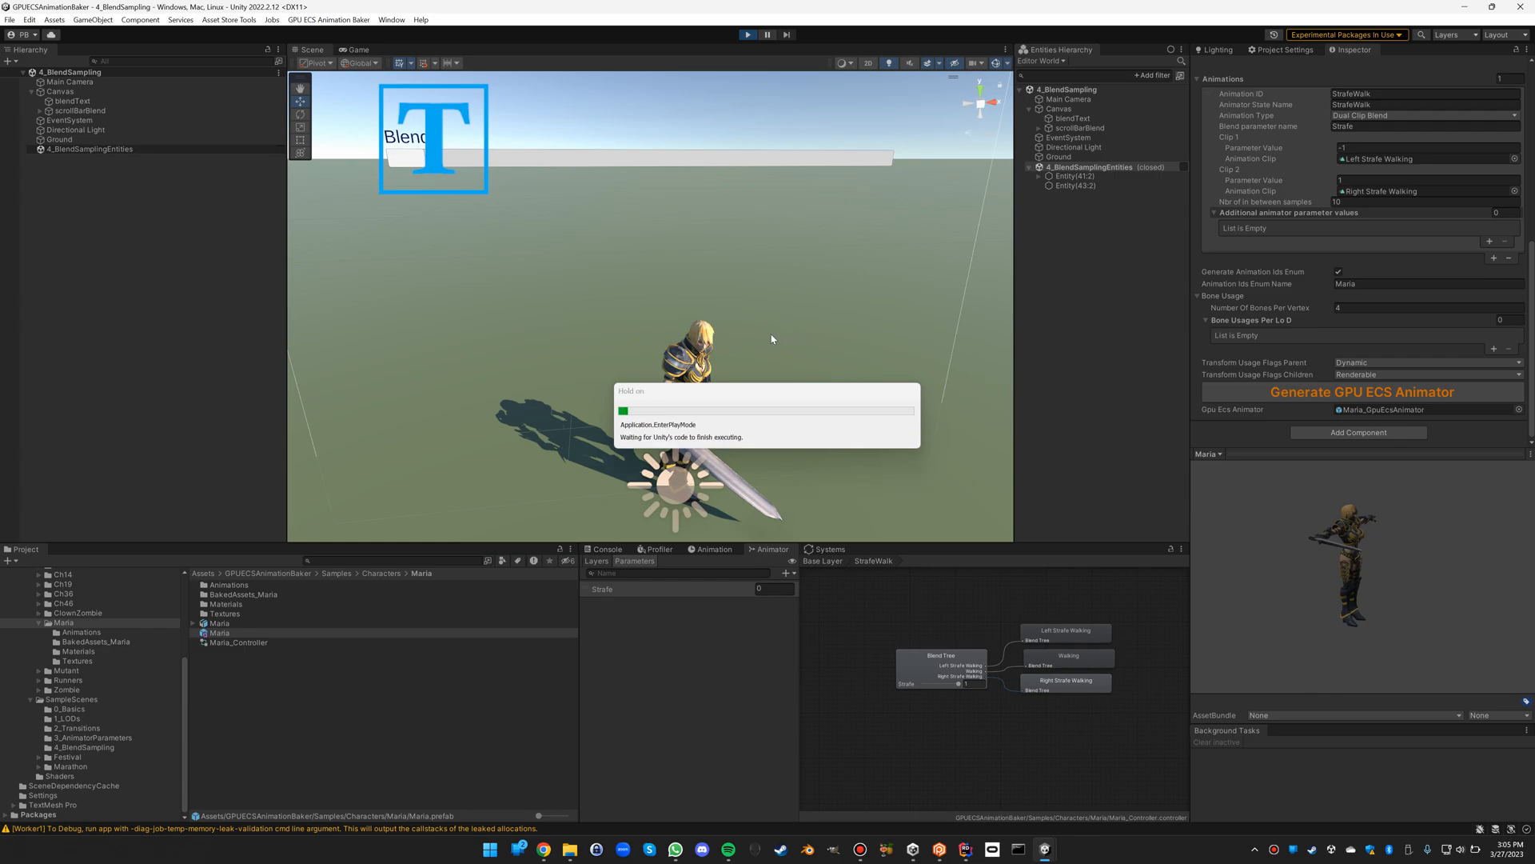
click(747, 33)
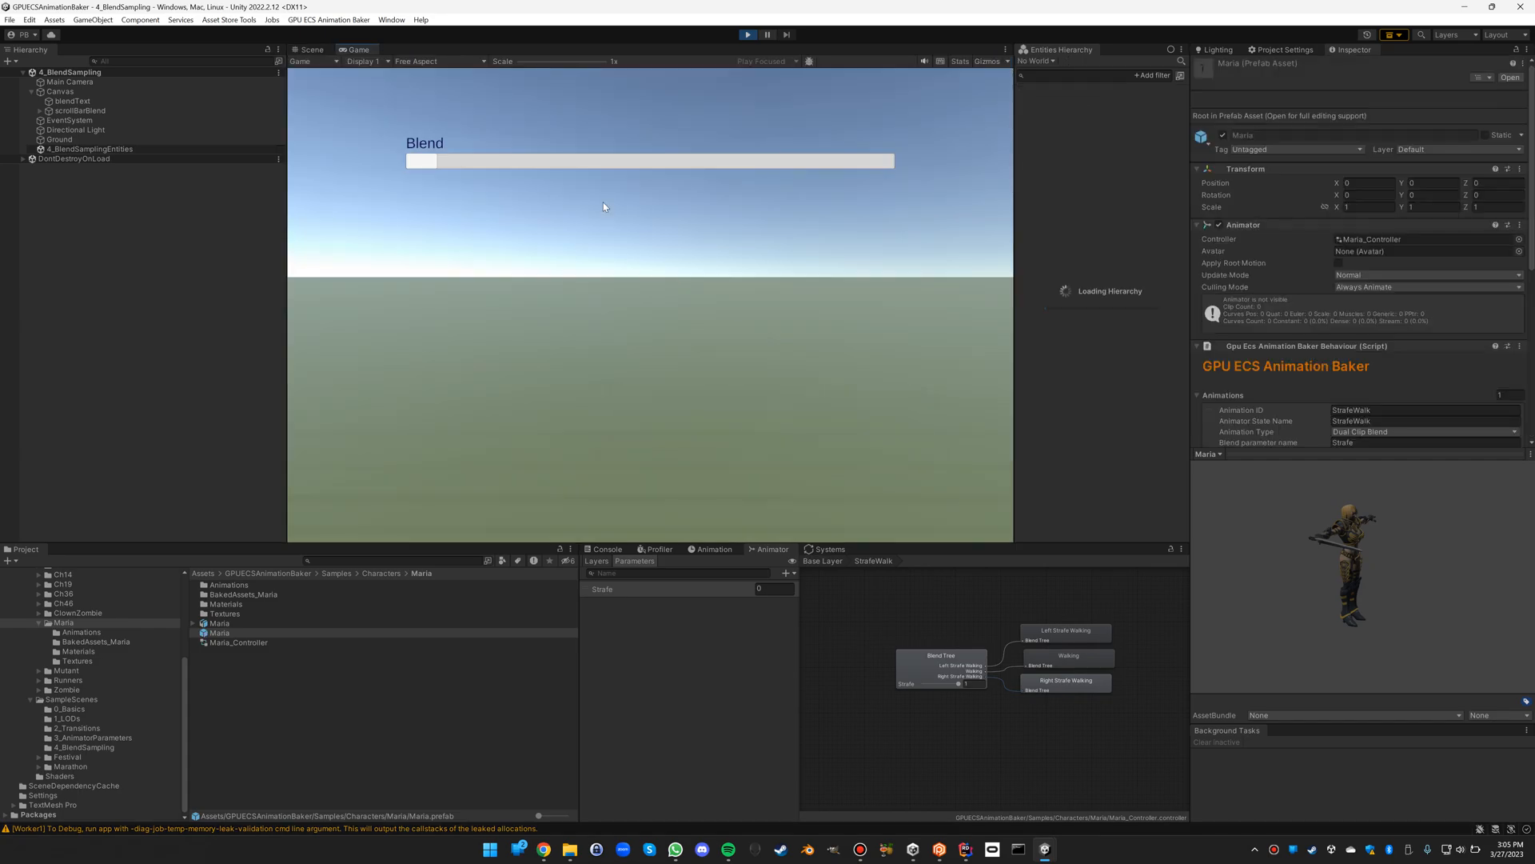